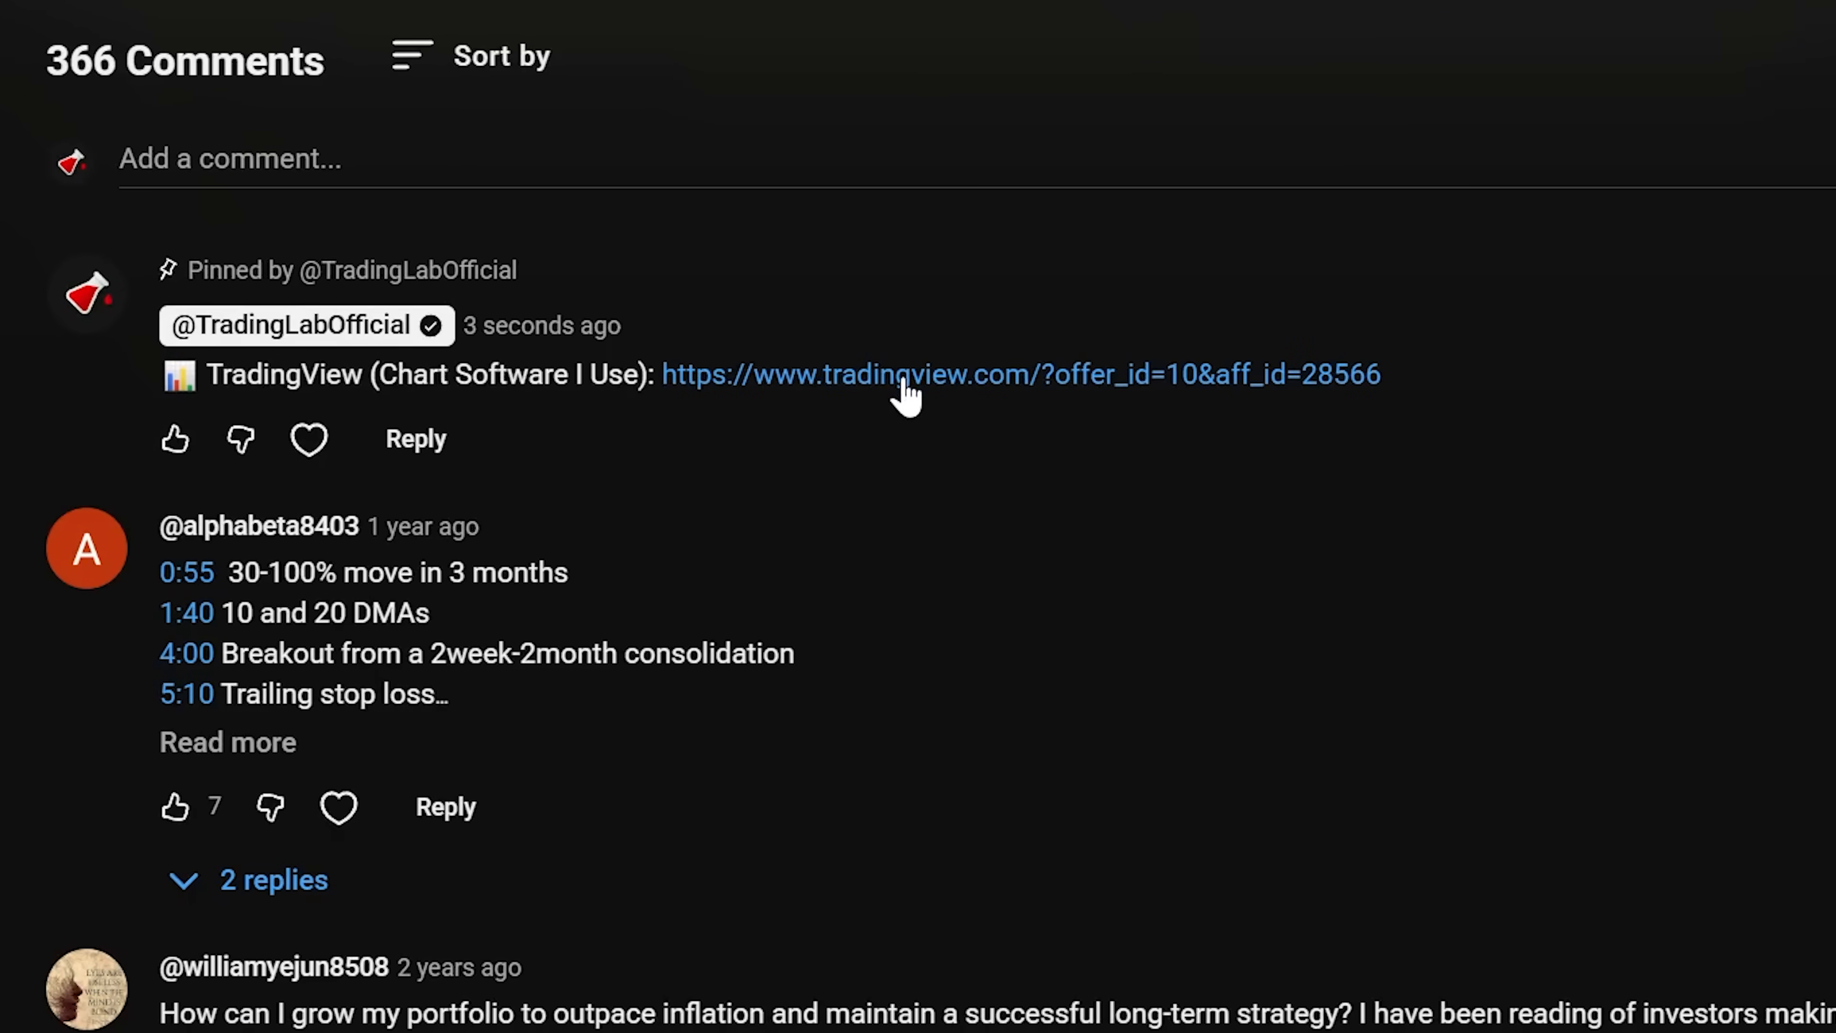
# Follow the pinned comment's tradingview.com link to reach the TradingView homepage
pyautogui.click(1018, 374)
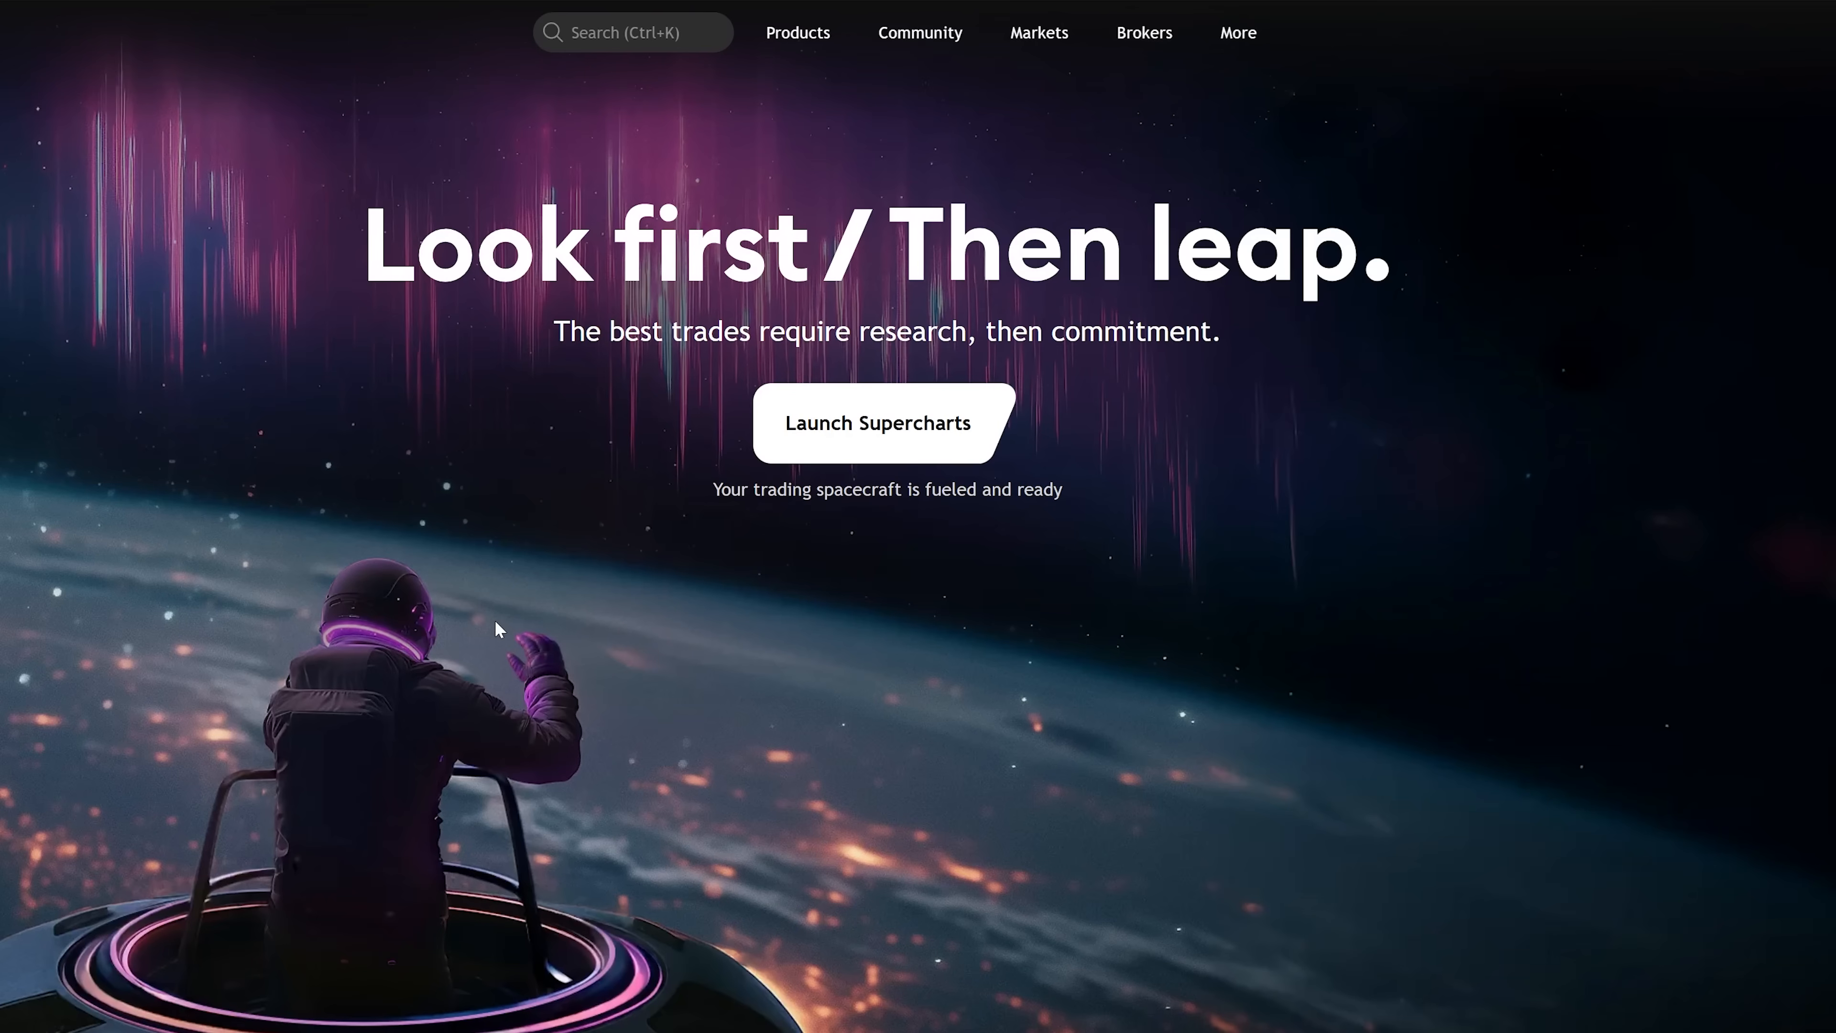
# Launch Supercharts from the Products menu of the TradingView site
pyautogui.click(798, 32)
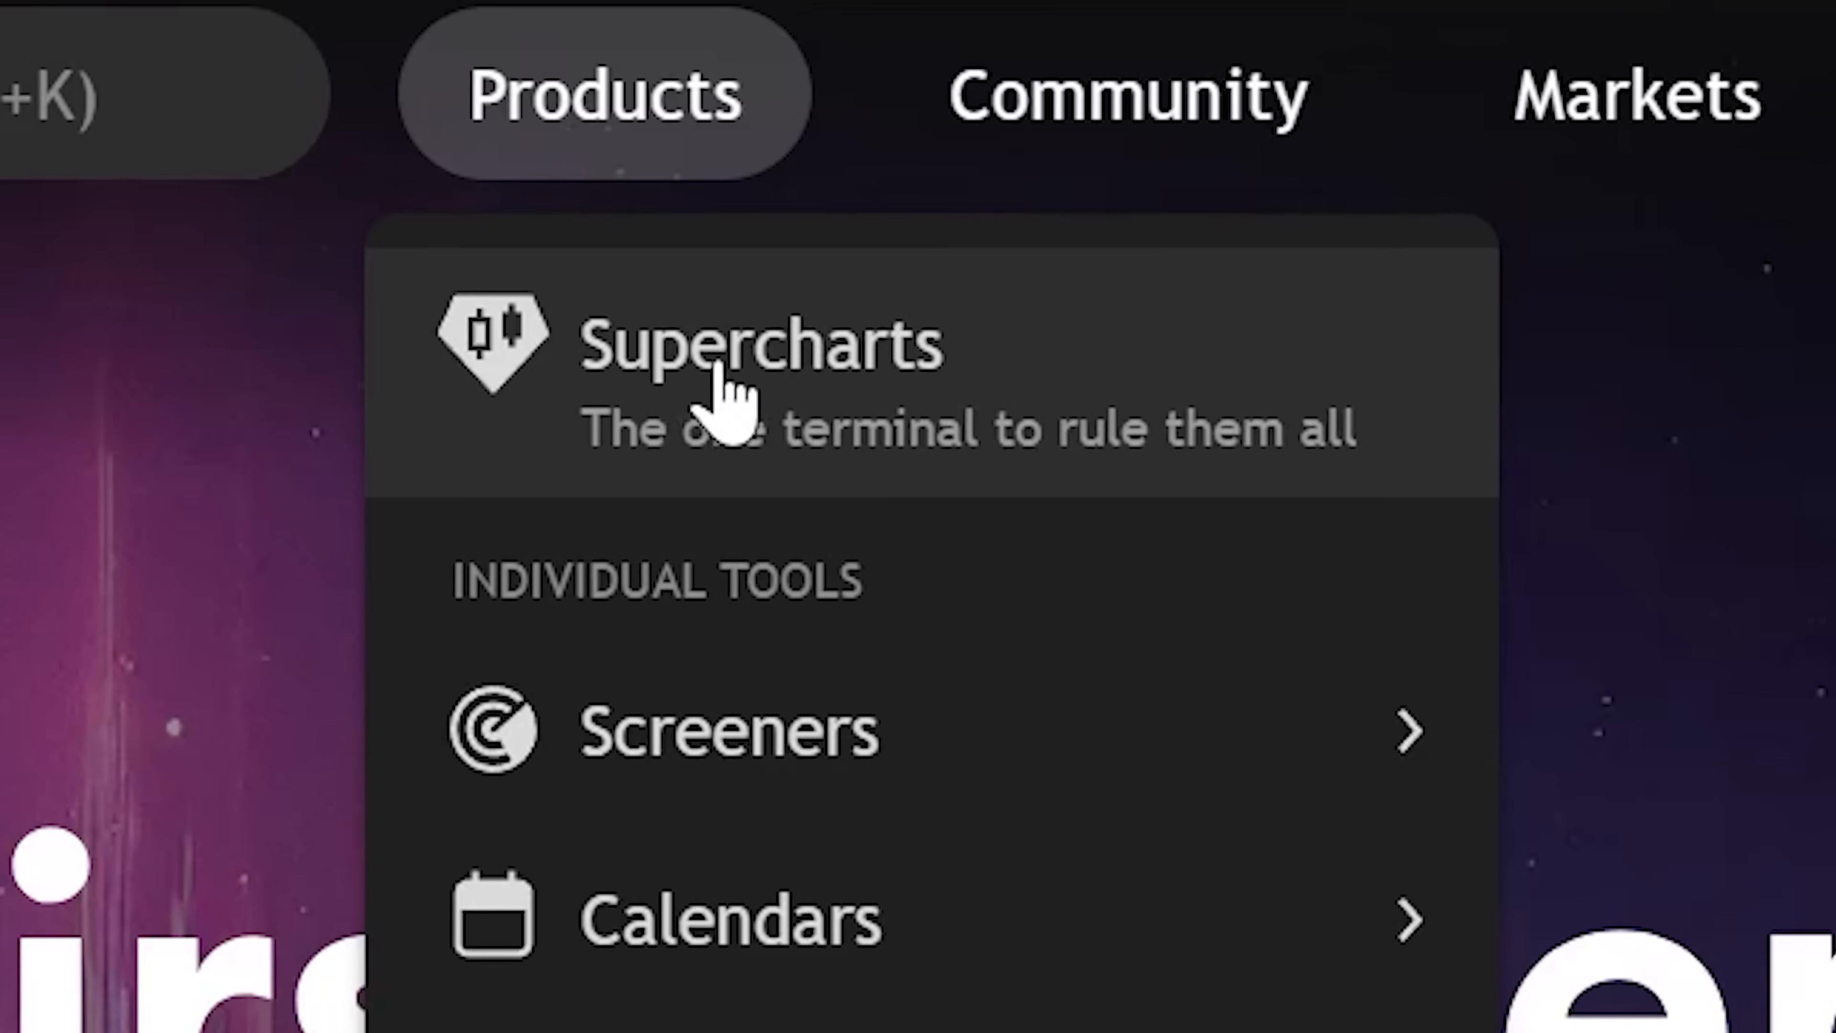
pyautogui.click(761, 345)
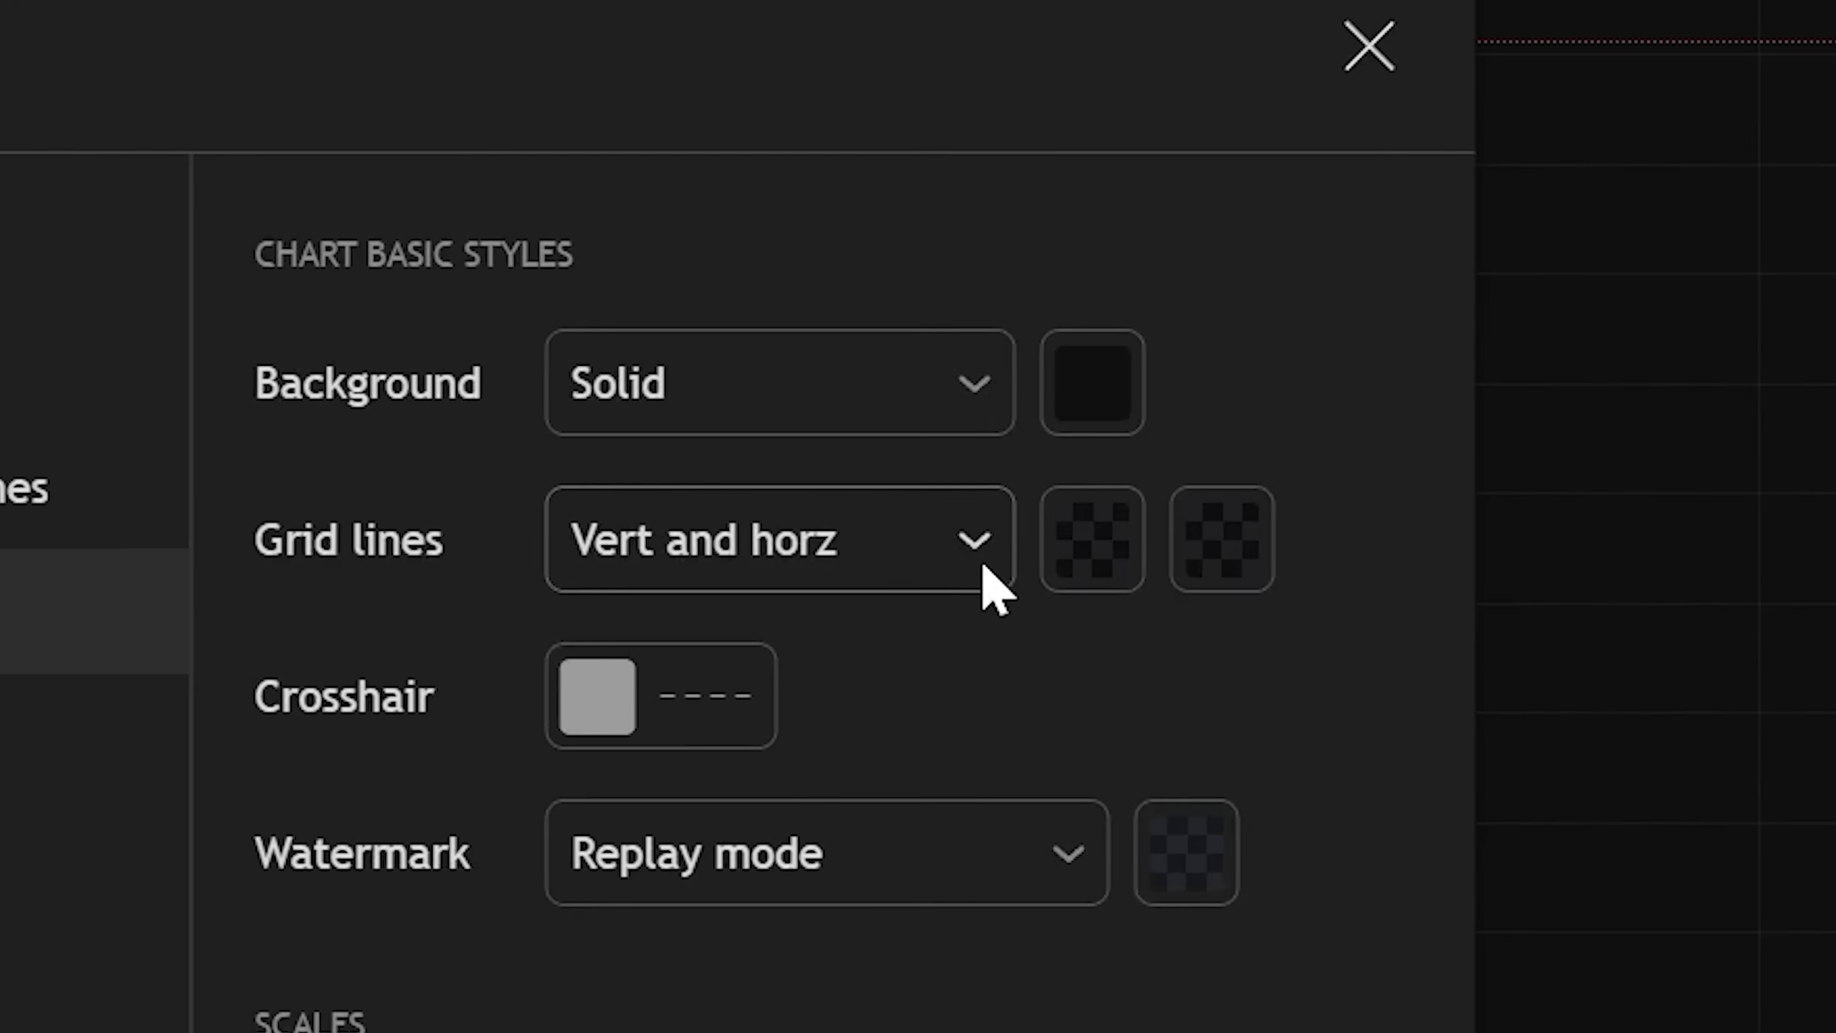
# Set both grid lines on the dark canvas and save the chart settings as template '67'
pyautogui.click(1090, 382)
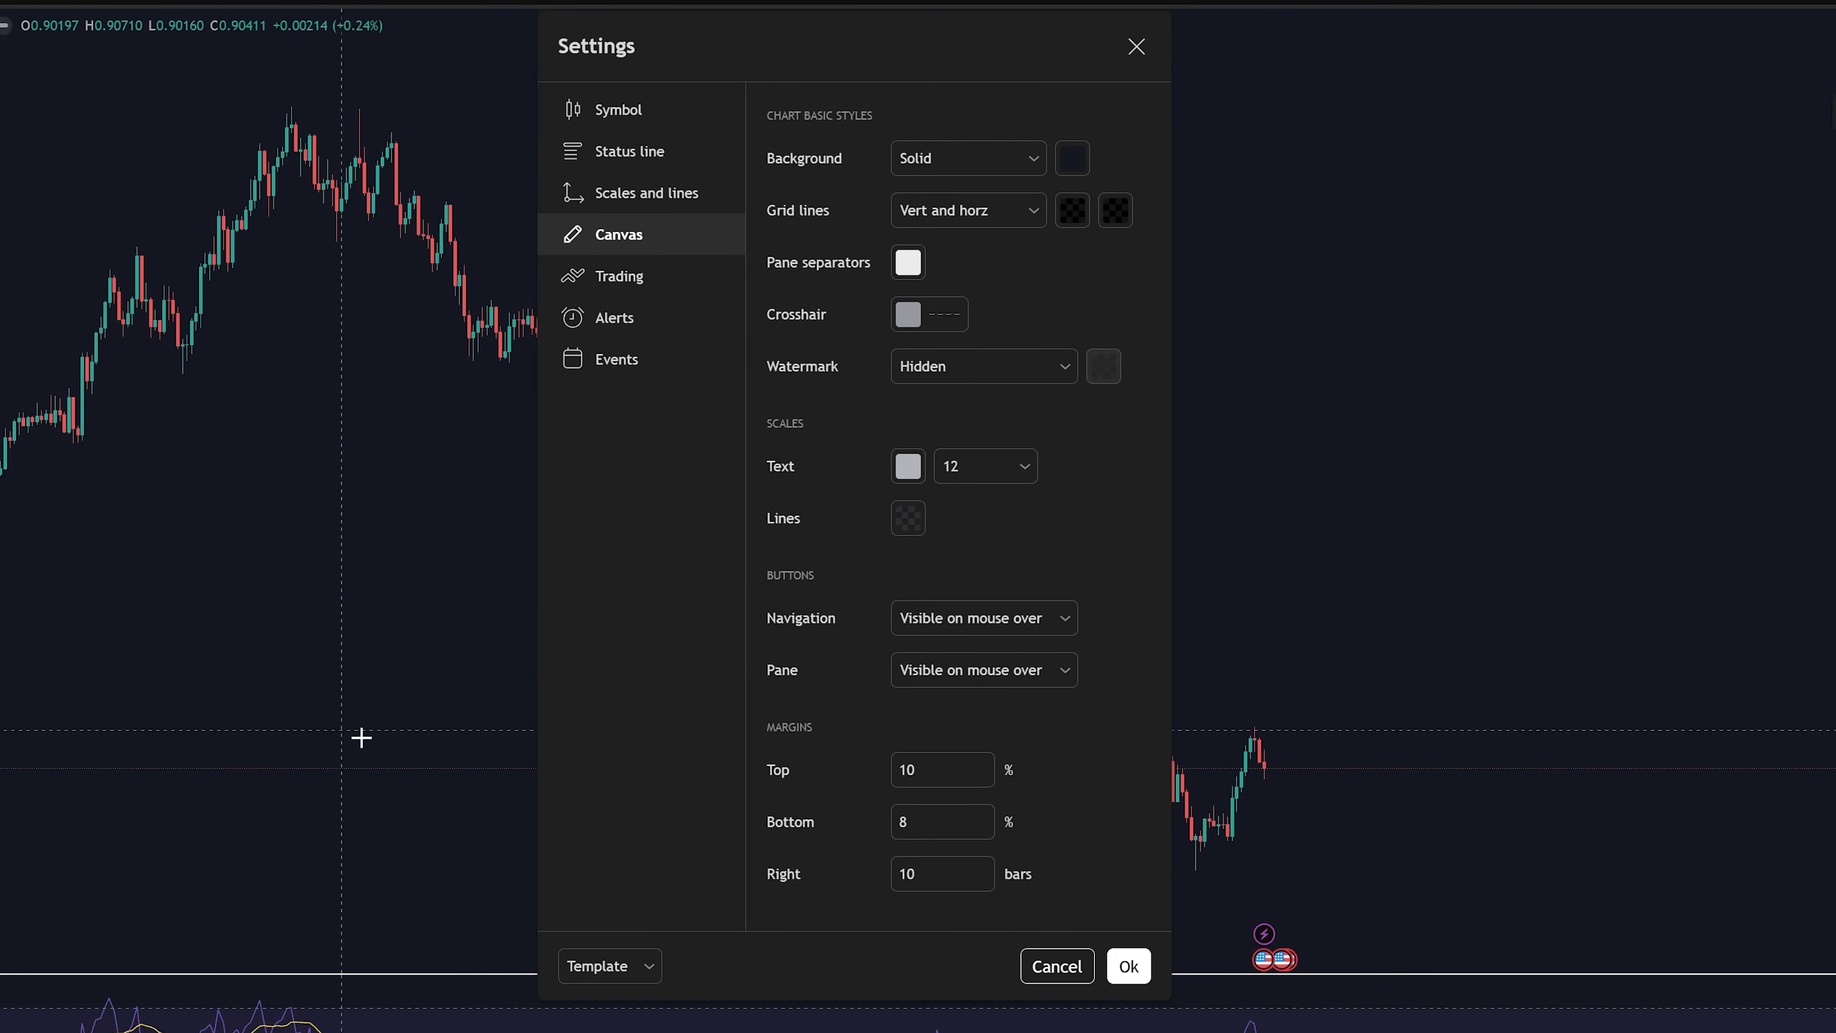
pyautogui.click(608, 965)
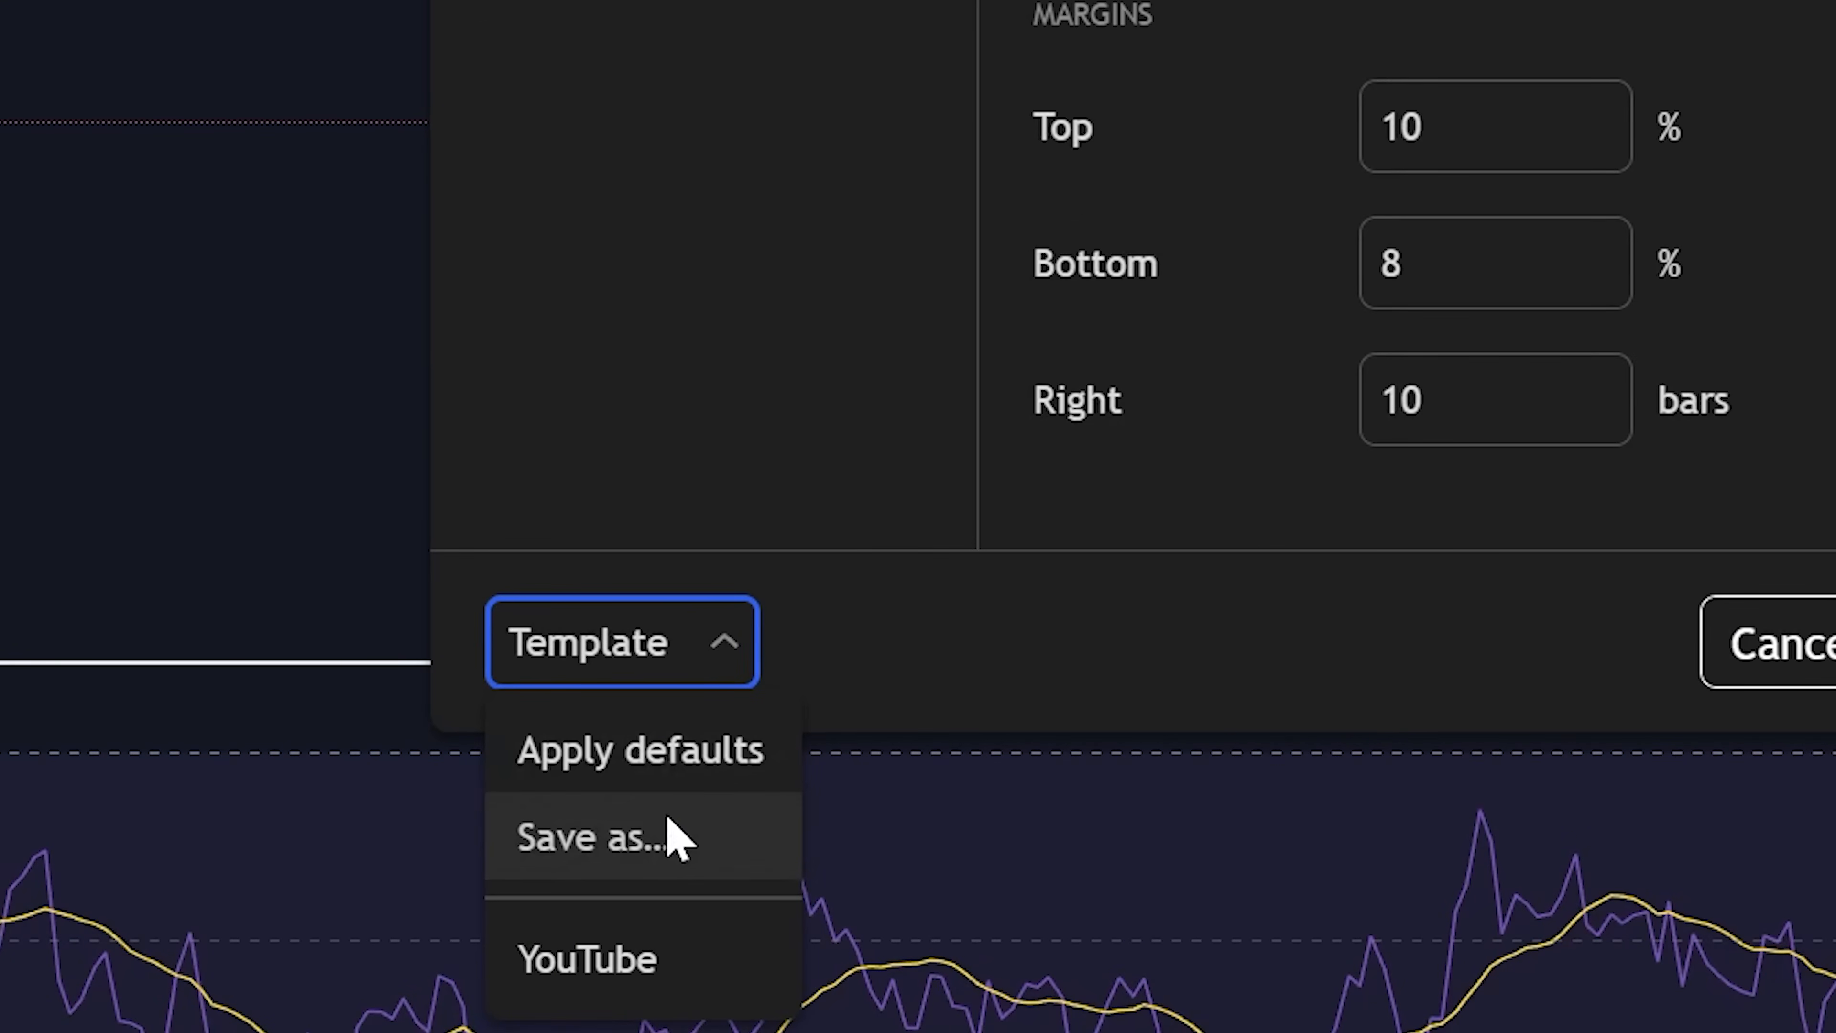
pyautogui.click(590, 838)
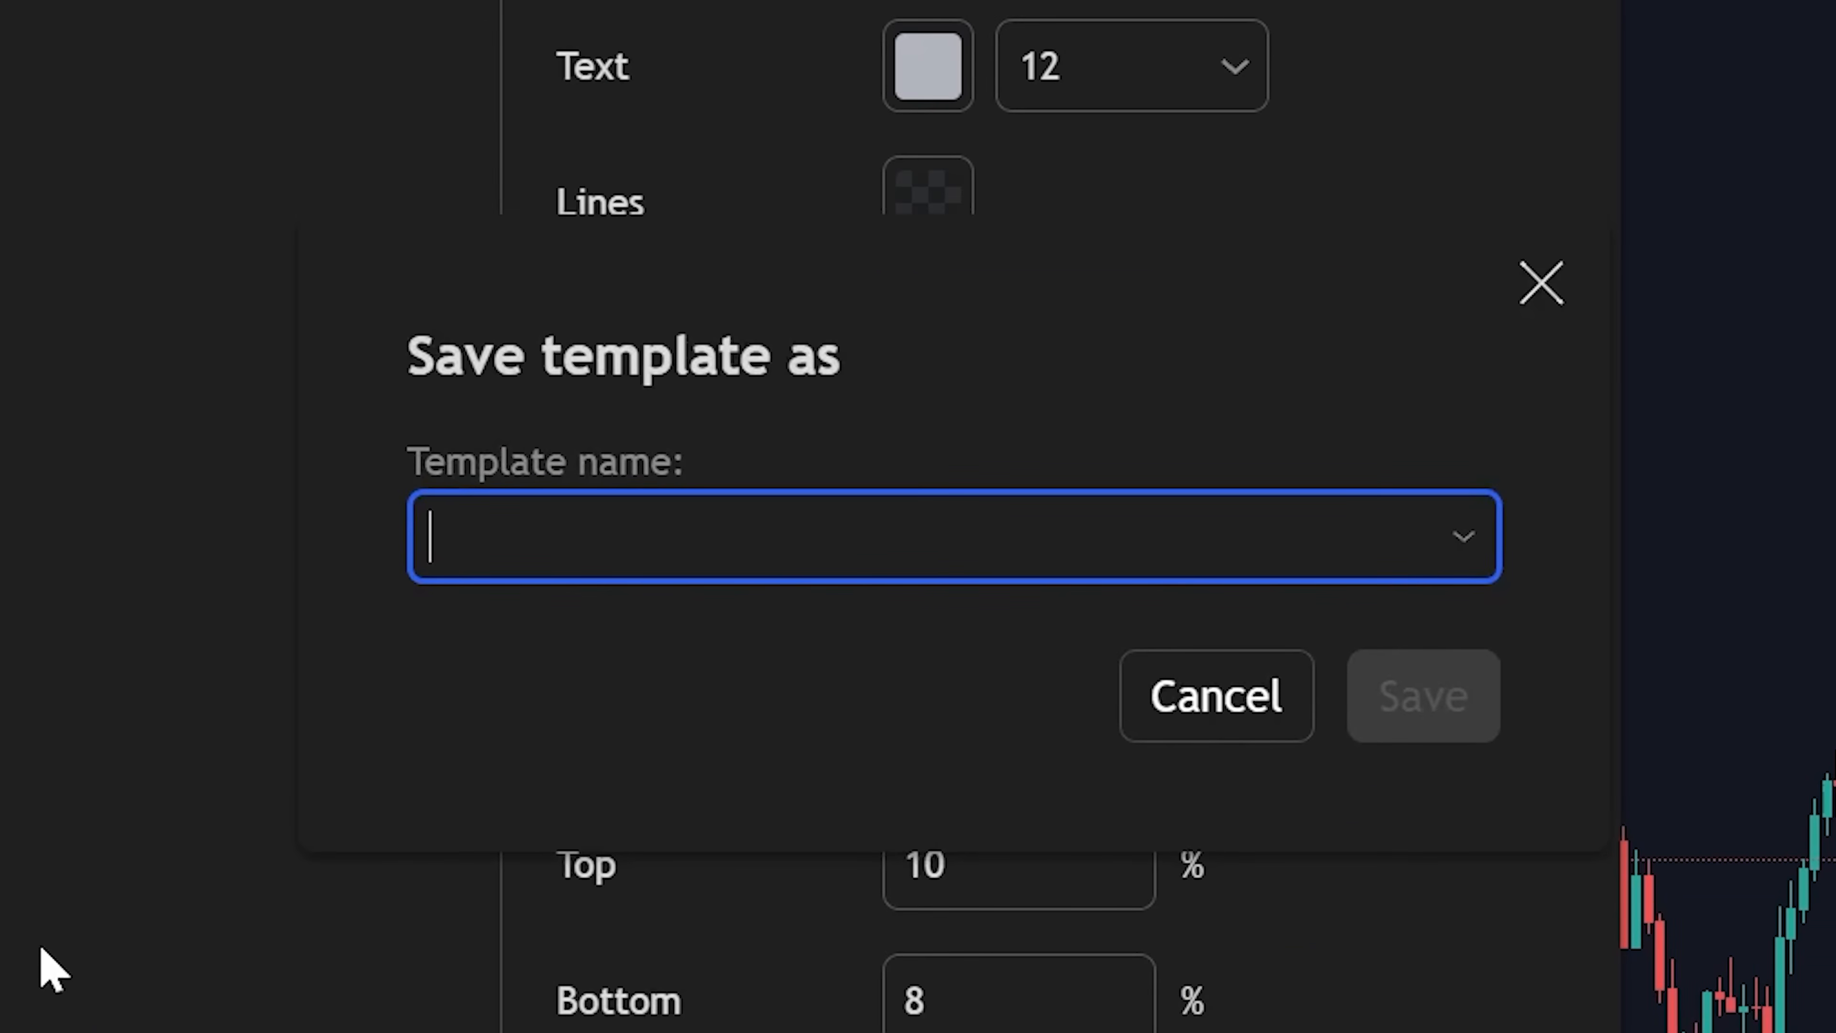
pyautogui.write('67')
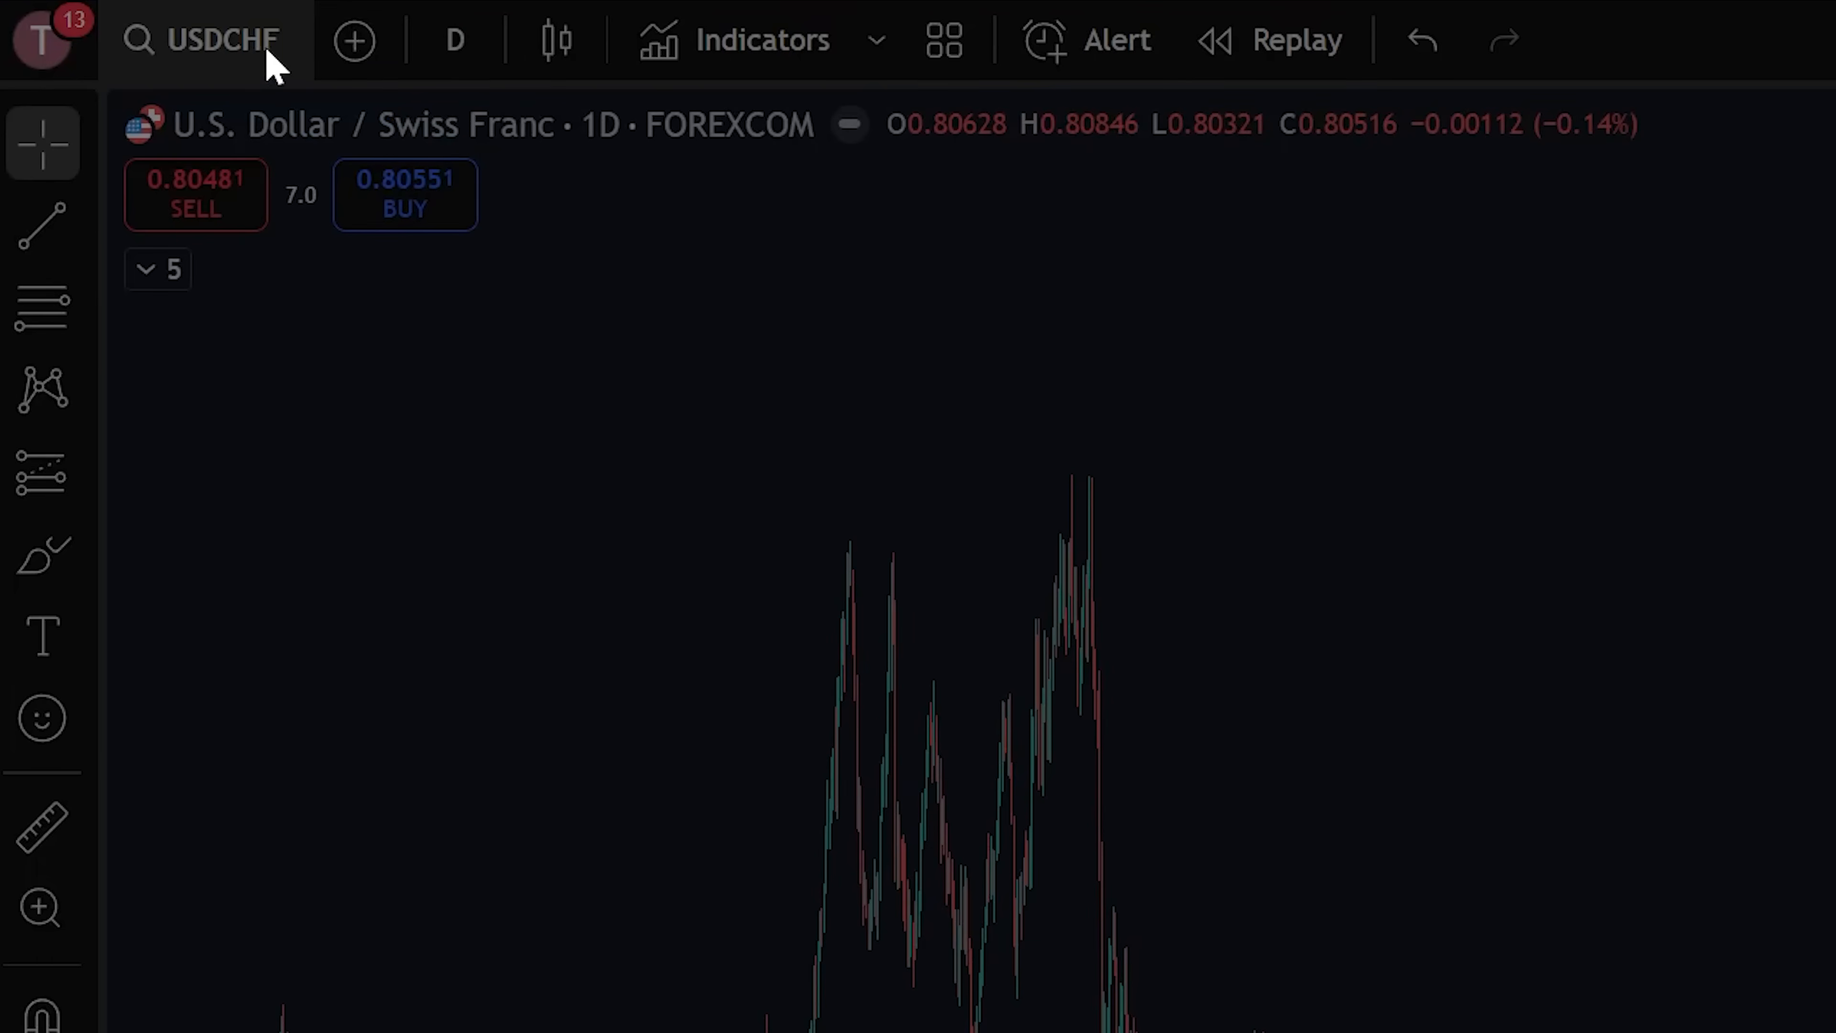
# Search all asset types for TSL and load Tesla, Inc. (NASDAQ) onto the chart
pyautogui.click(220, 40)
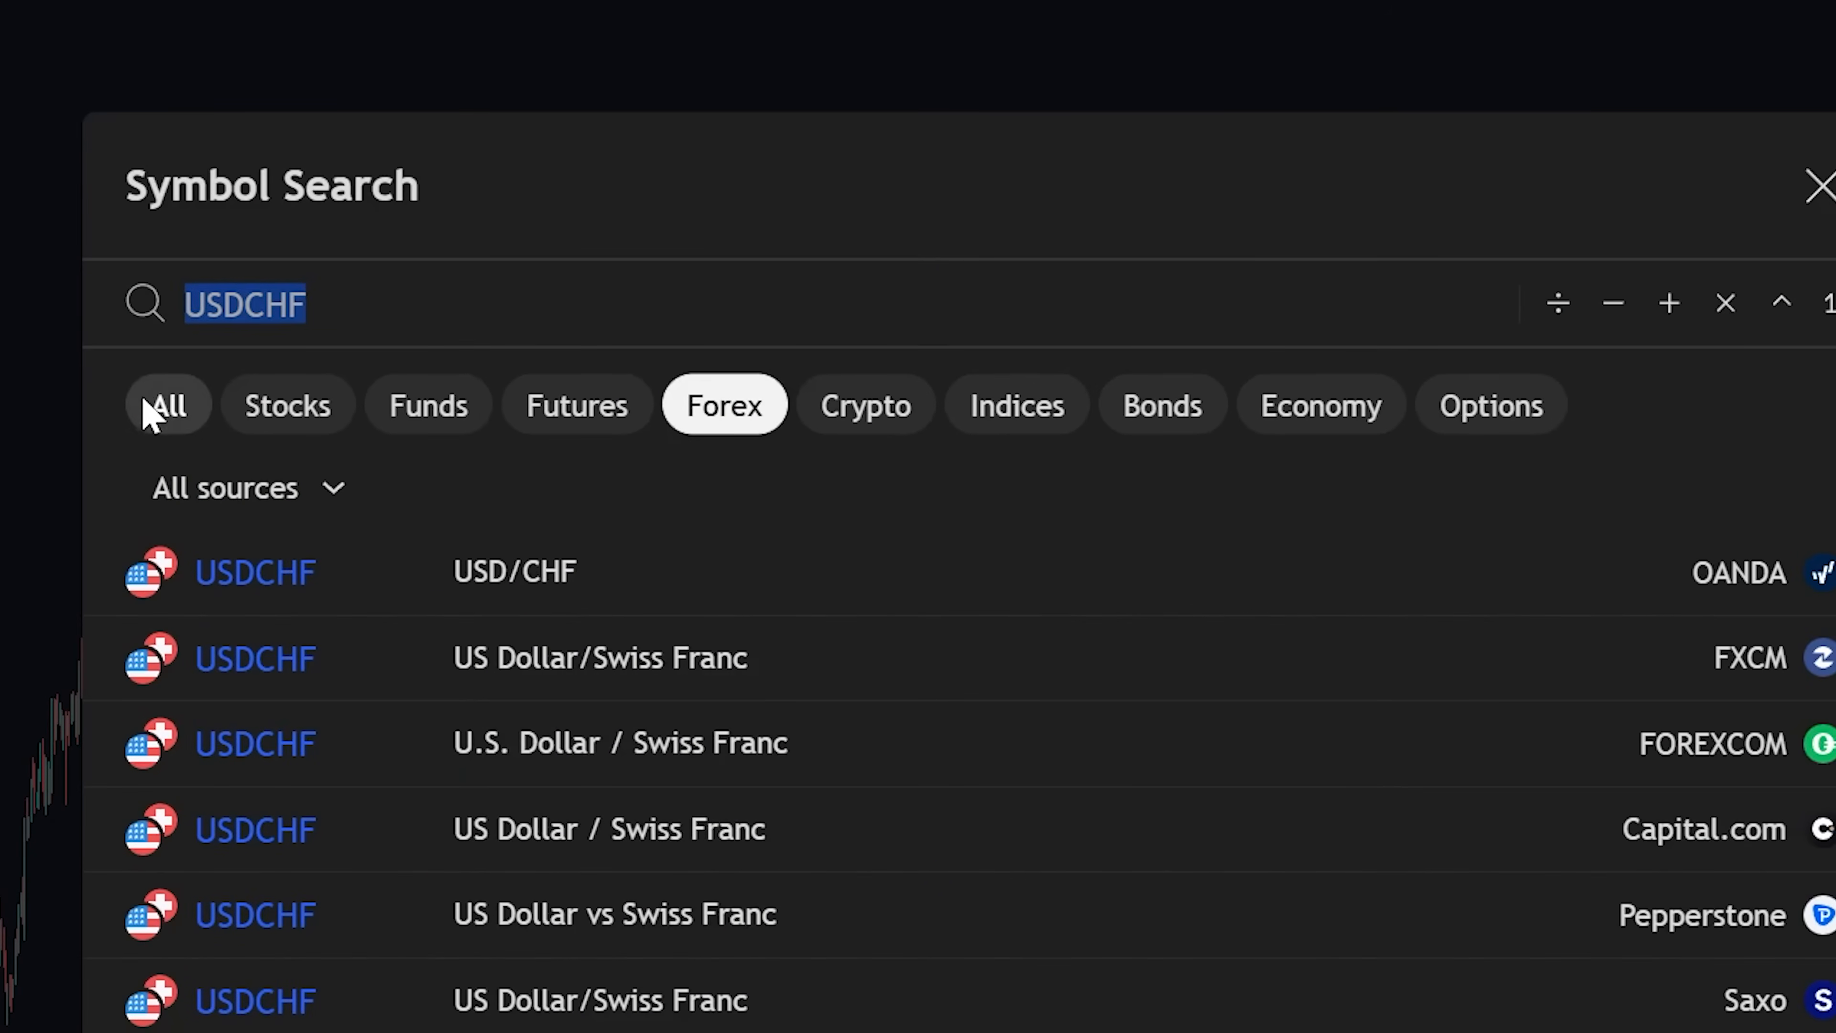
pyautogui.click(167, 406)
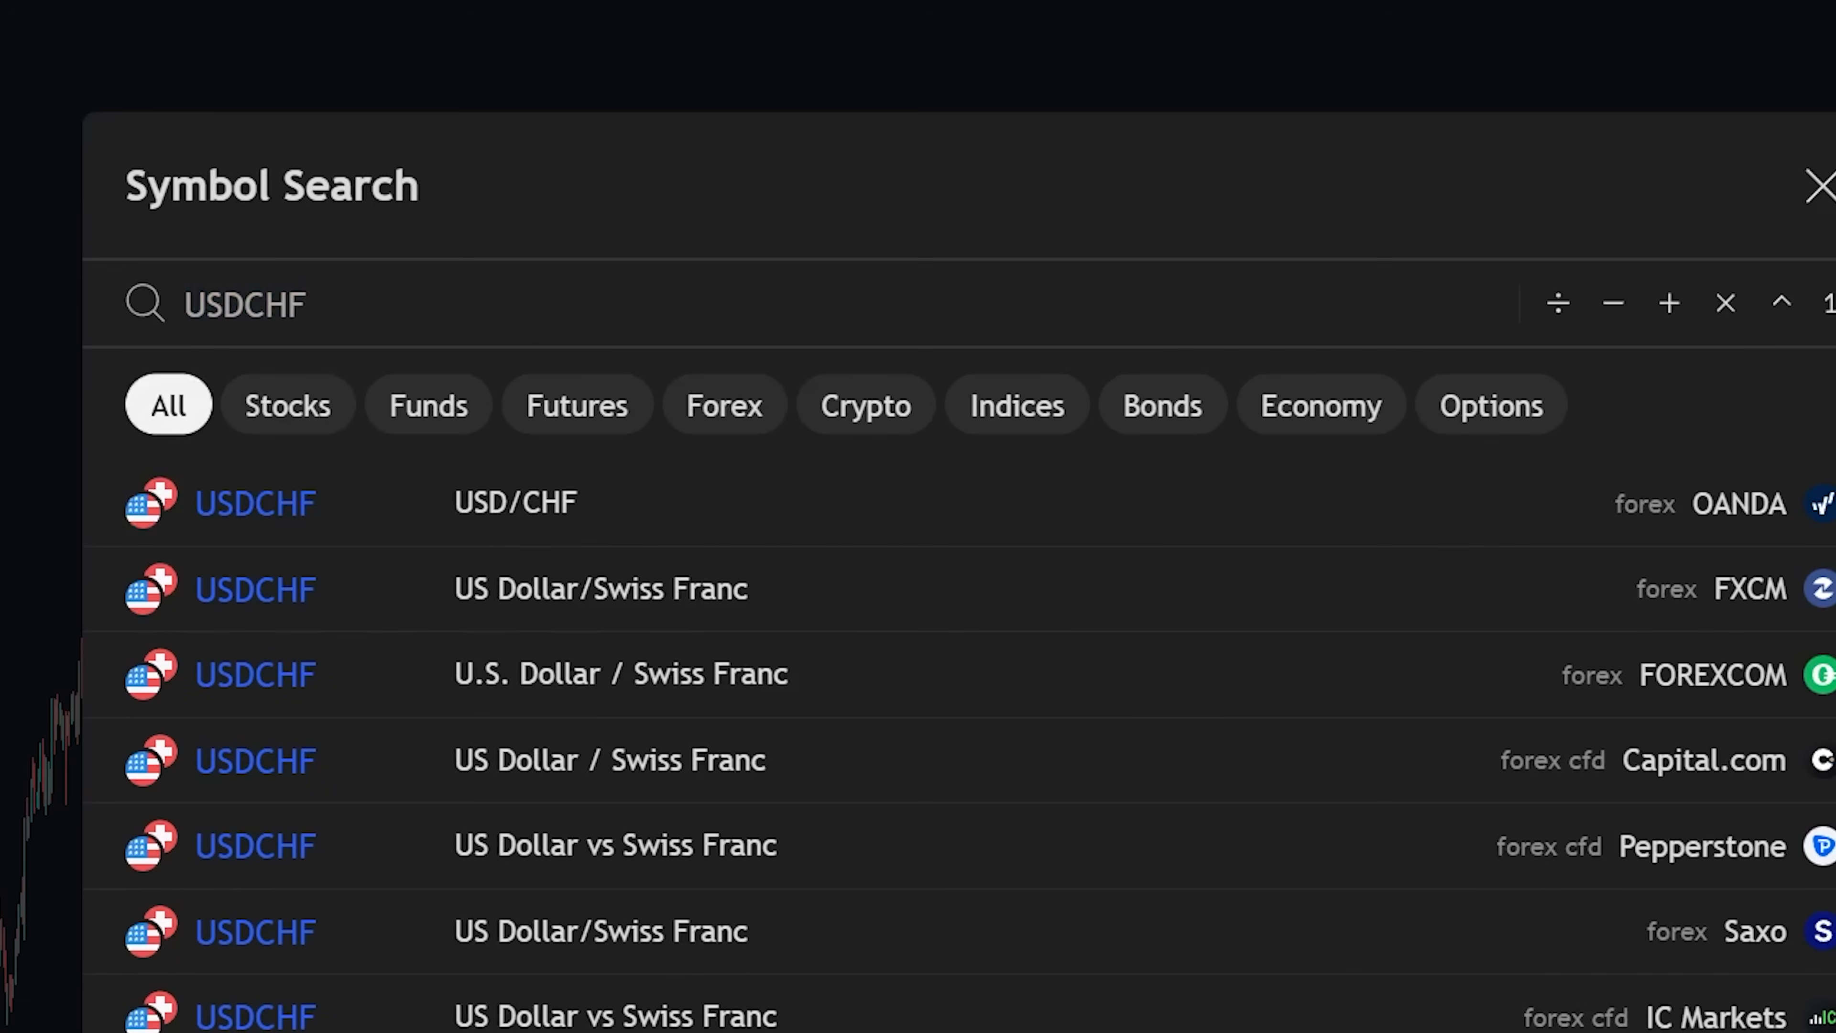
pyautogui.write('TSLA')
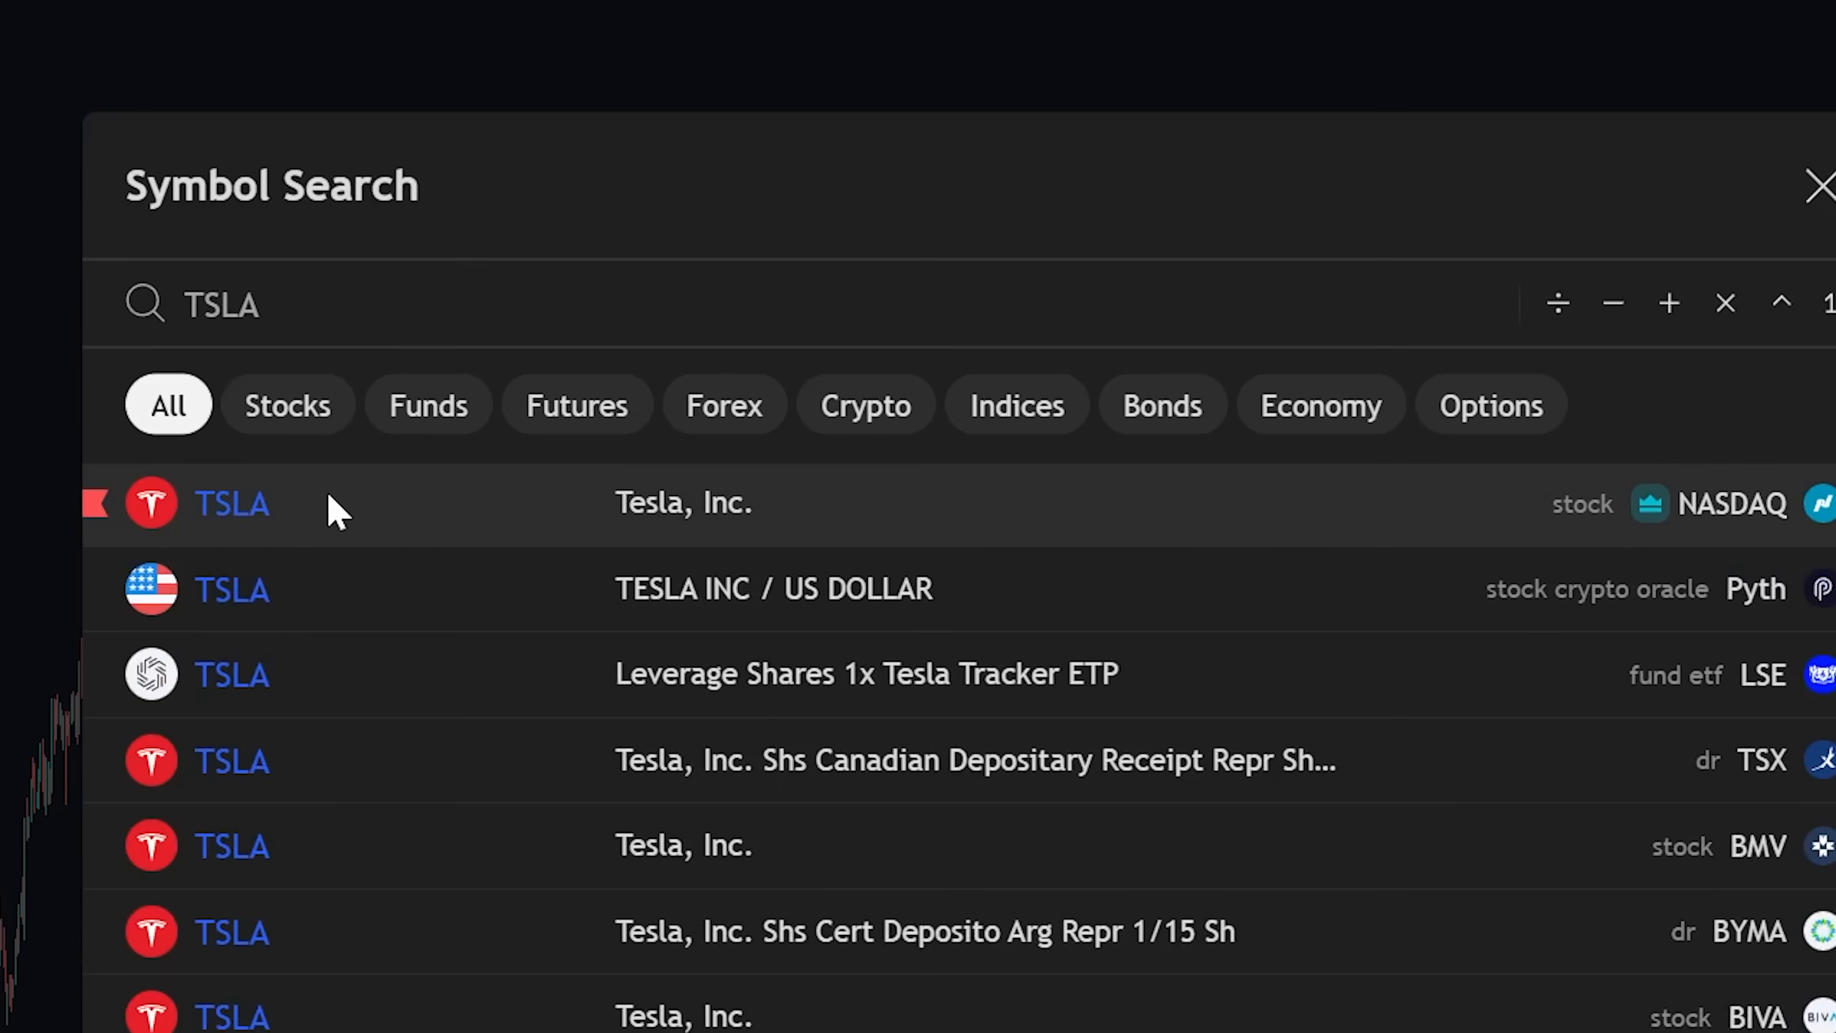
pyautogui.click(231, 502)
pyautogui.write('P')
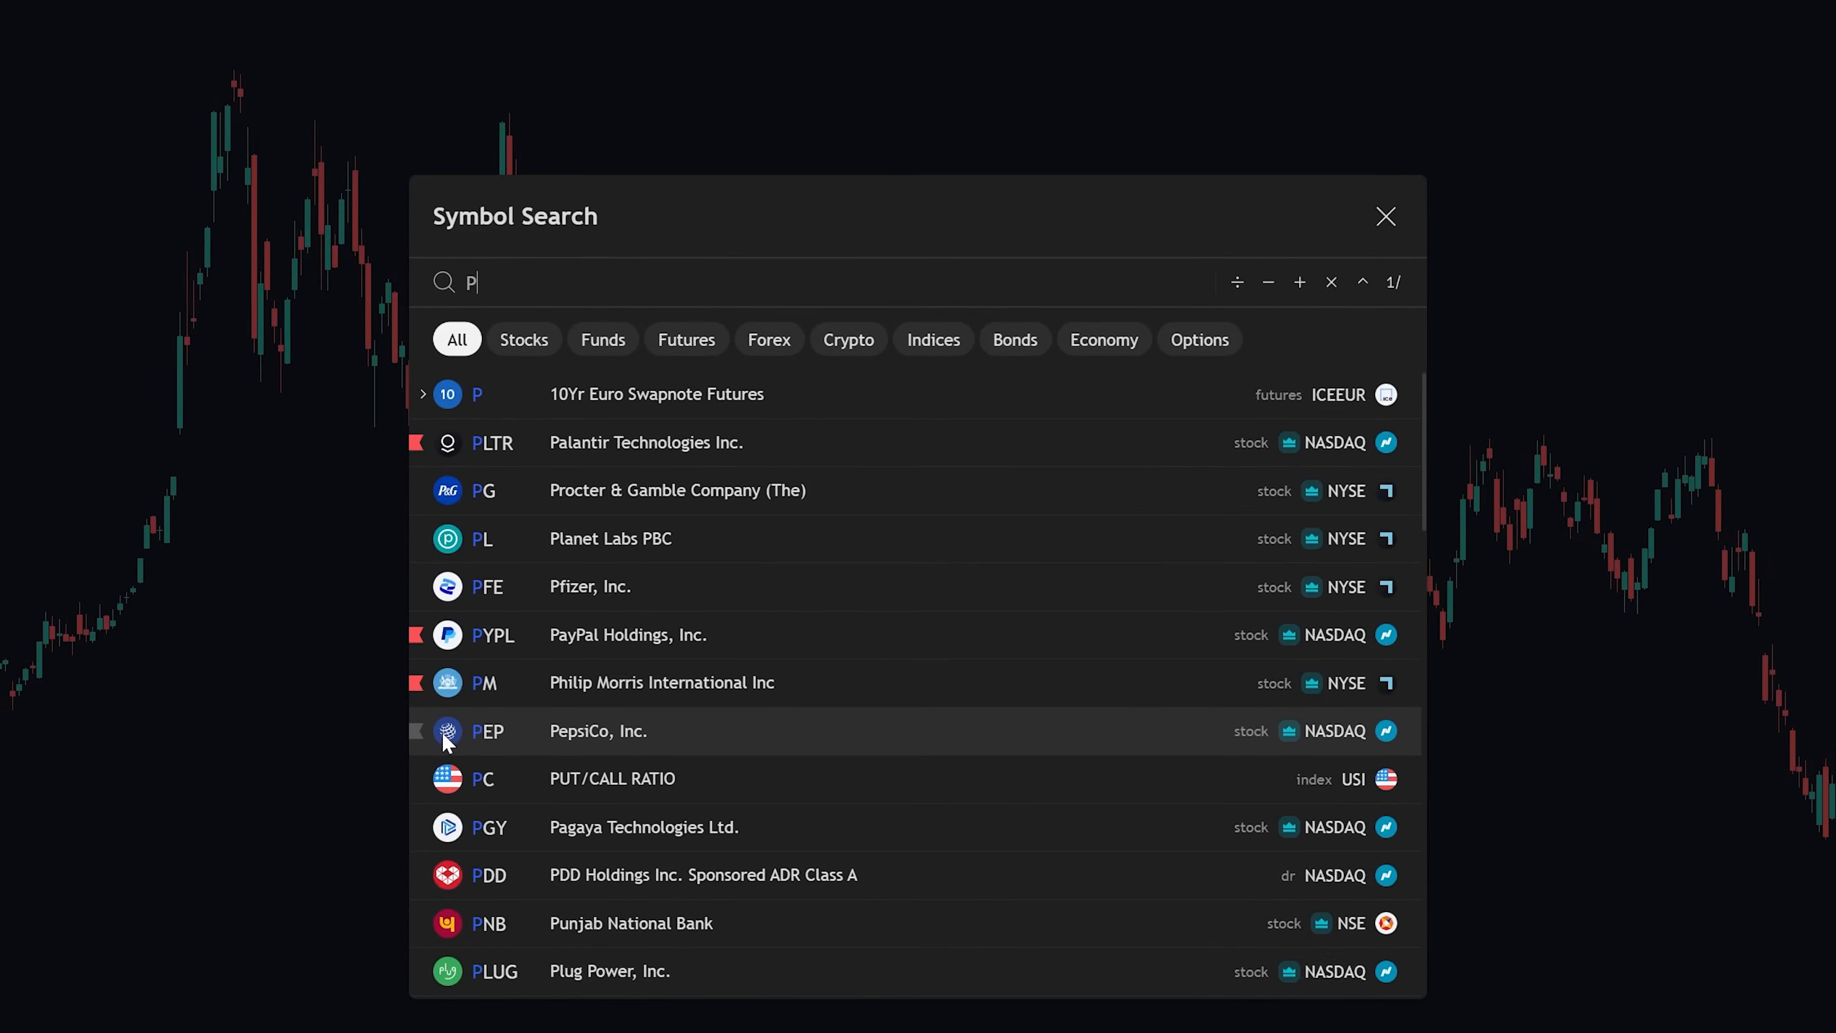
pyautogui.write('OOP')
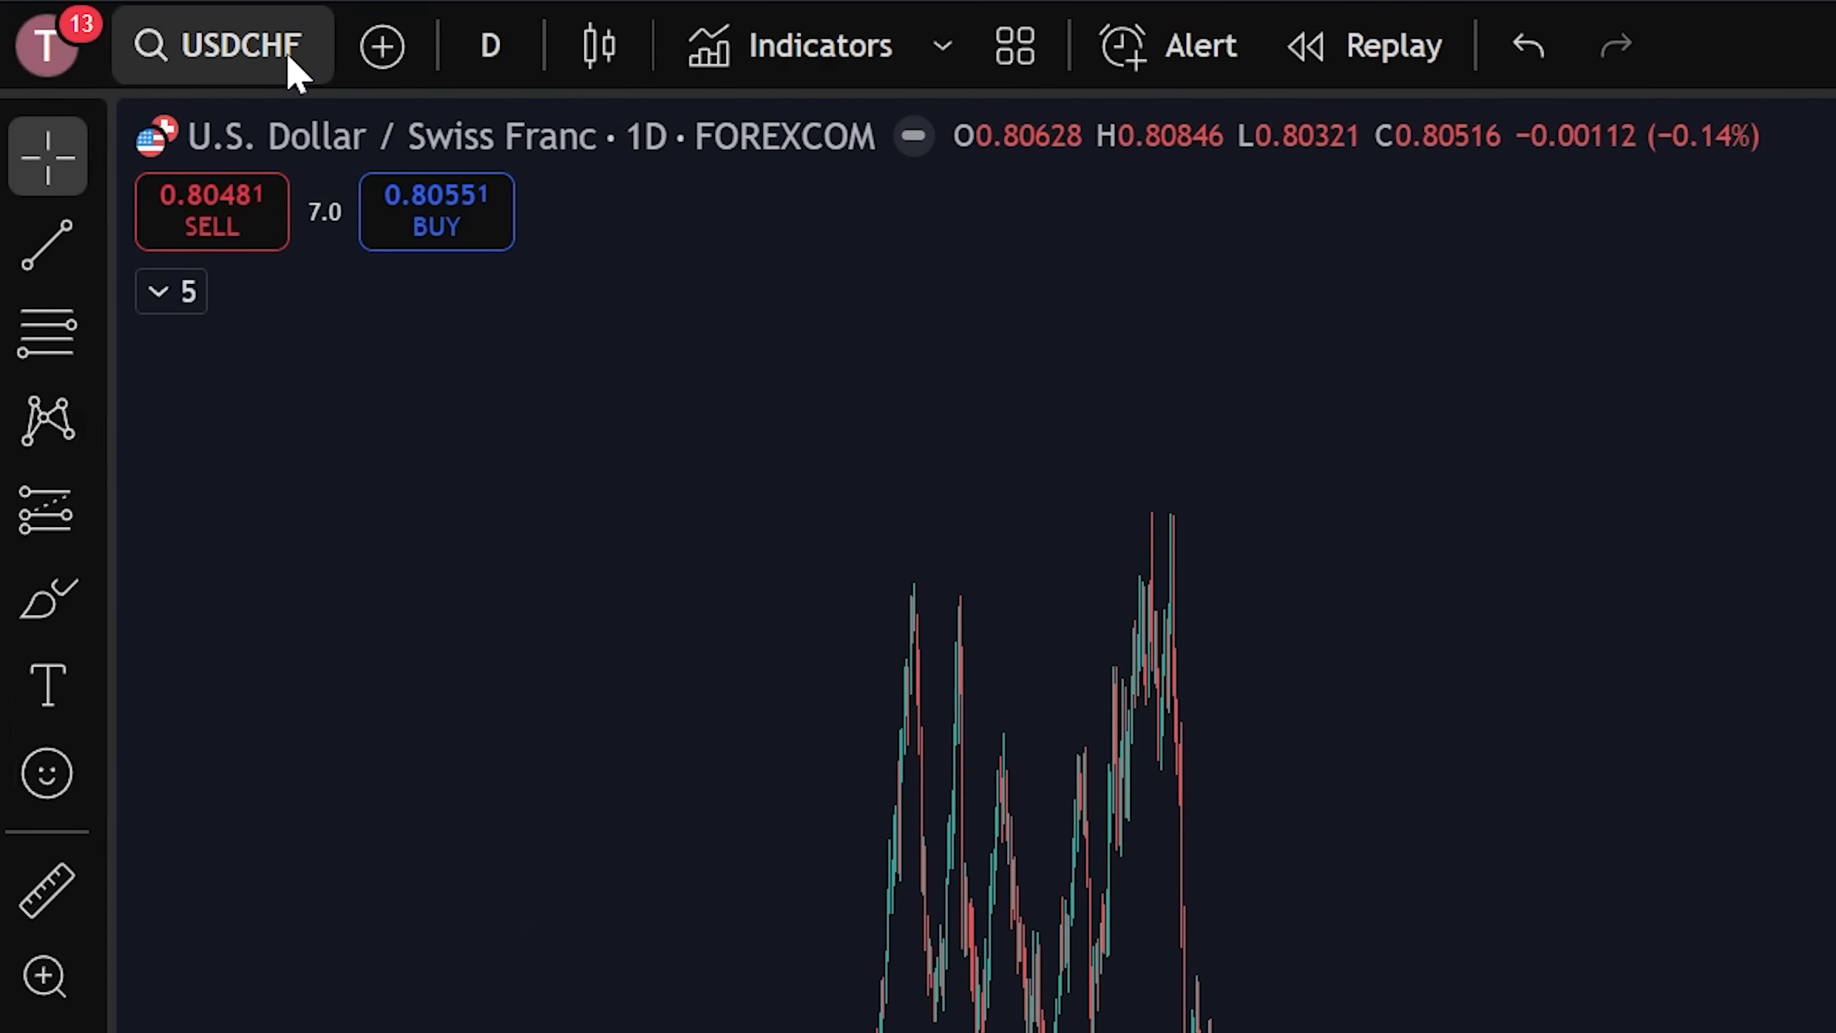
pyautogui.click(228, 46)
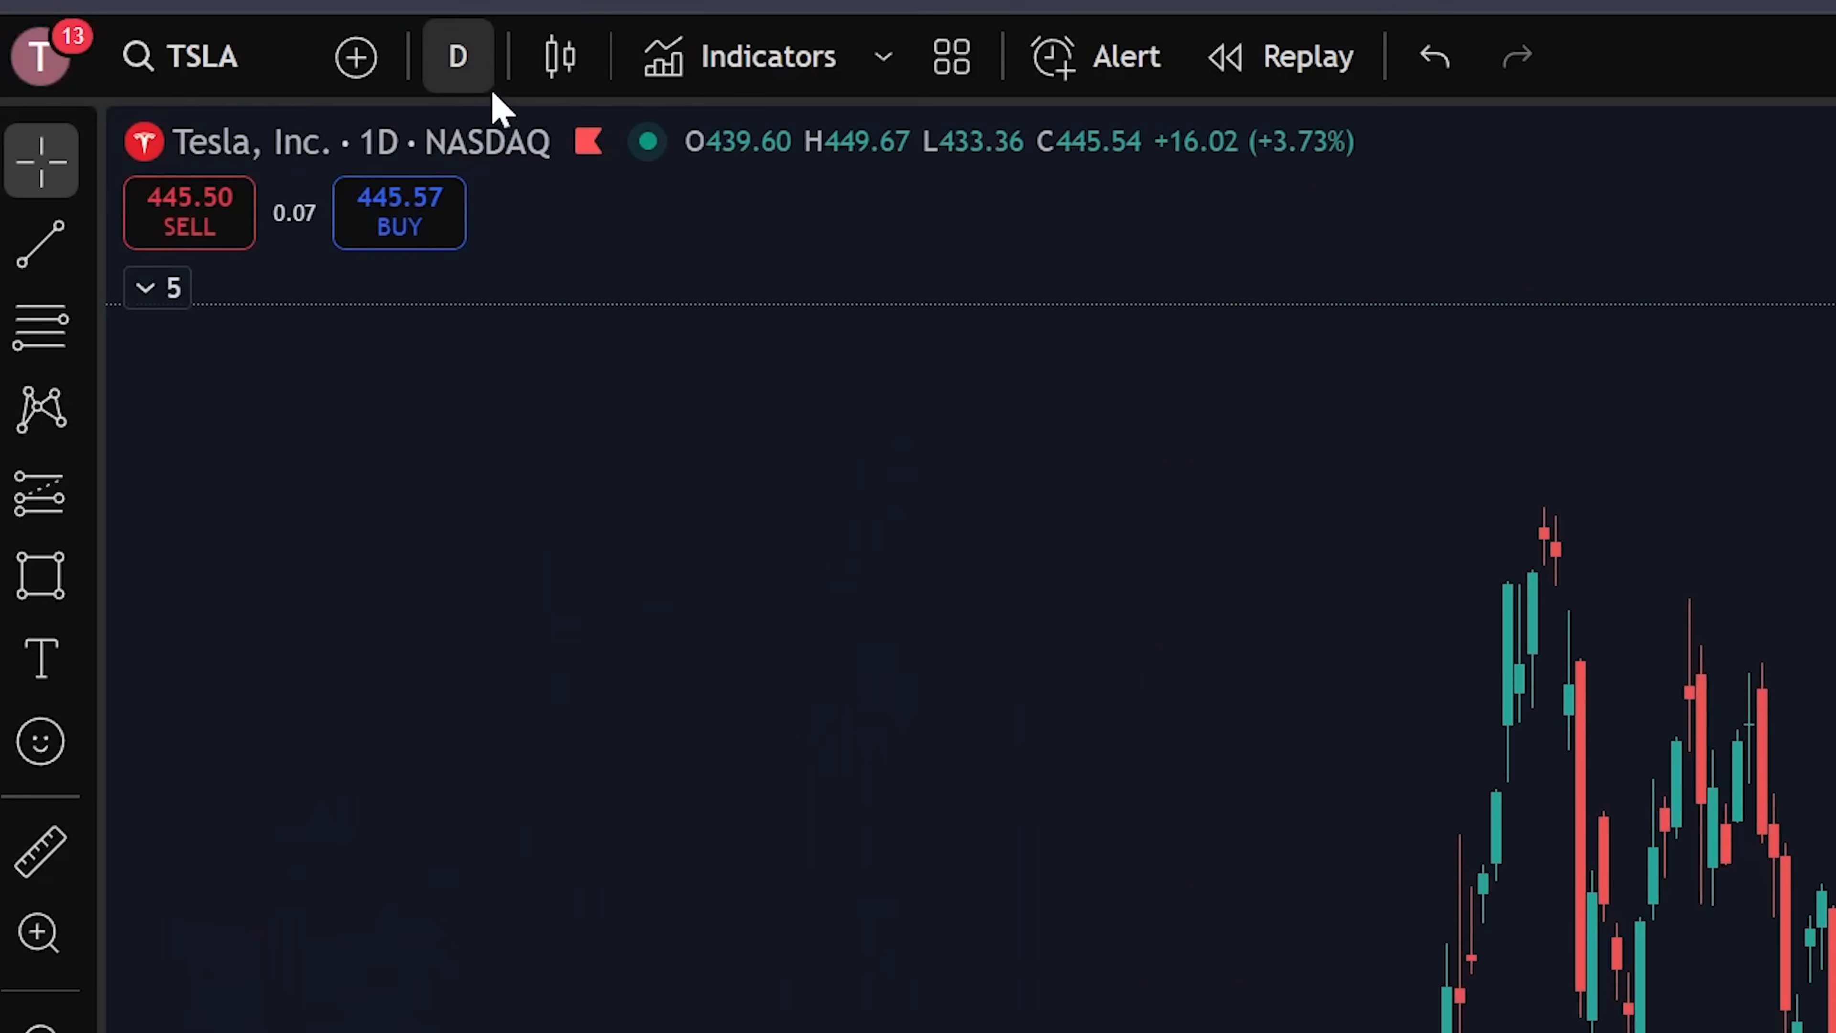
pyautogui.click(457, 56)
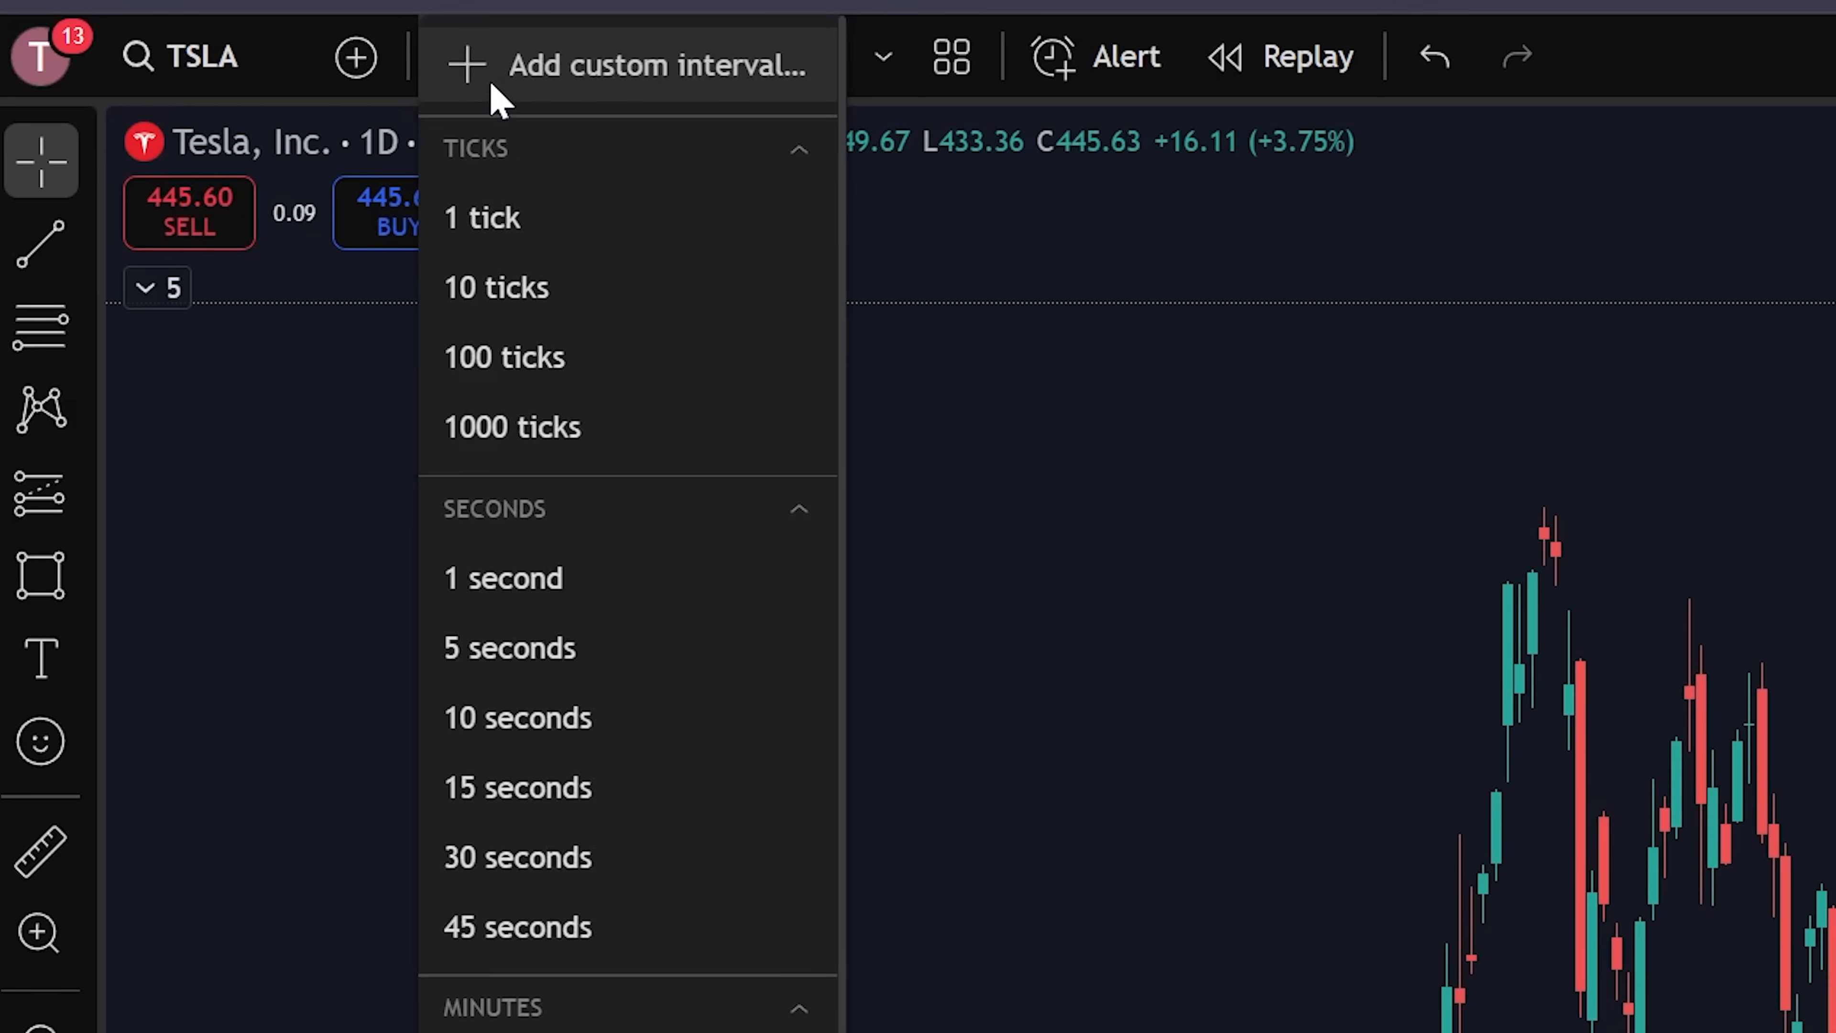
pyautogui.scroll(-3)
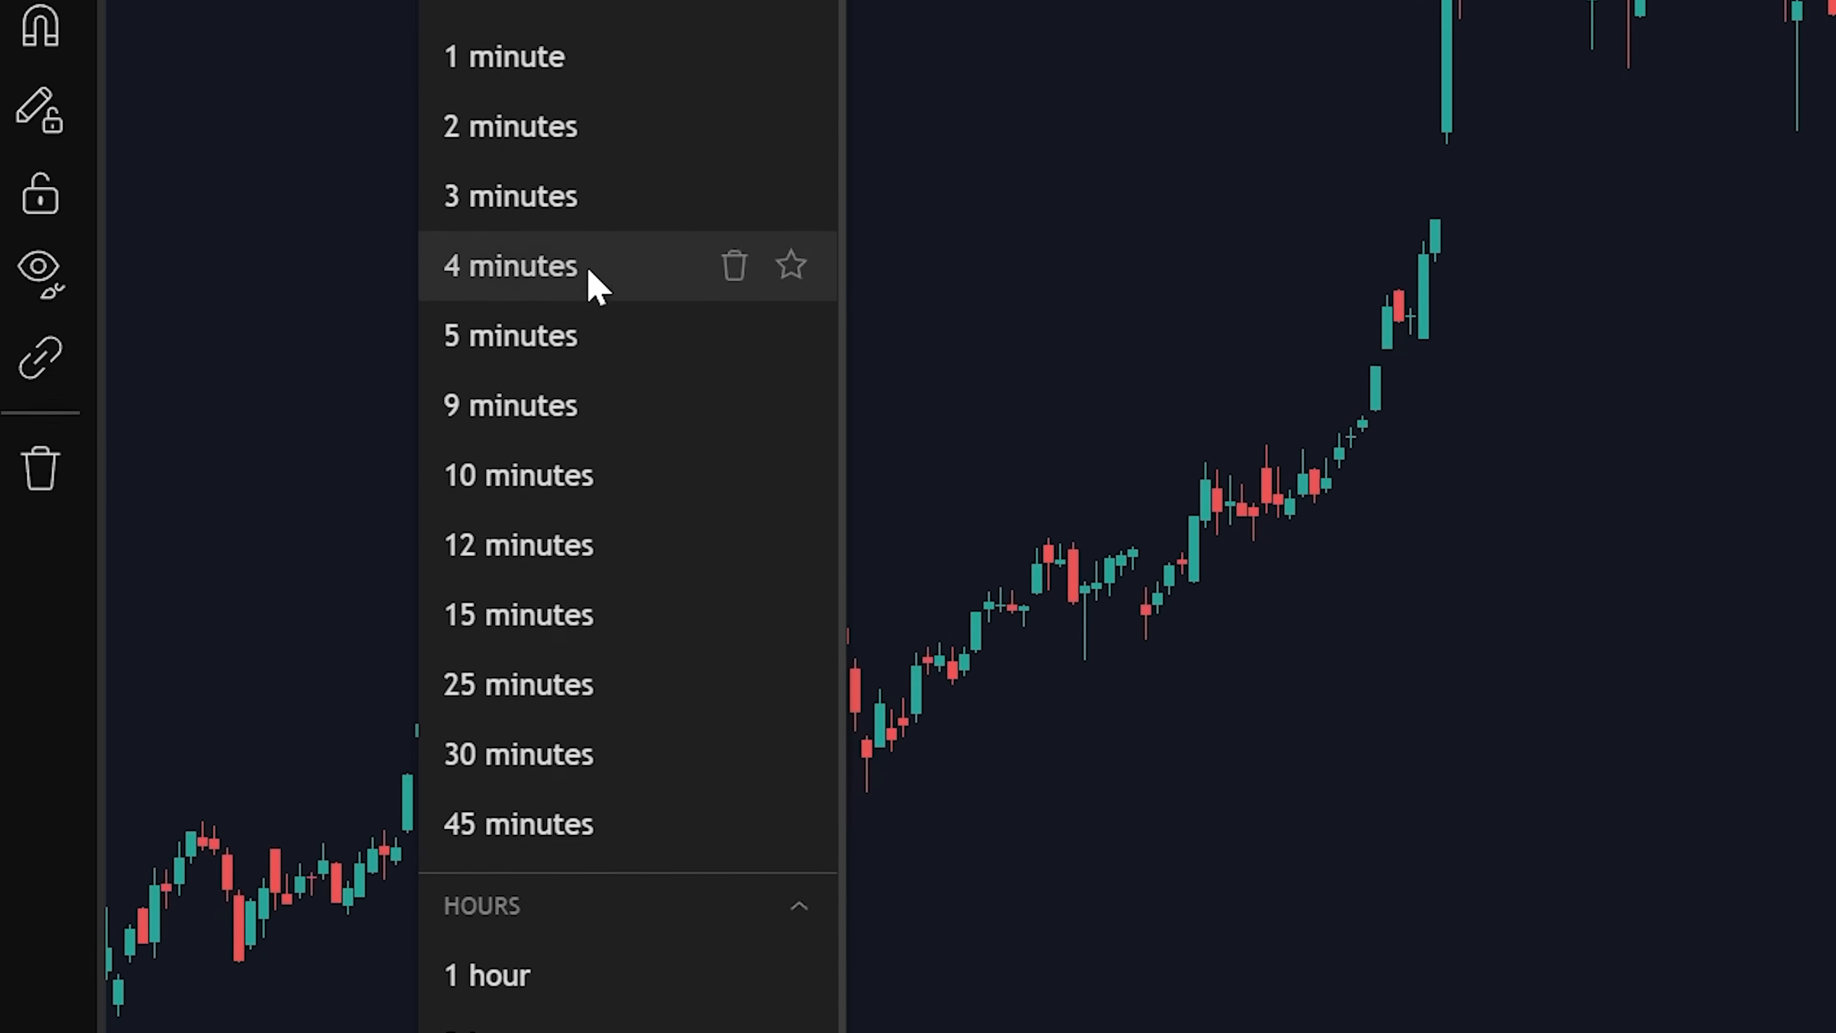
pyautogui.scroll(-3)
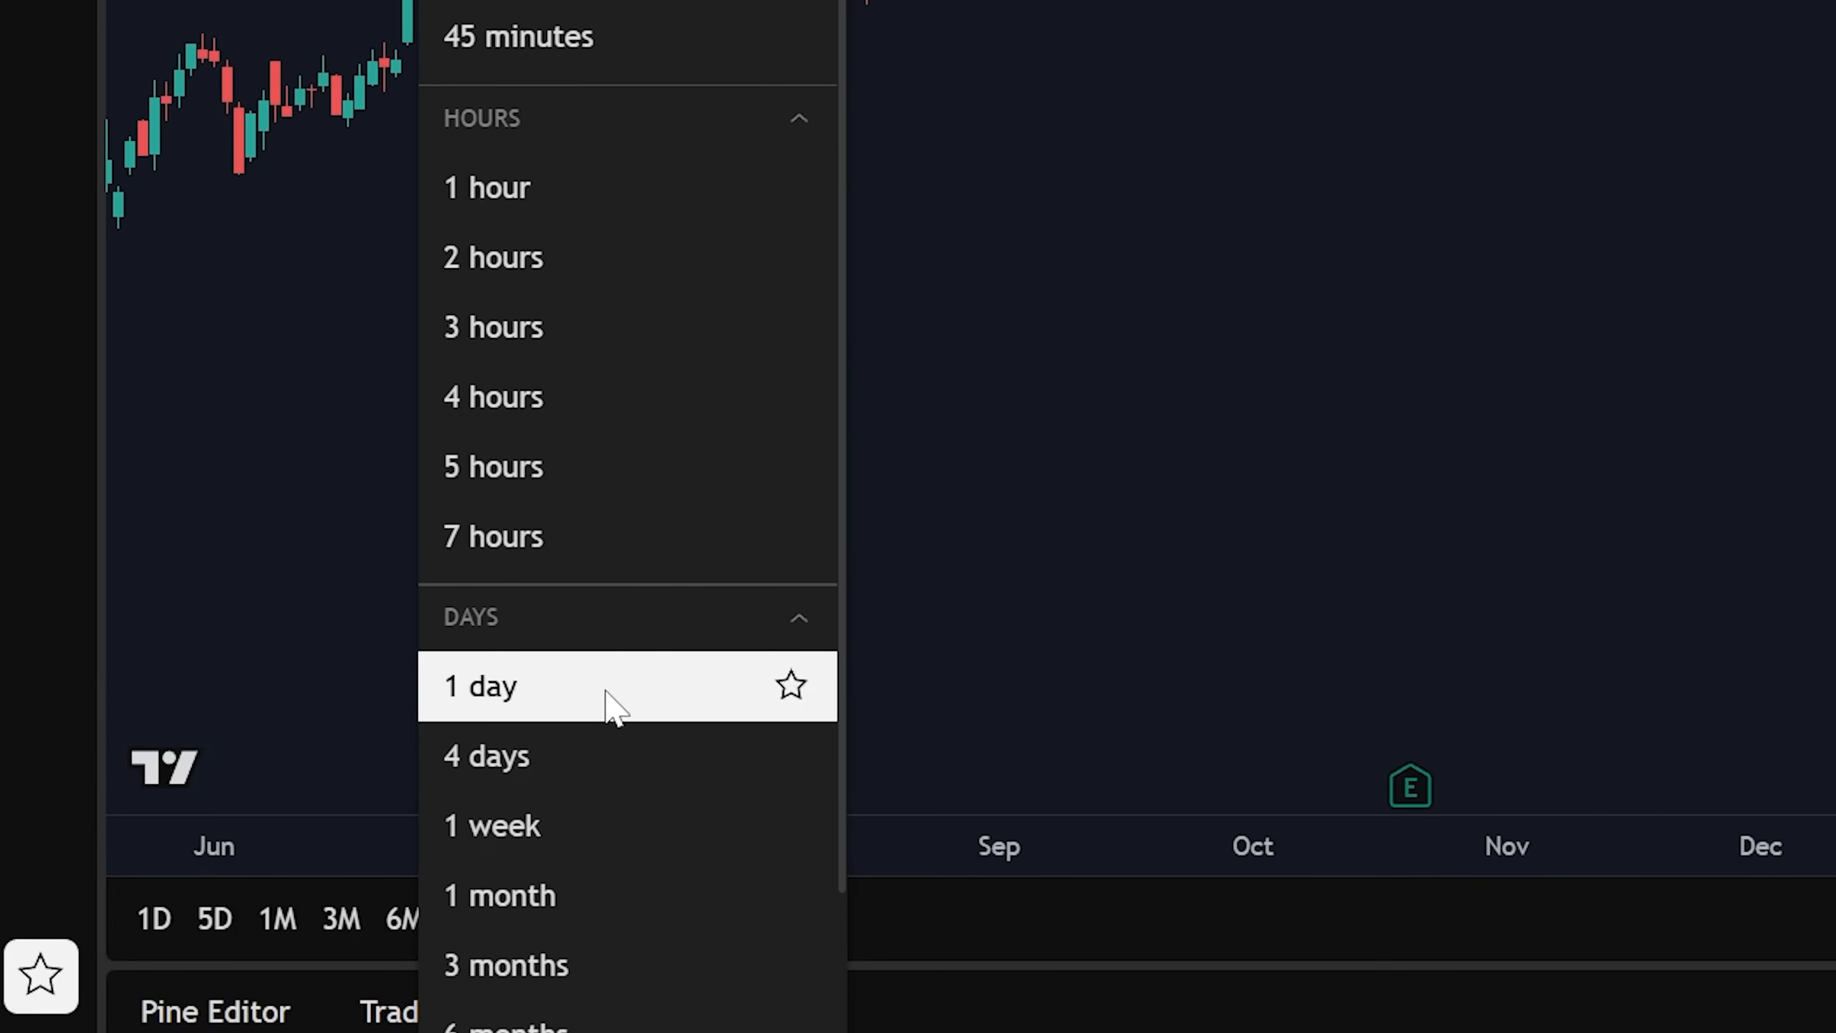
pyautogui.click(478, 686)
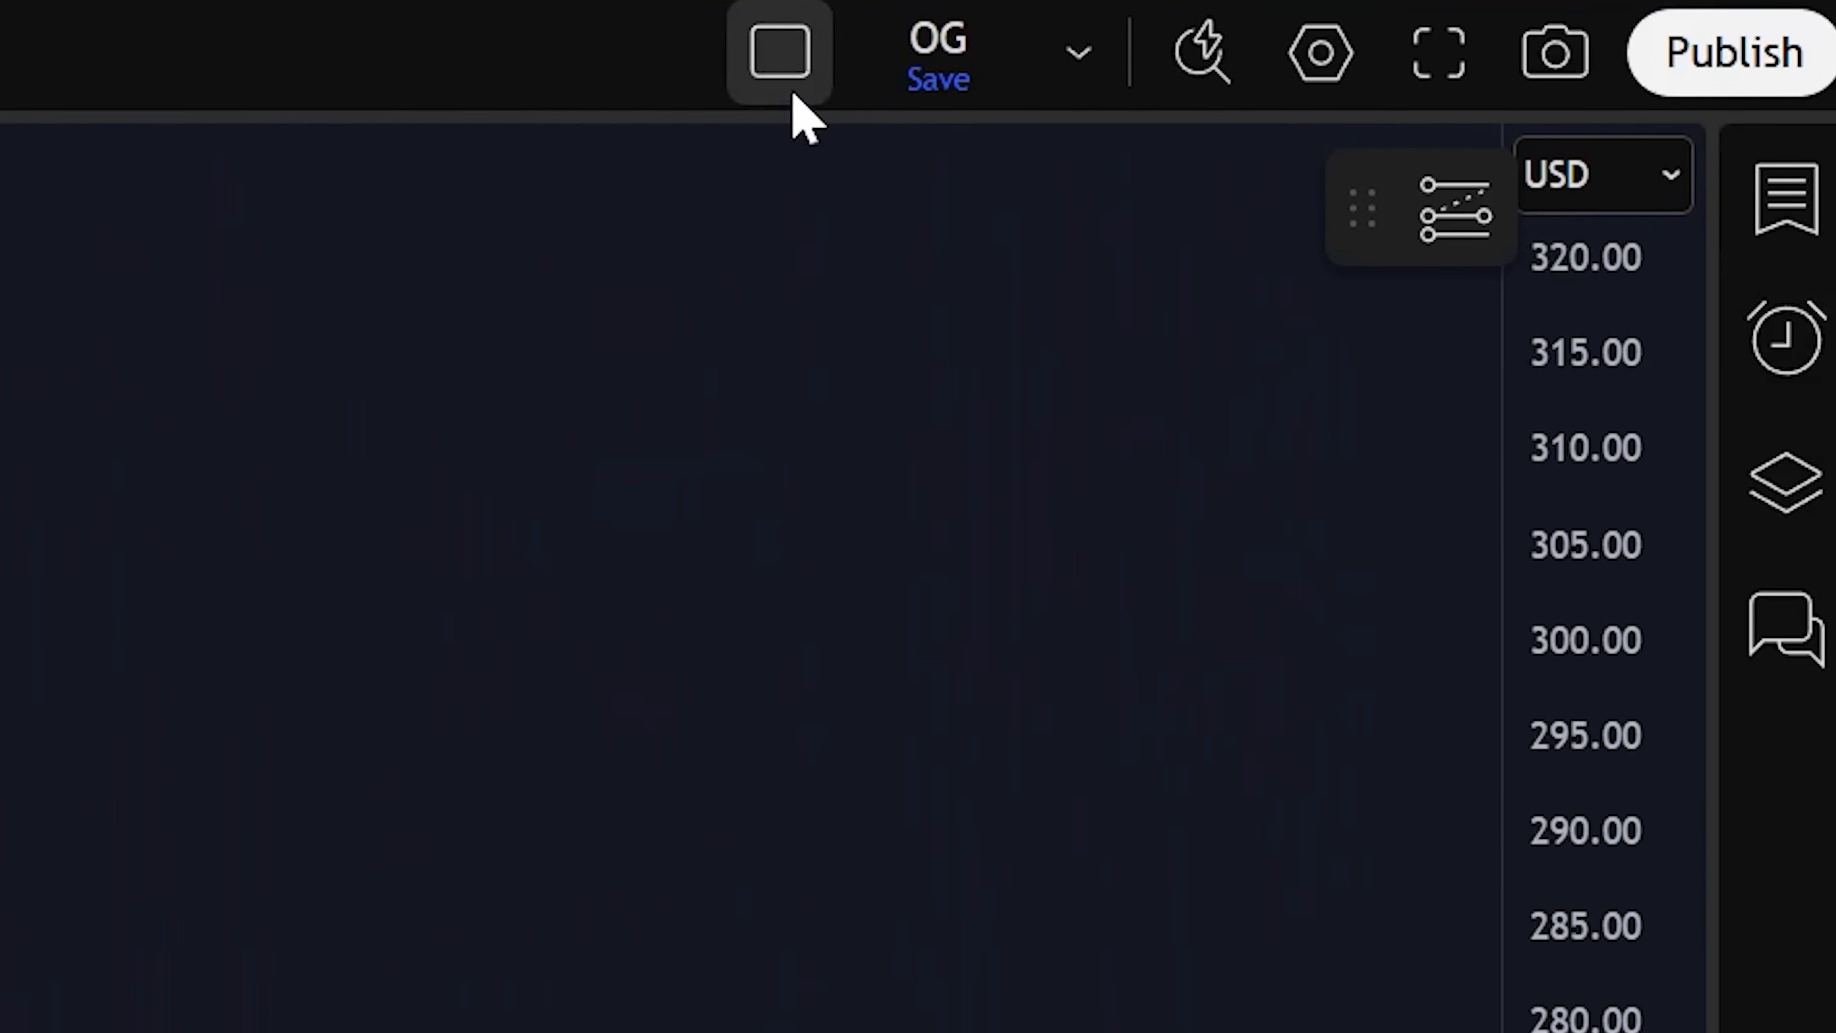
# Choose the two-pane vertical split from the layout picker
pyautogui.click(778, 53)
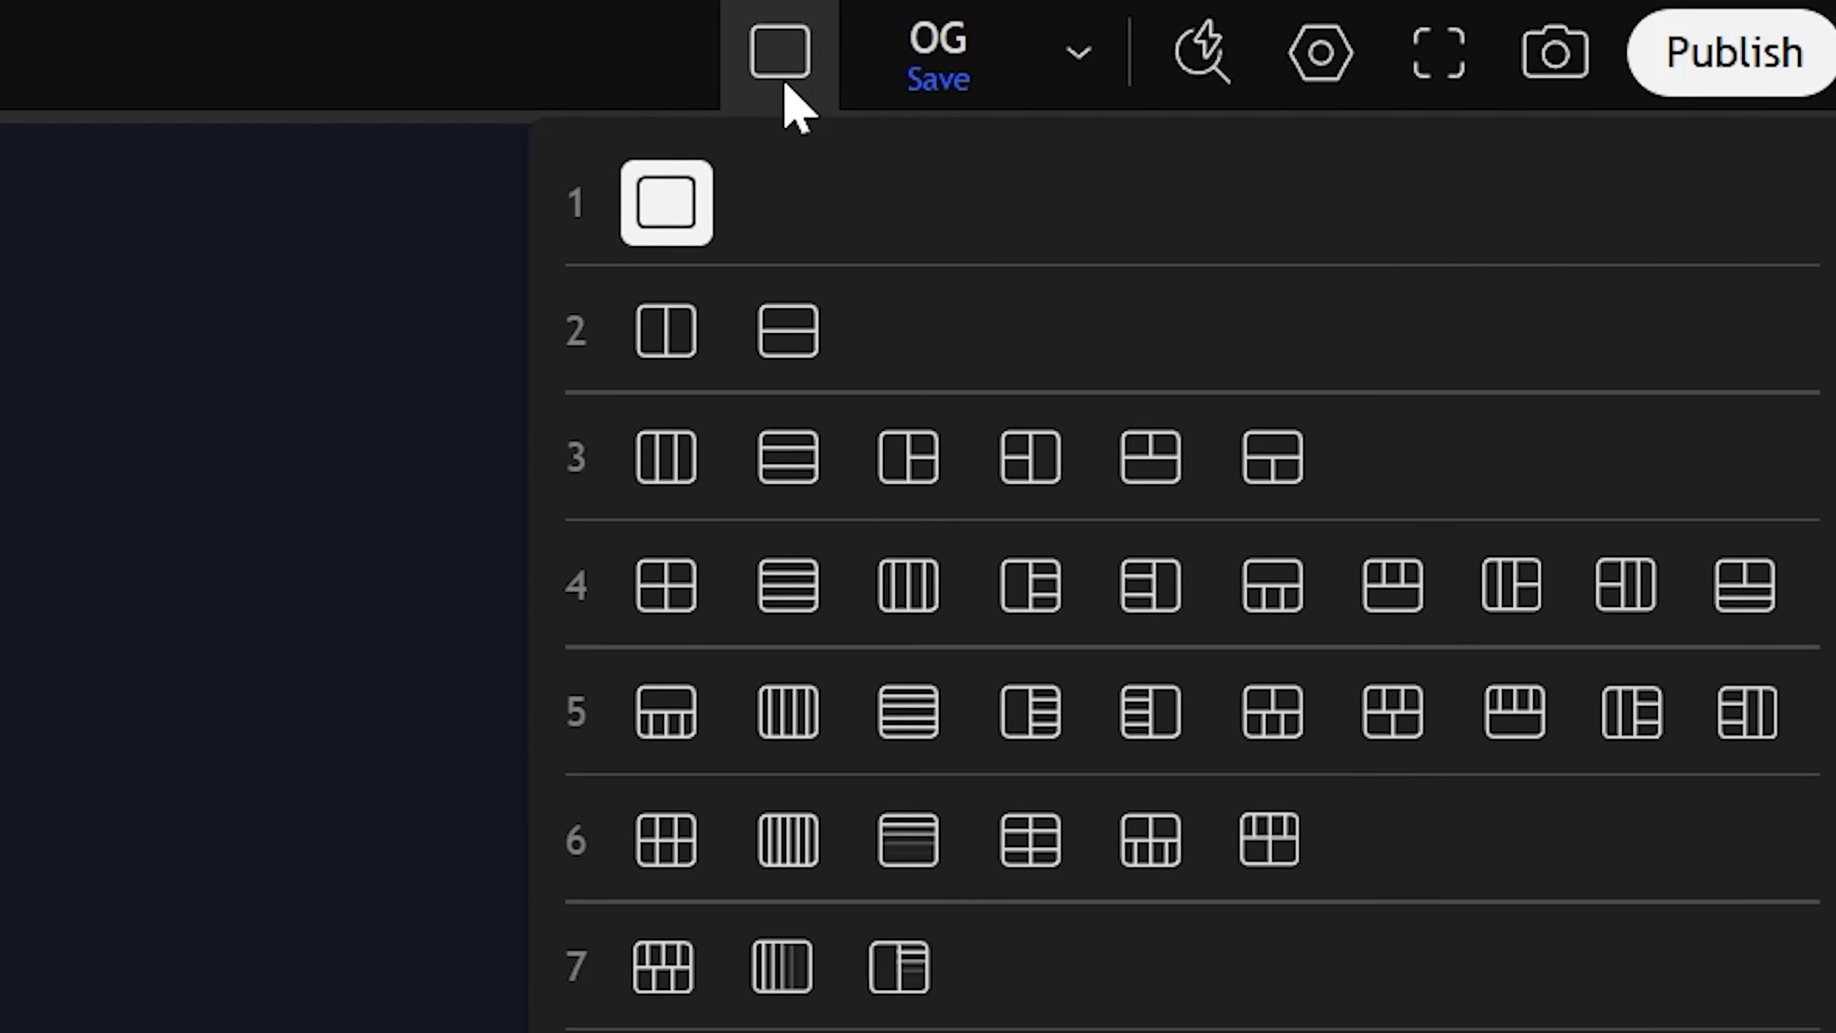
pyautogui.moveTo(666, 330)
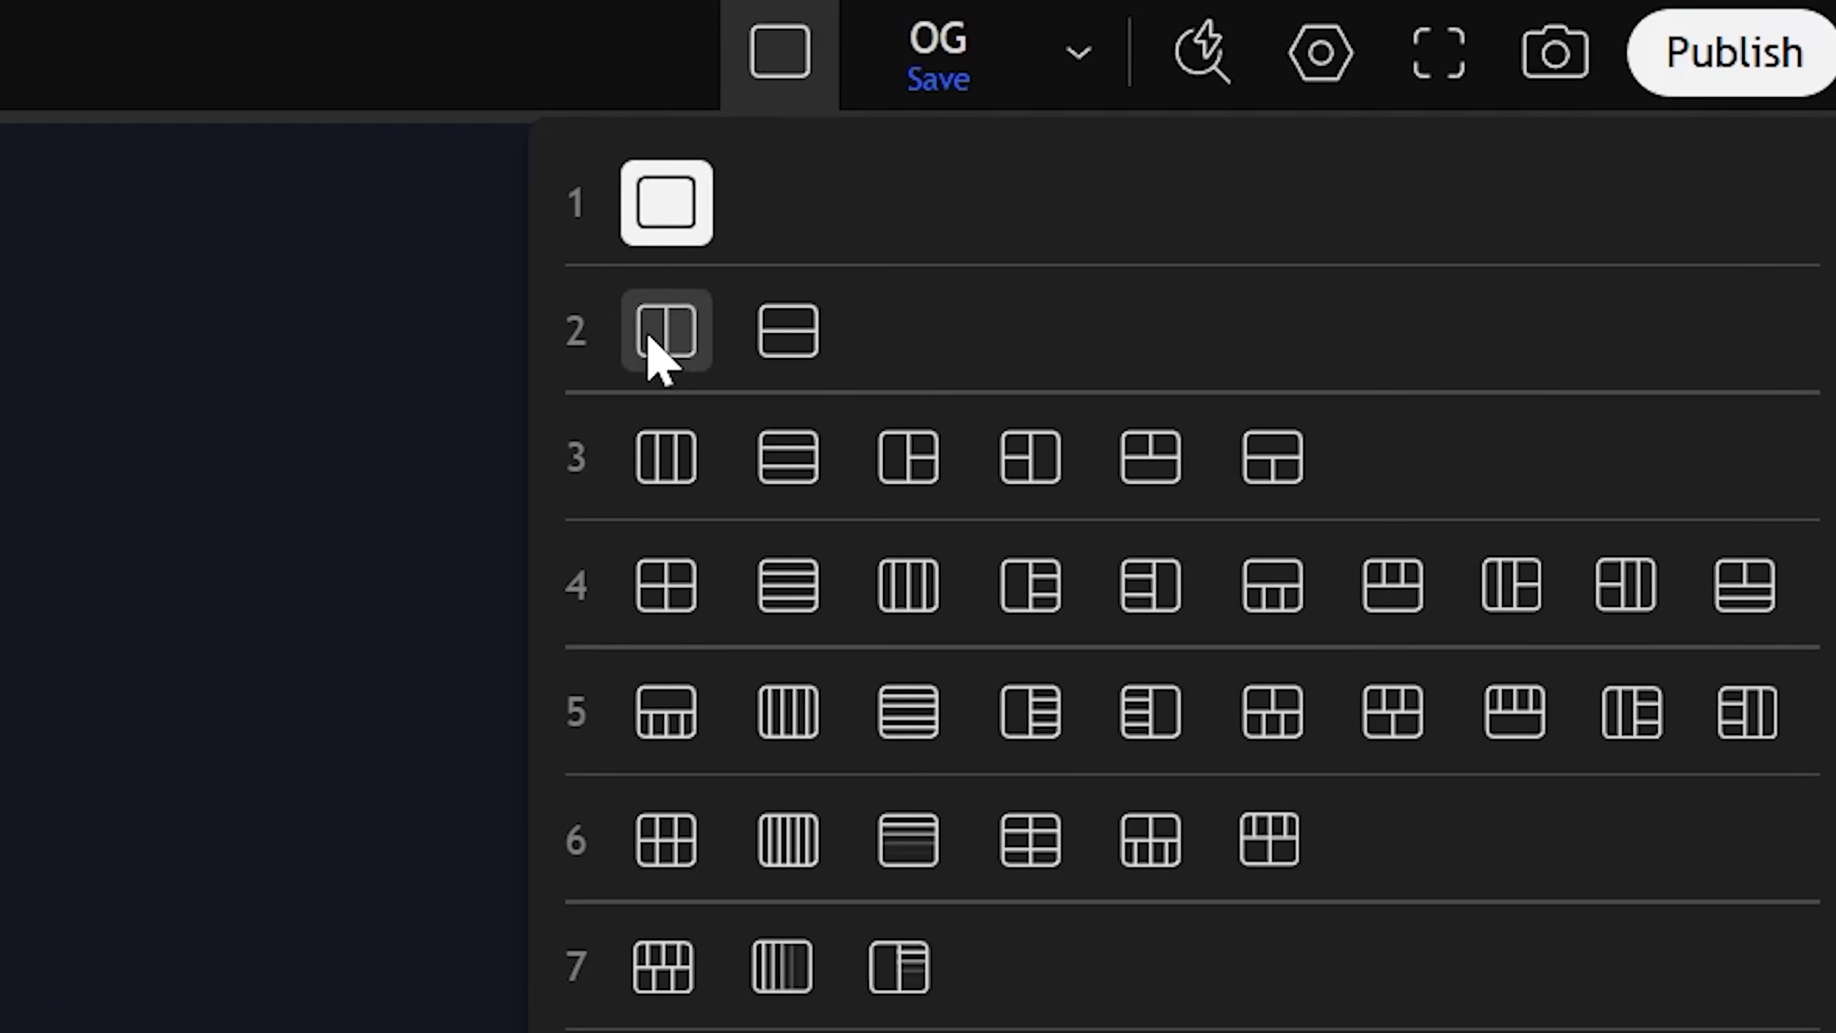
pyautogui.click(664, 328)
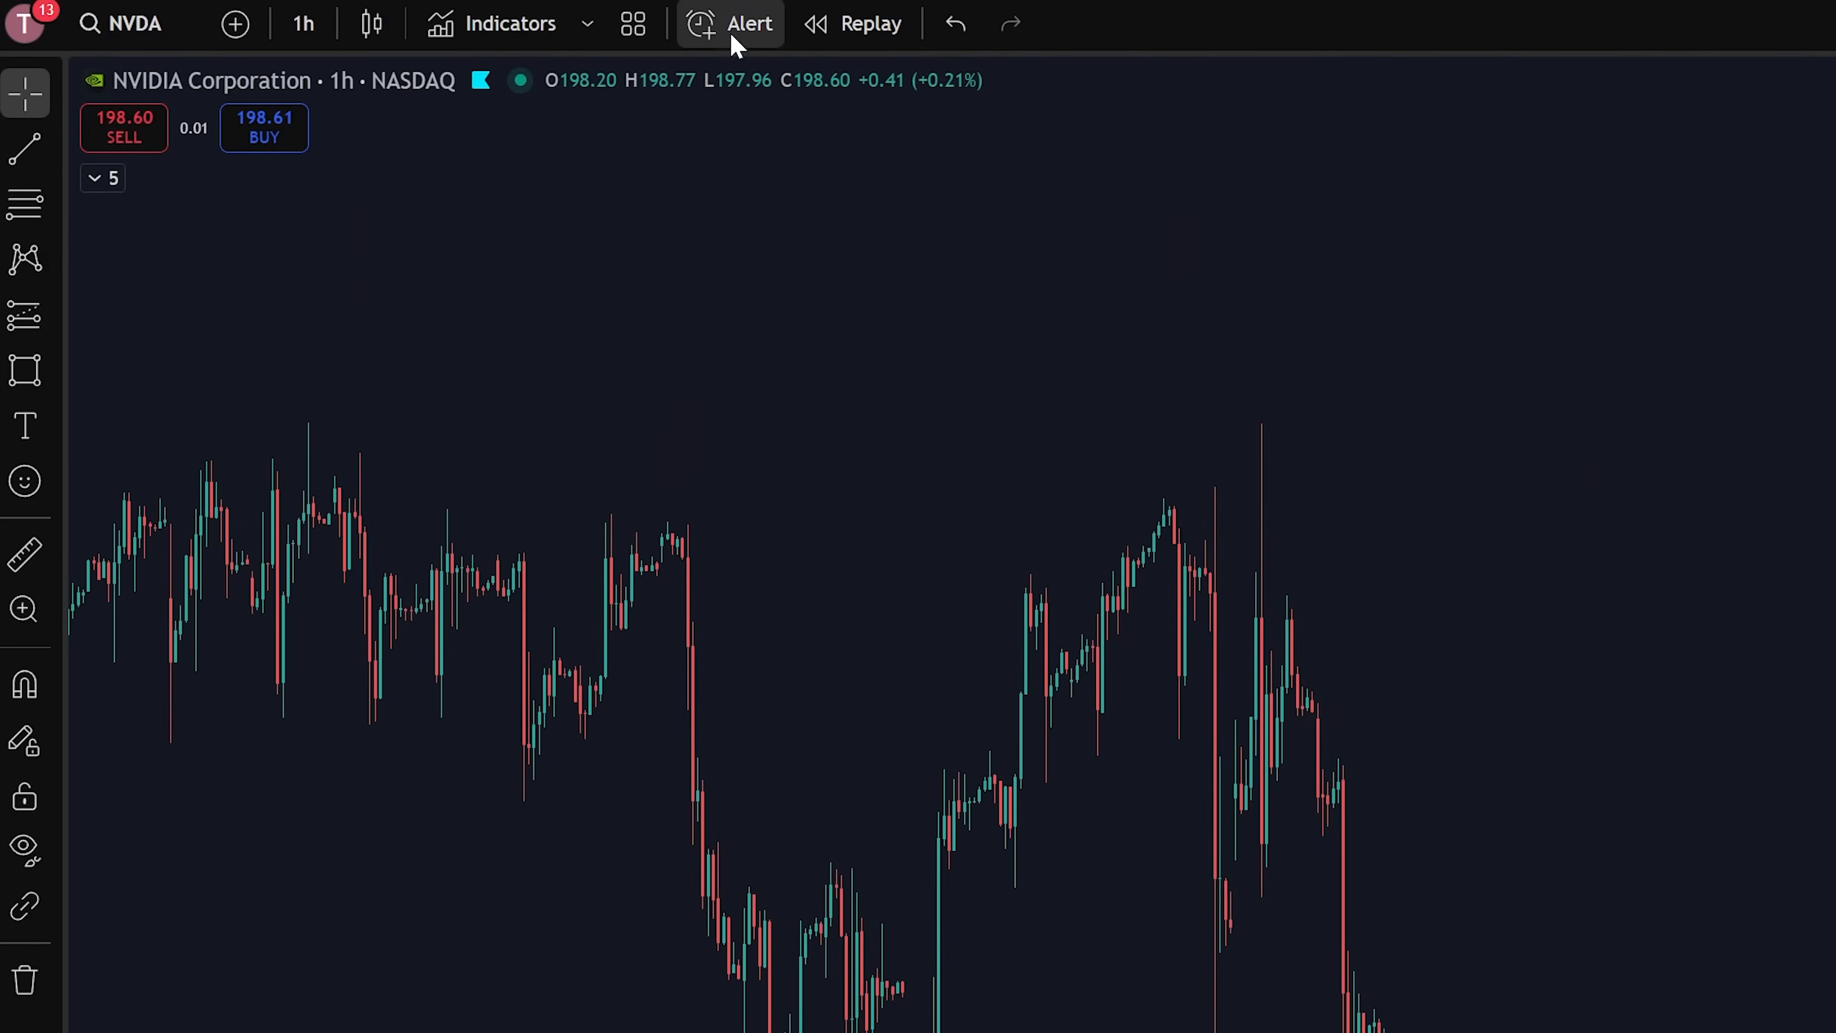
# Create an NVDA alert for price crossing 200 and review the crossing condition options
pyautogui.click(730, 23)
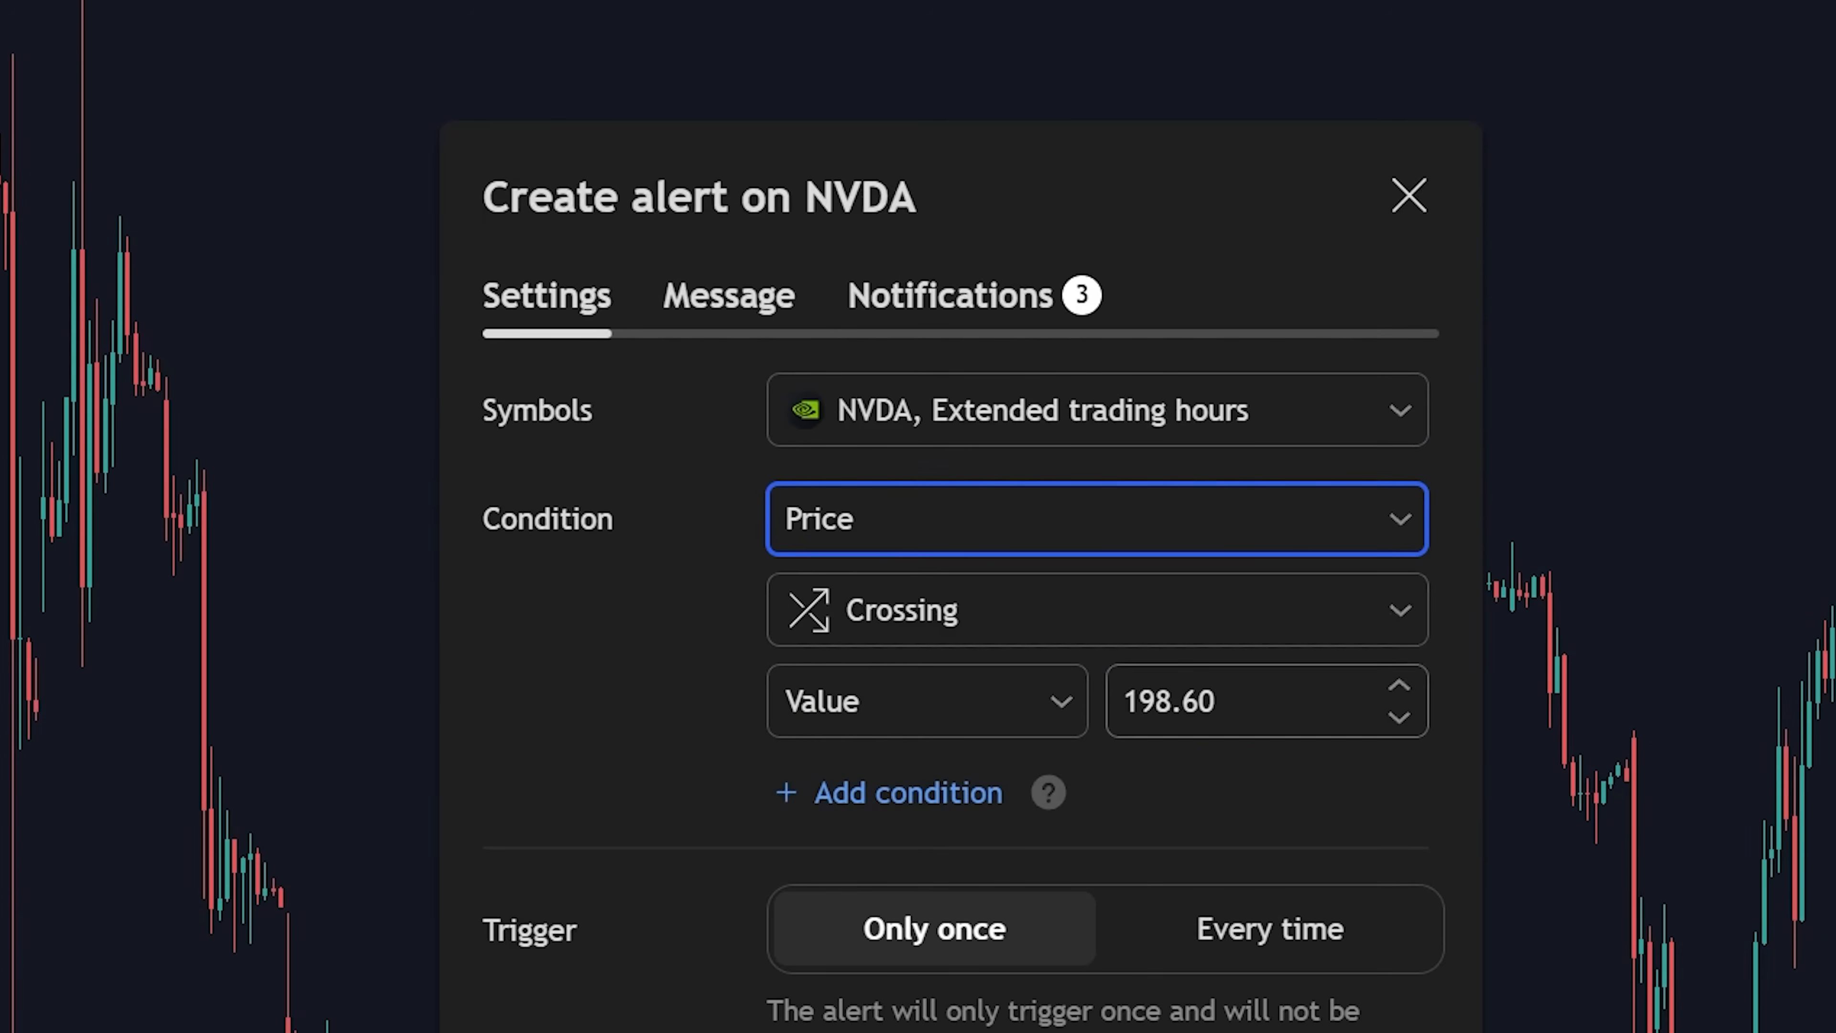
pyautogui.write('200')
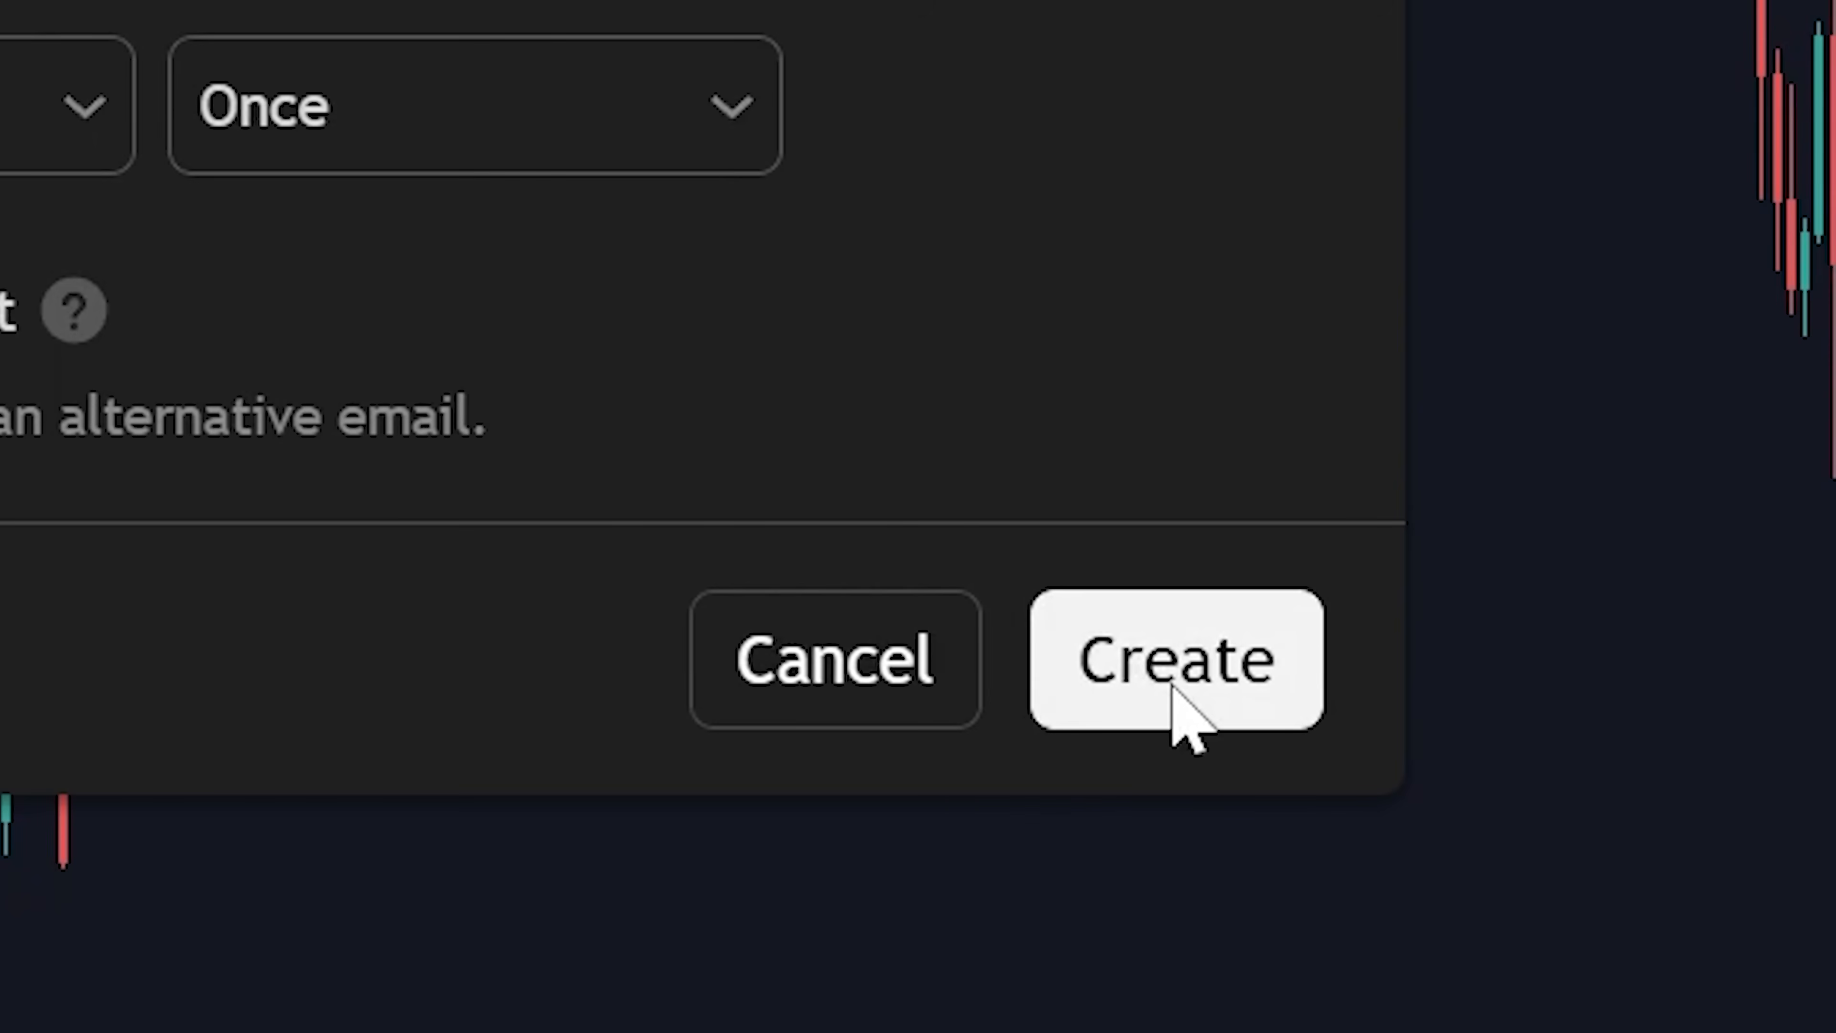
pyautogui.click(1175, 657)
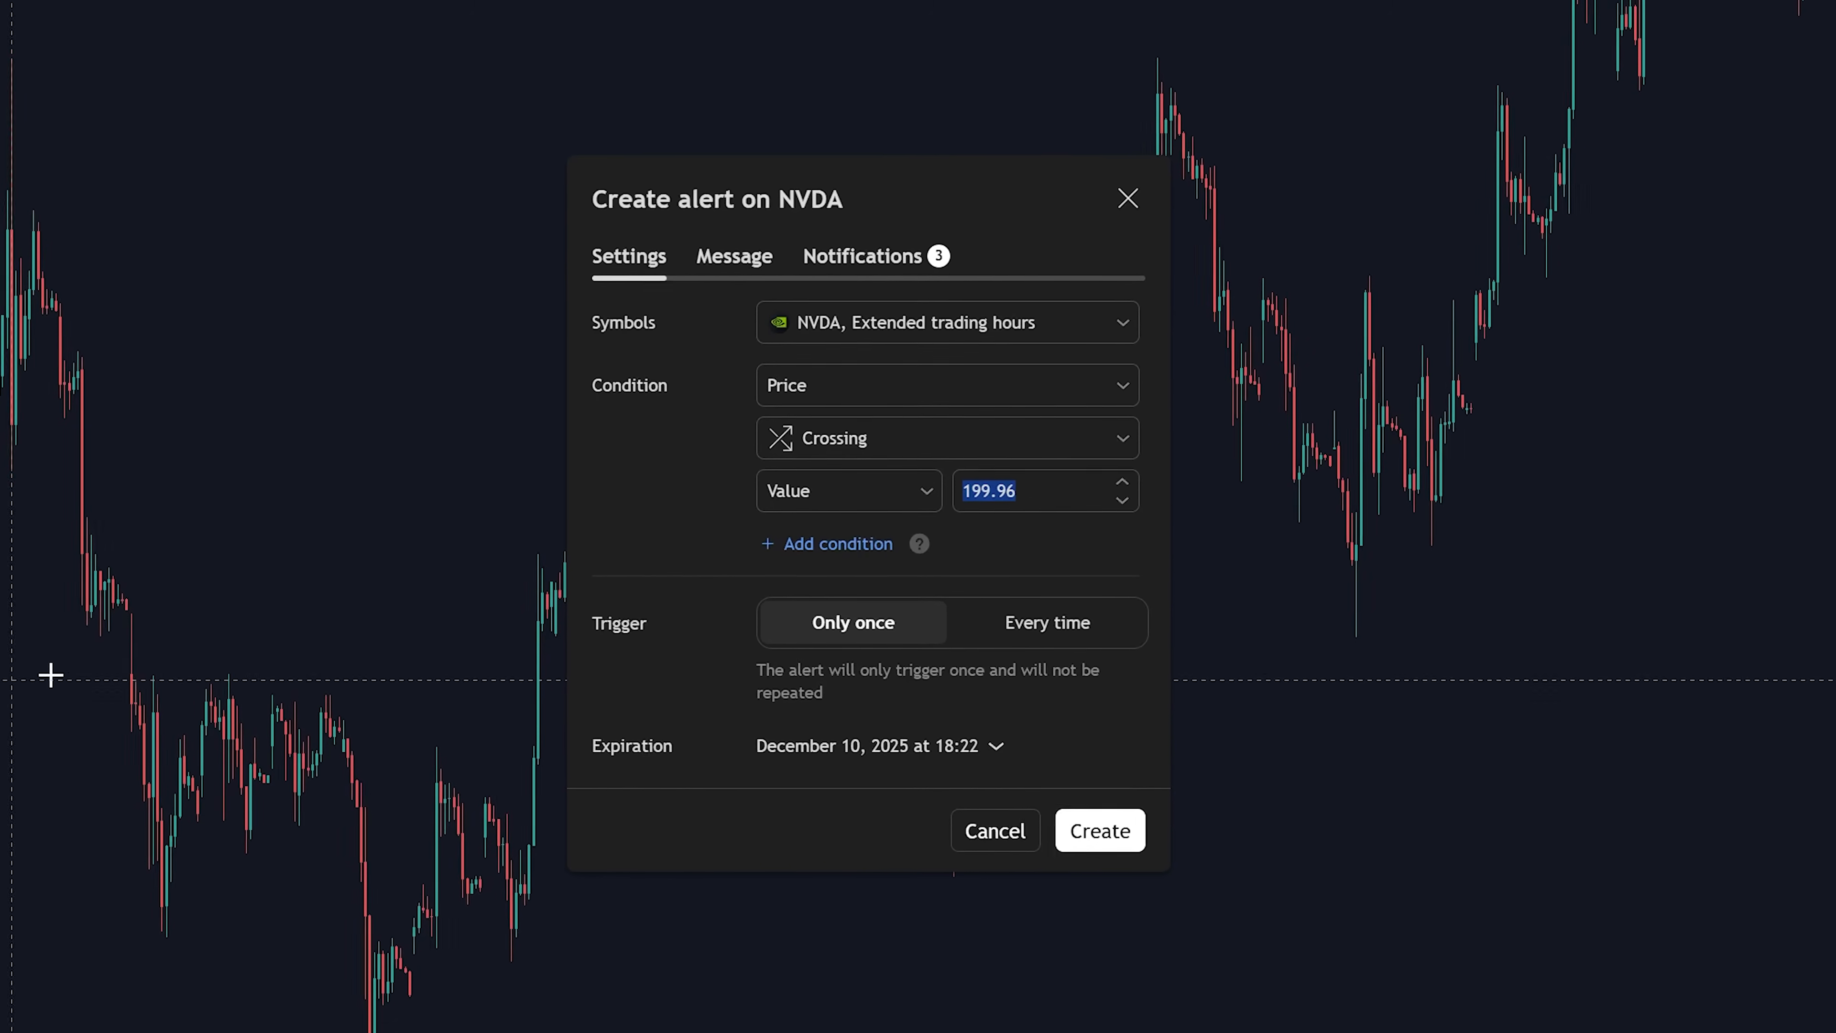
pyautogui.click(946, 385)
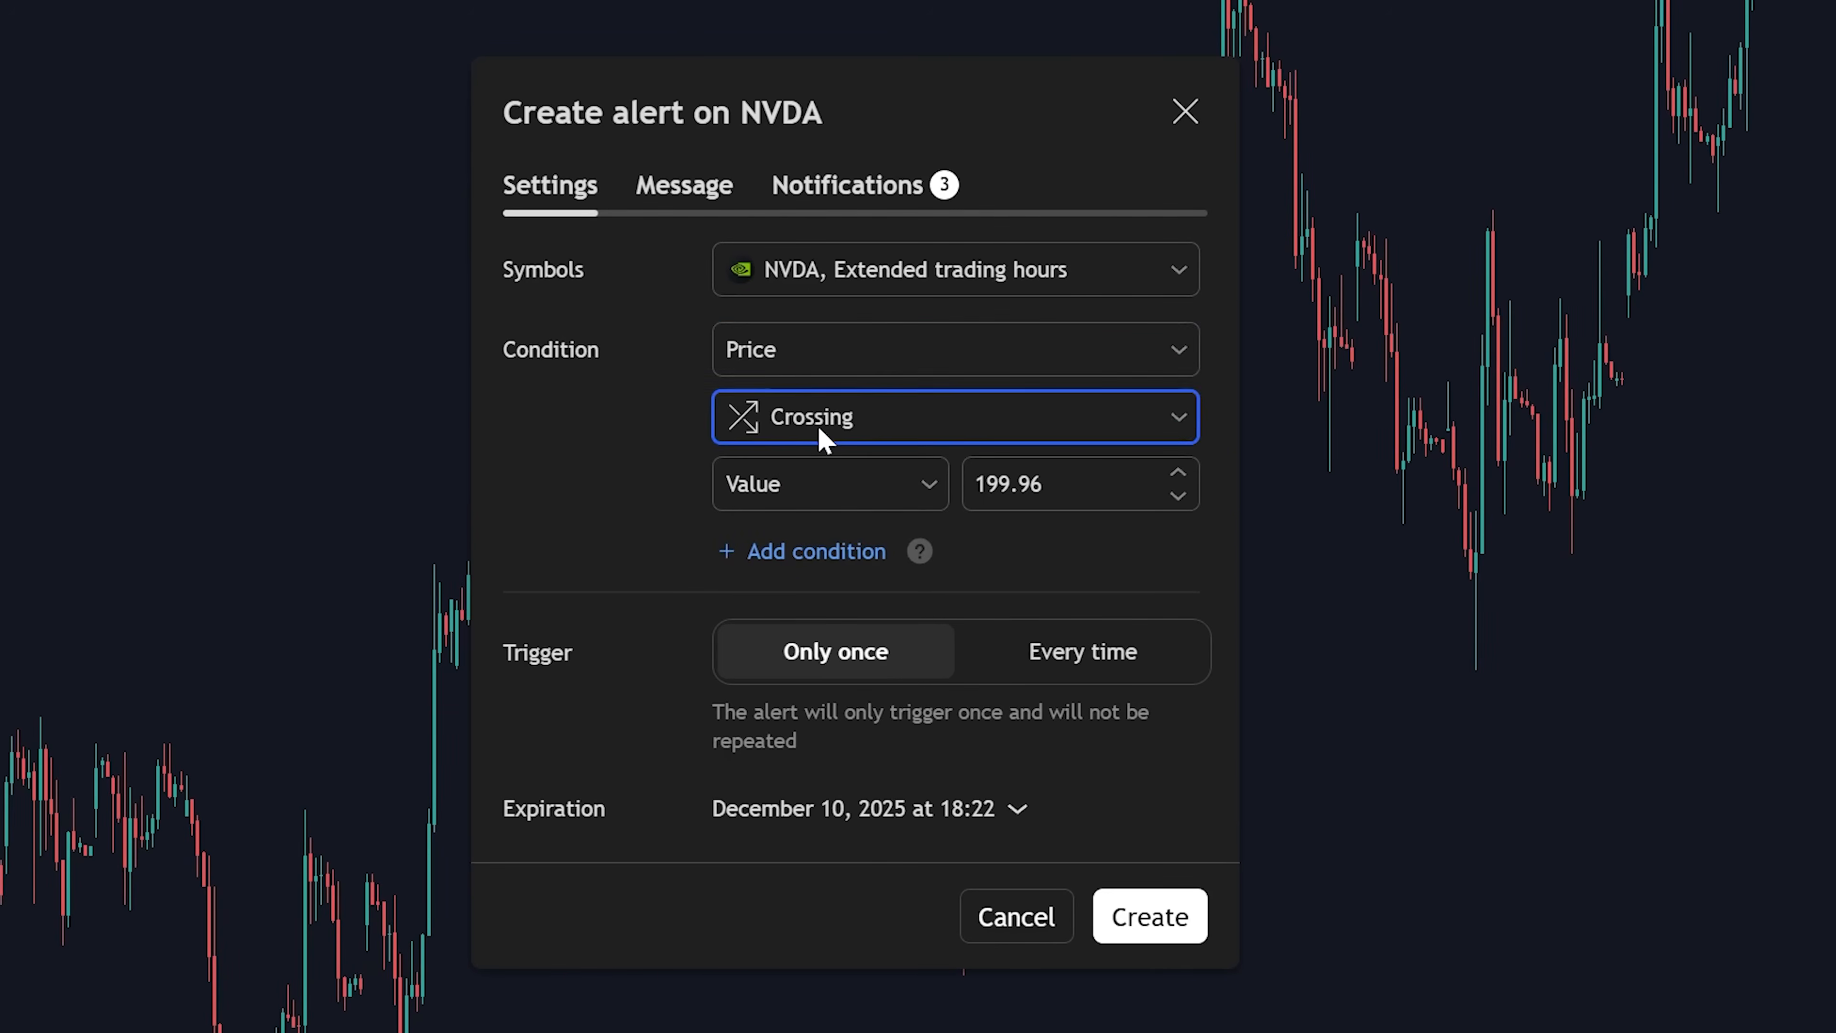
pyautogui.click(955, 417)
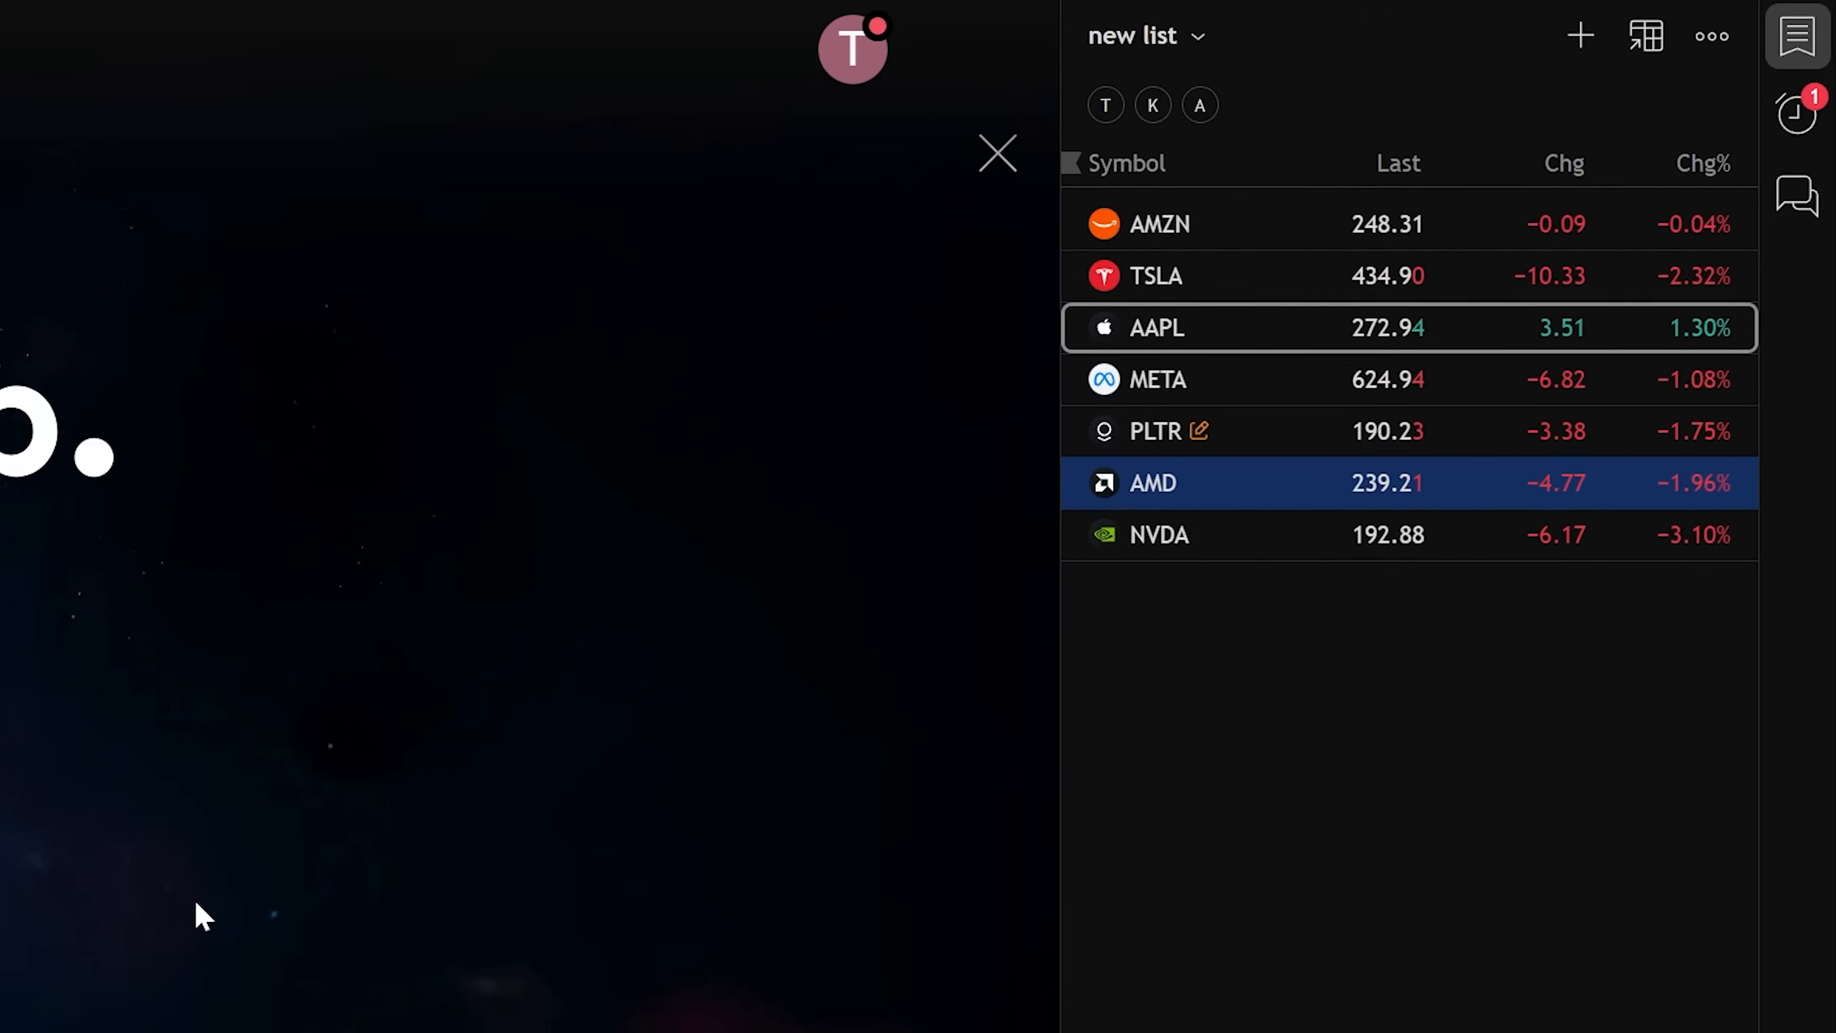
# Flag watchlist symbols cyan or red via their right-click options
pyautogui.rightClick(1153, 482)
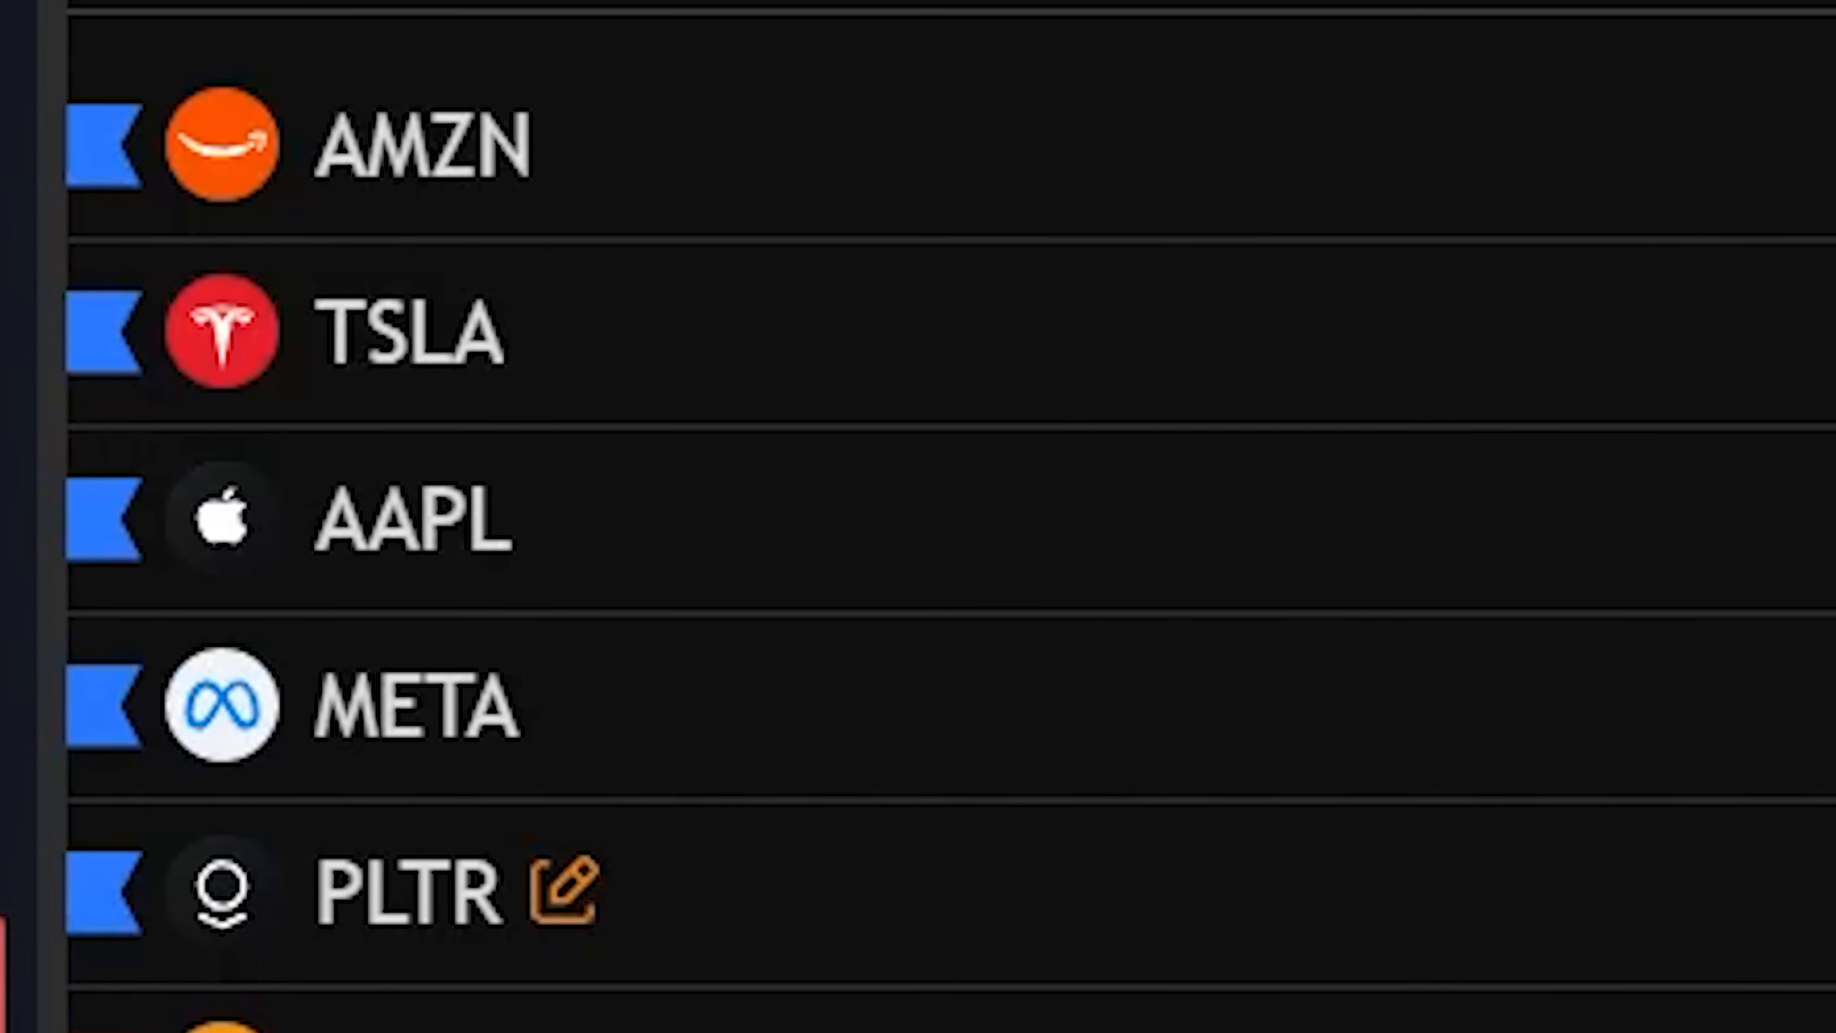
pyautogui.write('stoc')
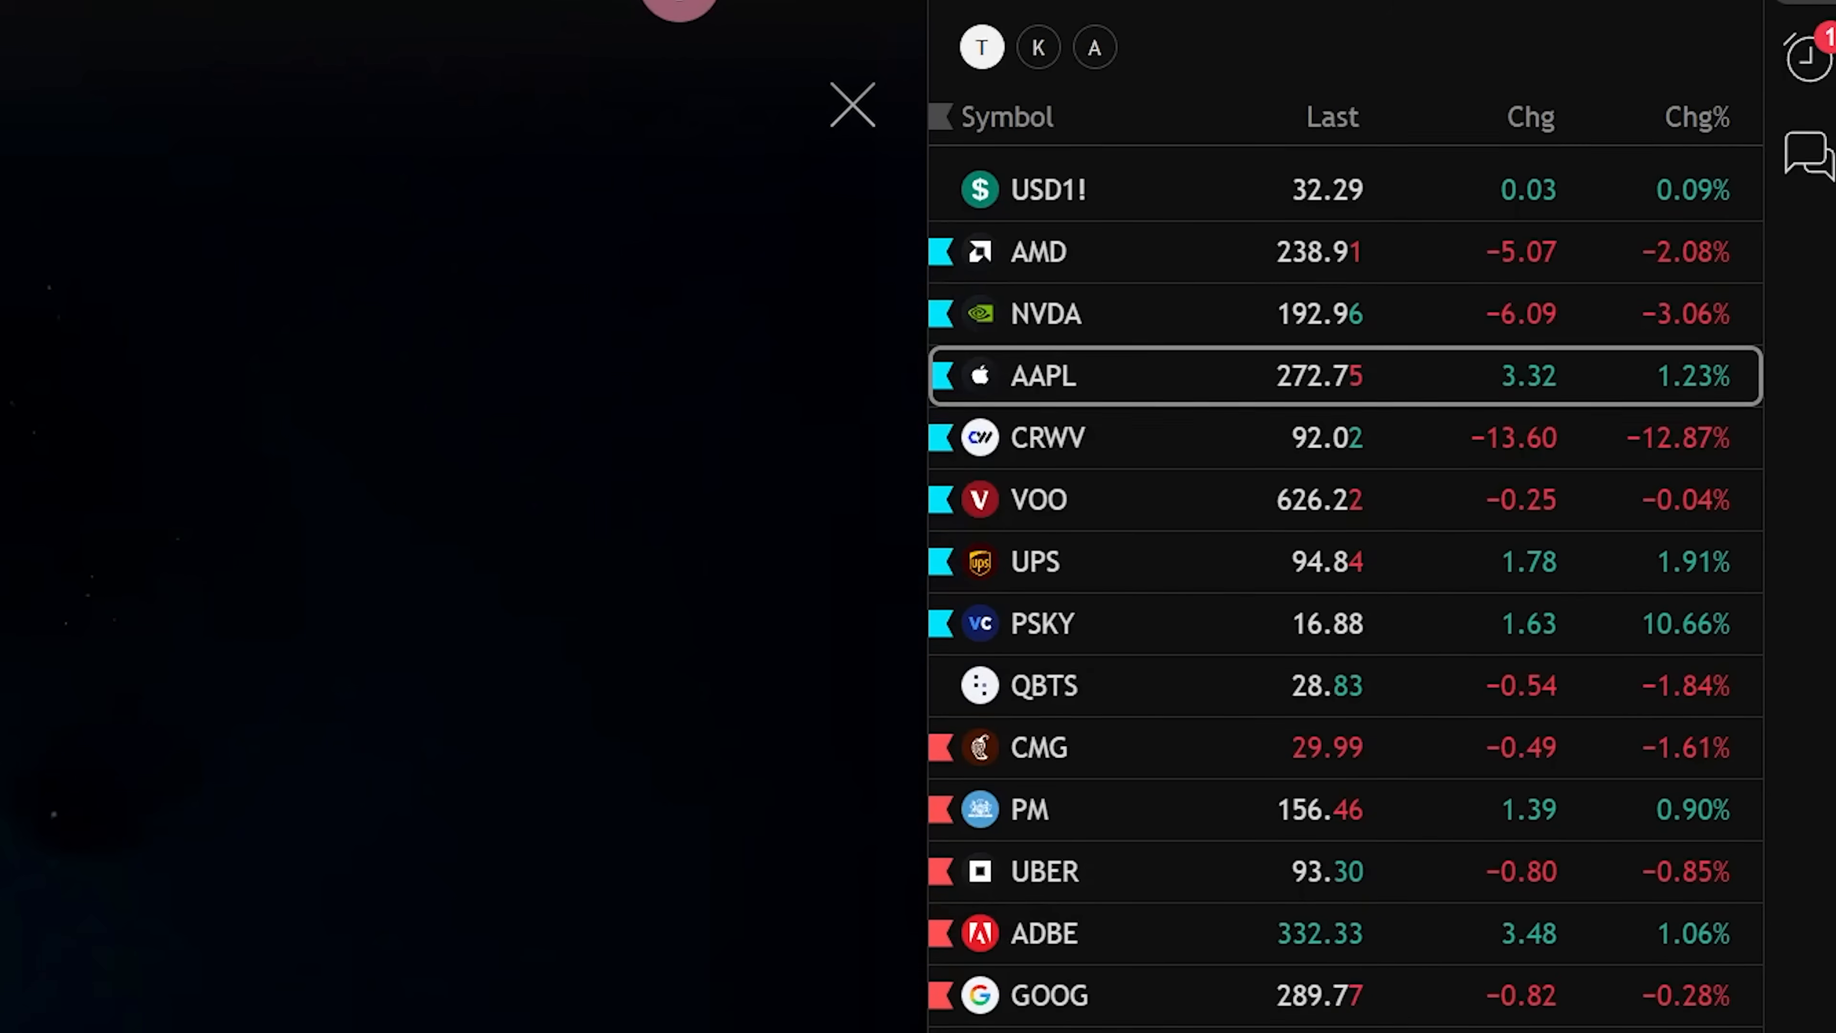
# Show AAPL's details panel and bring up Apple's financial statements
pyautogui.click(1040, 375)
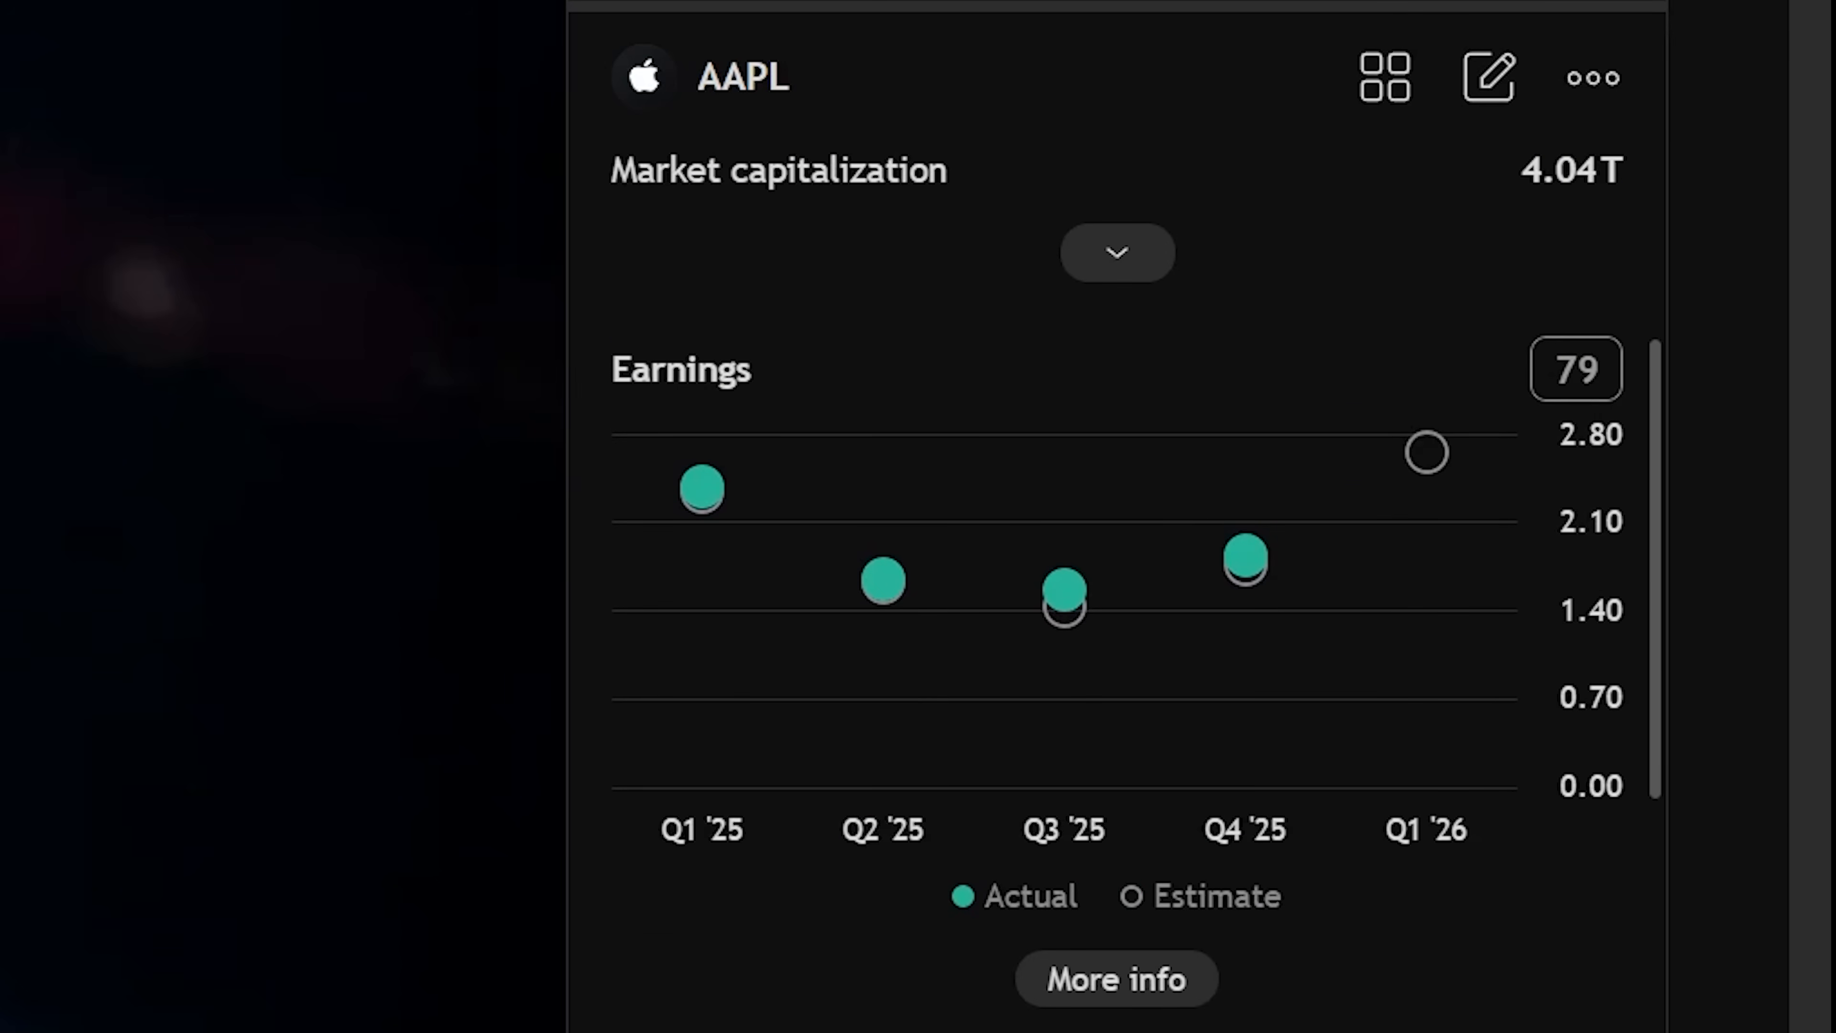
pyautogui.scroll(-3)
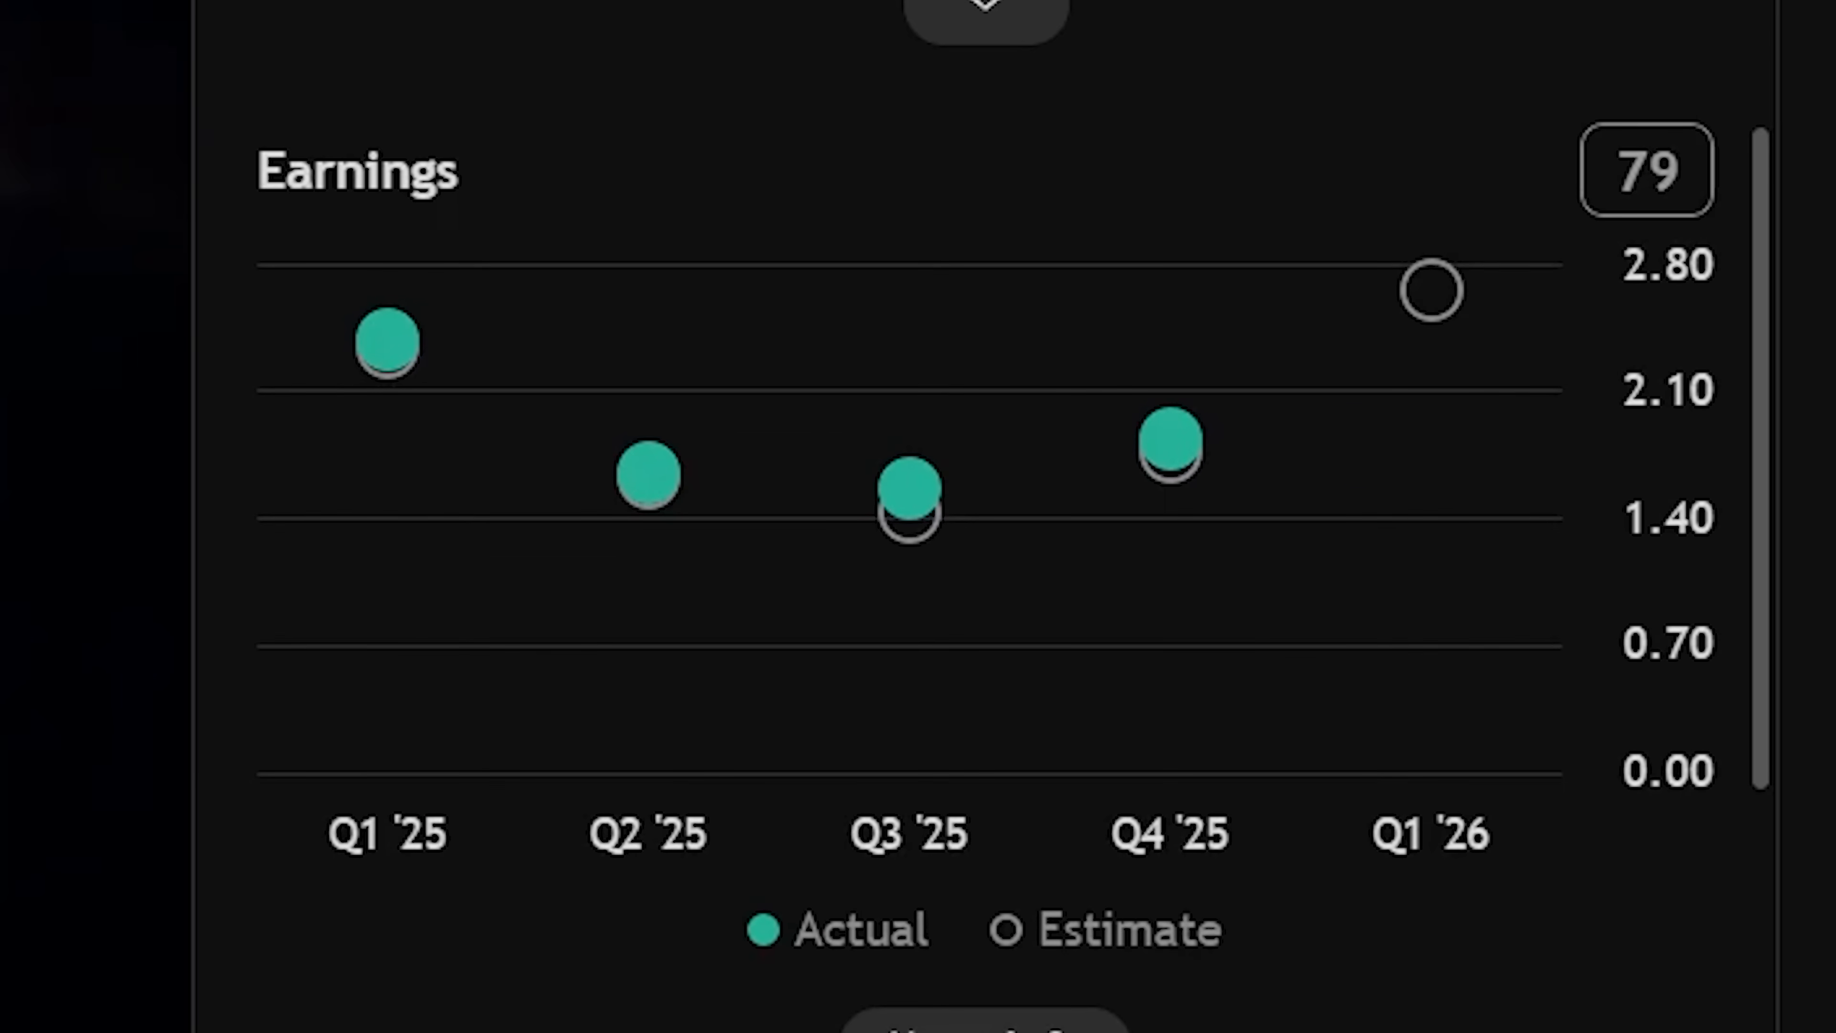
pyautogui.scroll(-3)
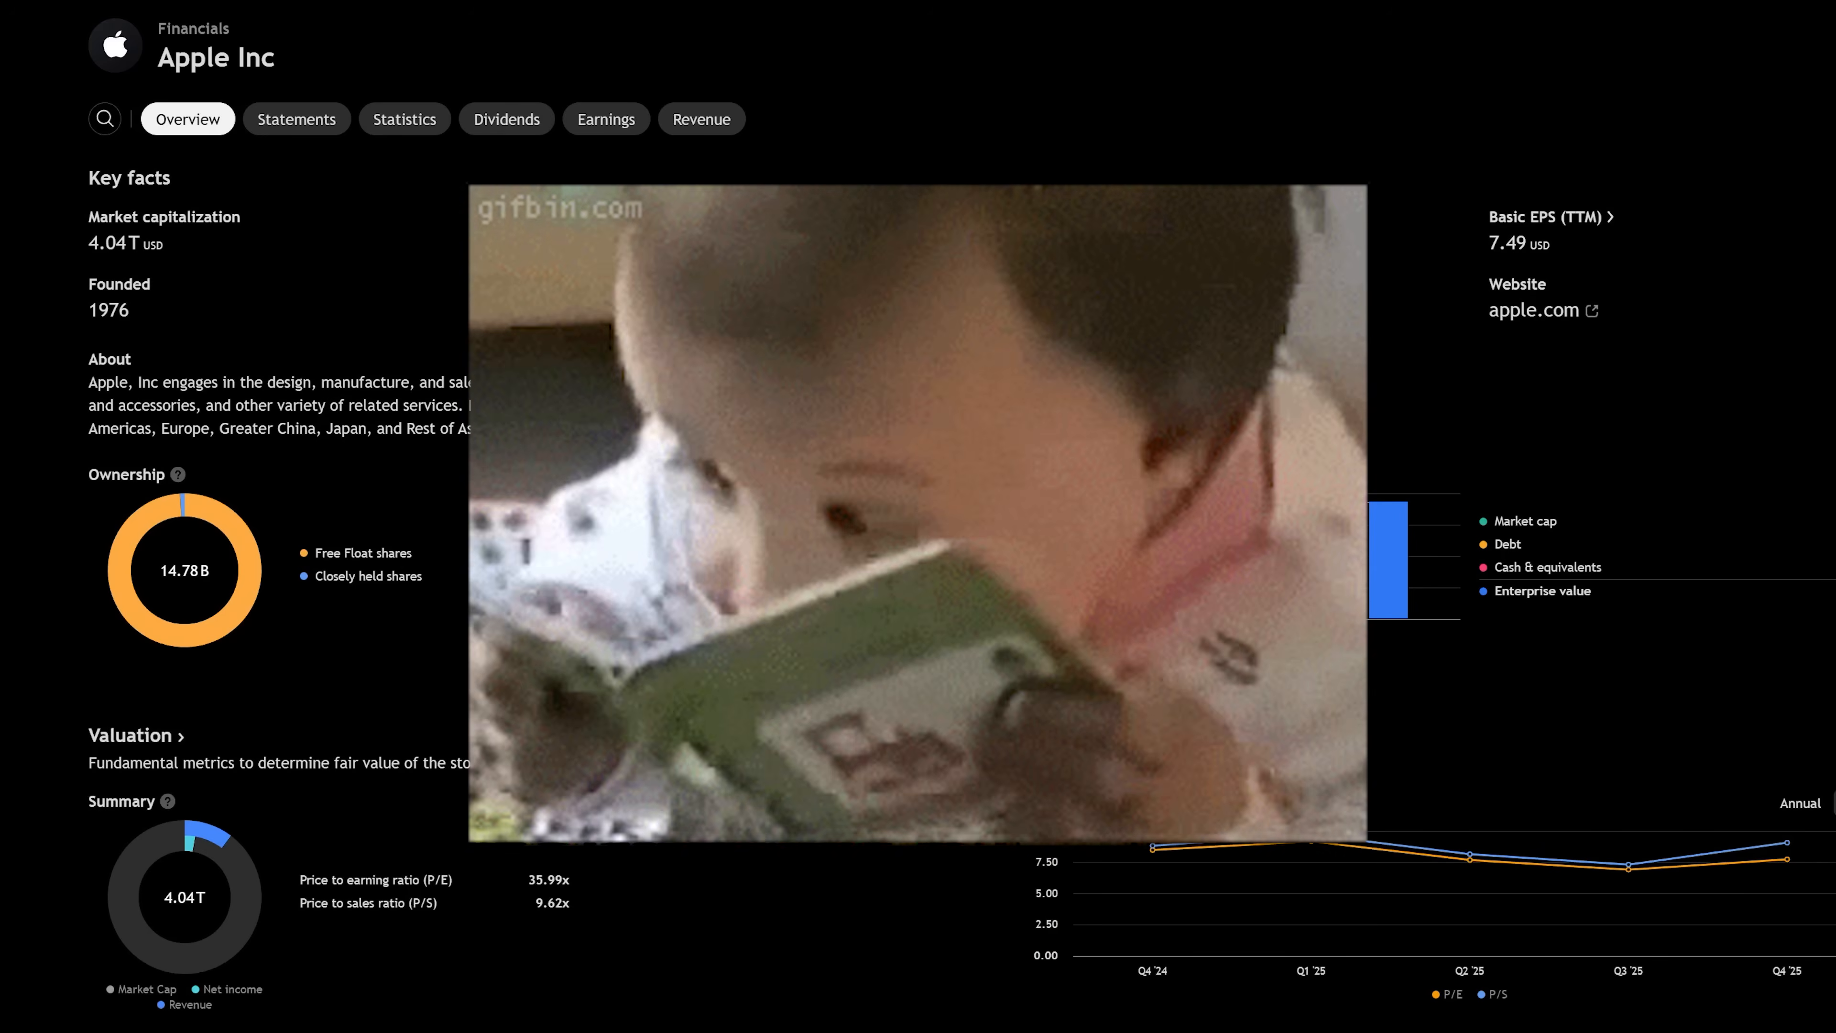
pyautogui.click(257, 106)
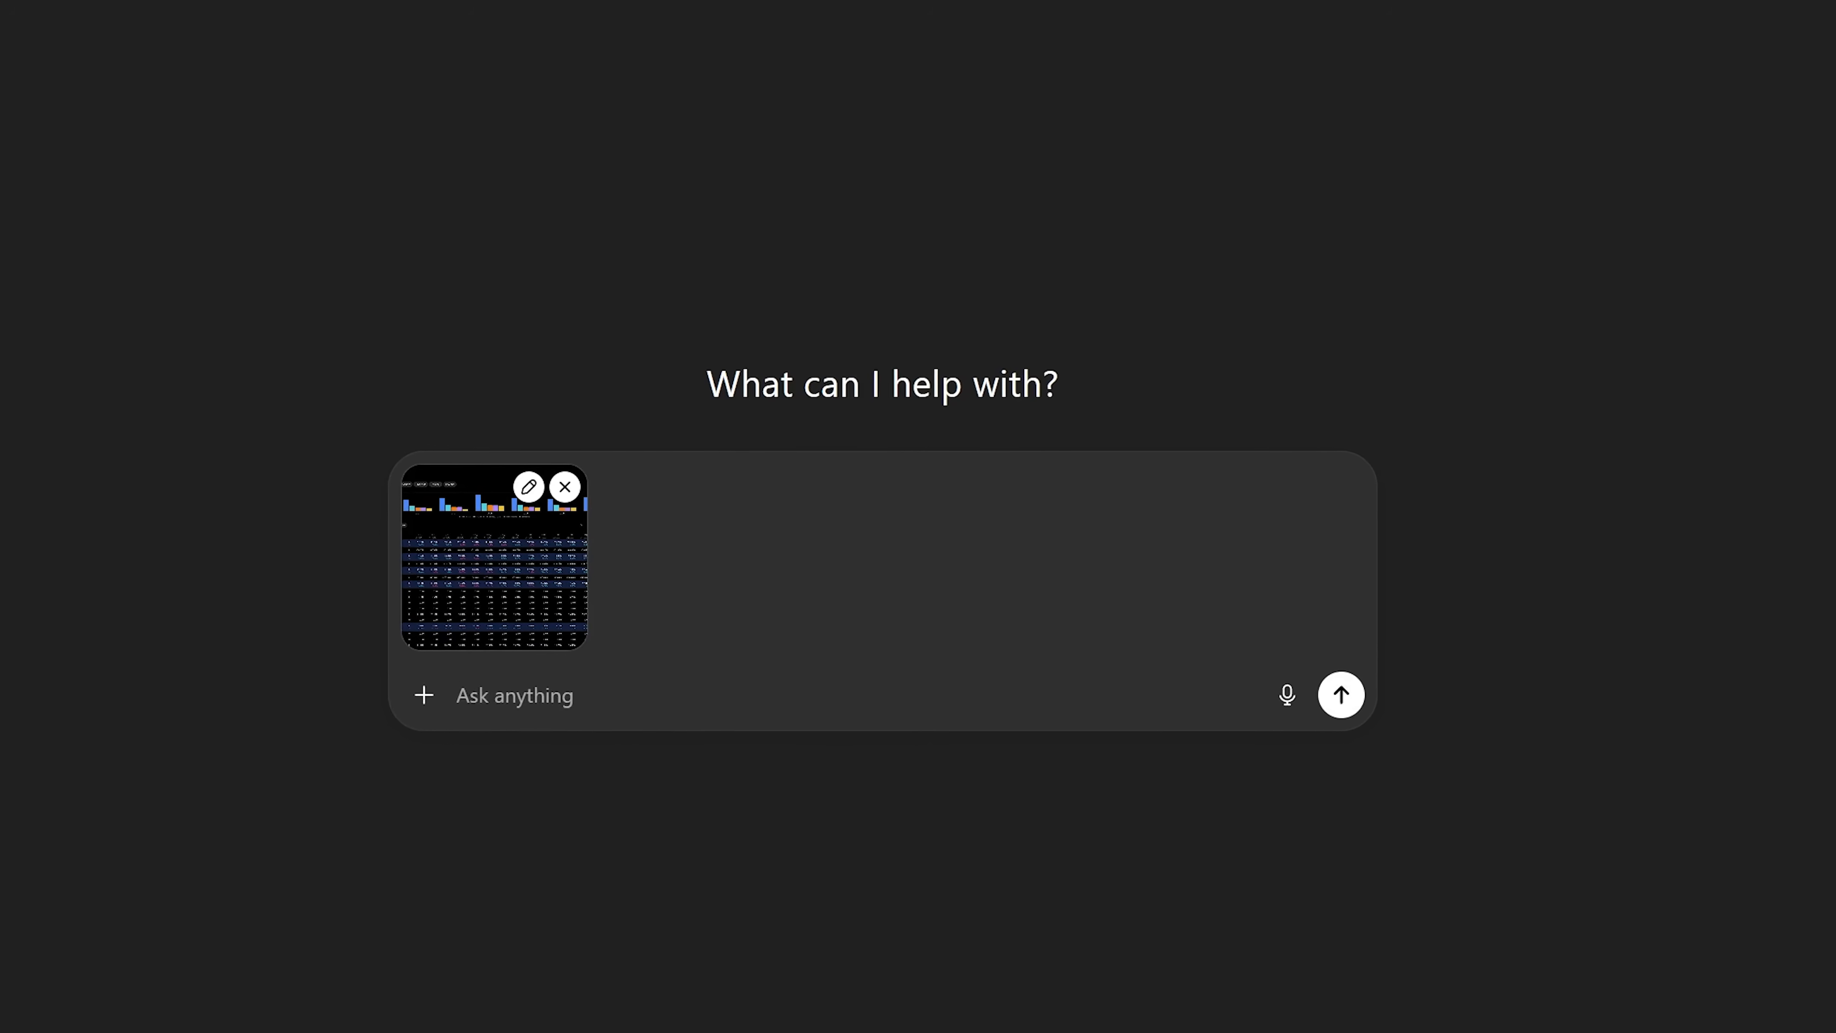
# Ask the AI chat to read Apple's financial data screenshot and give an overview
pyautogui.write('REad this financial data from apple')
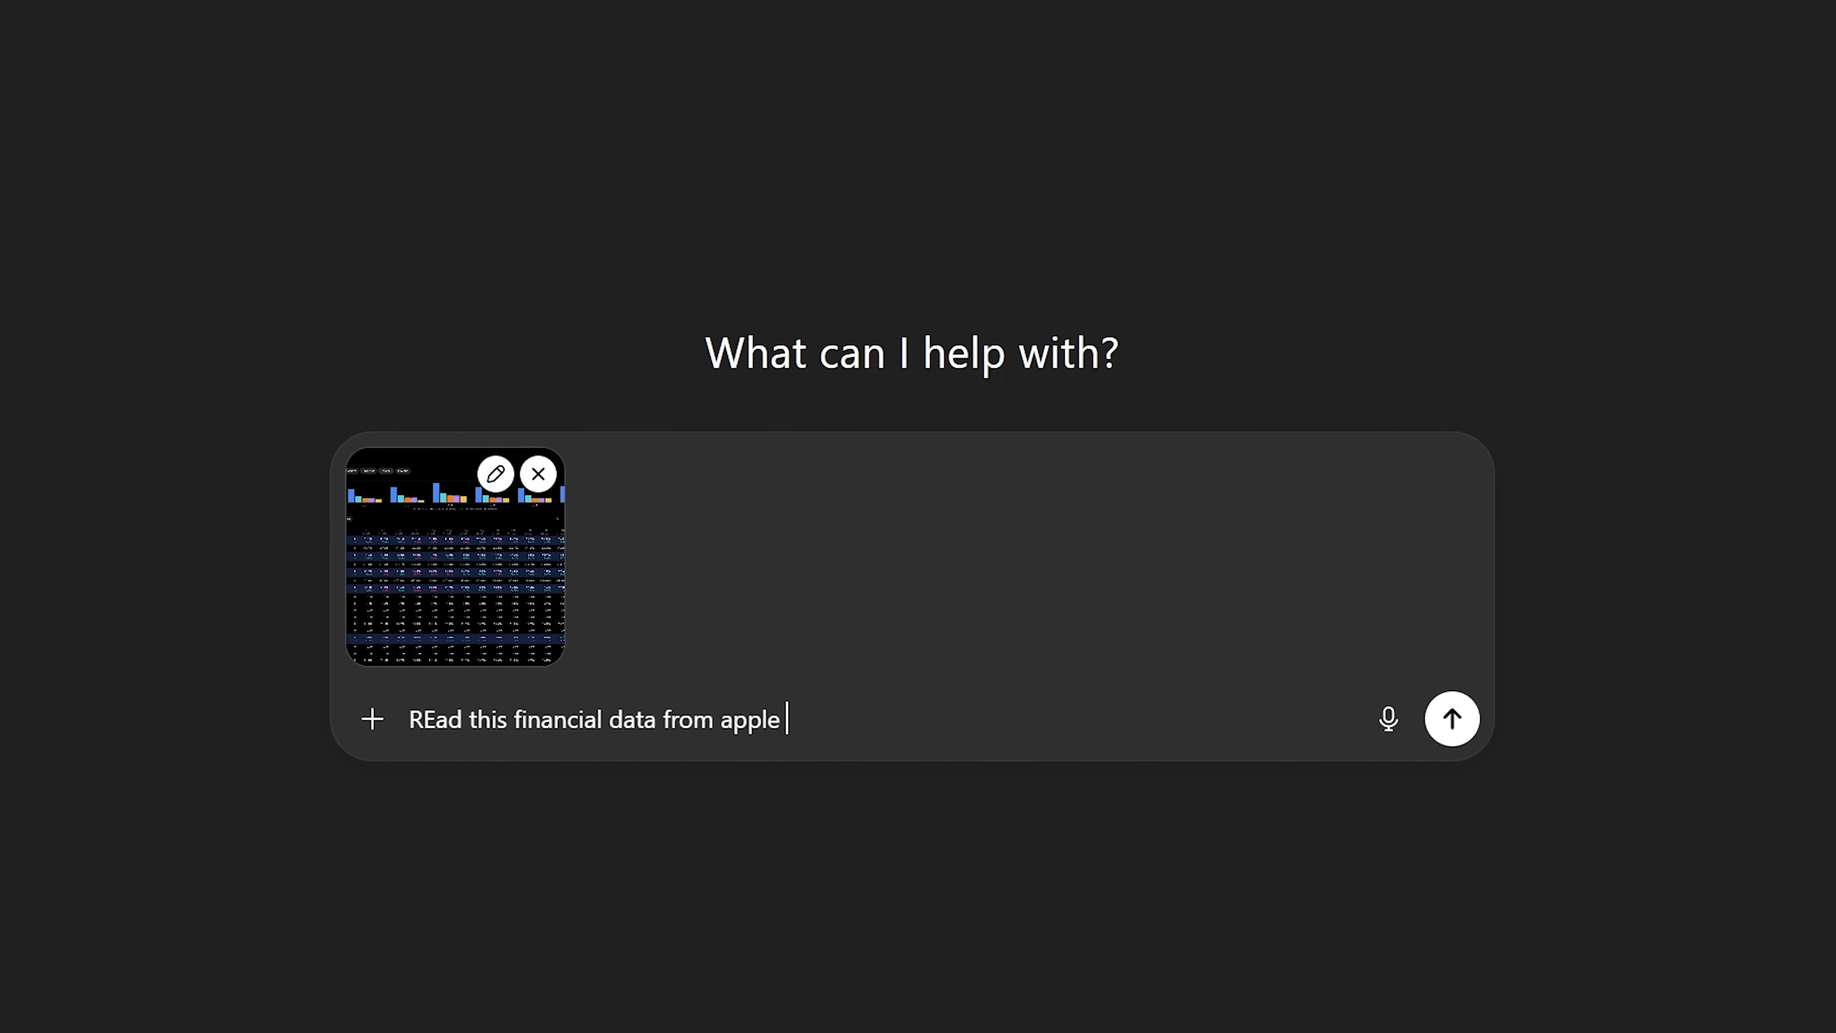
pyautogui.write('and give me an overview.')
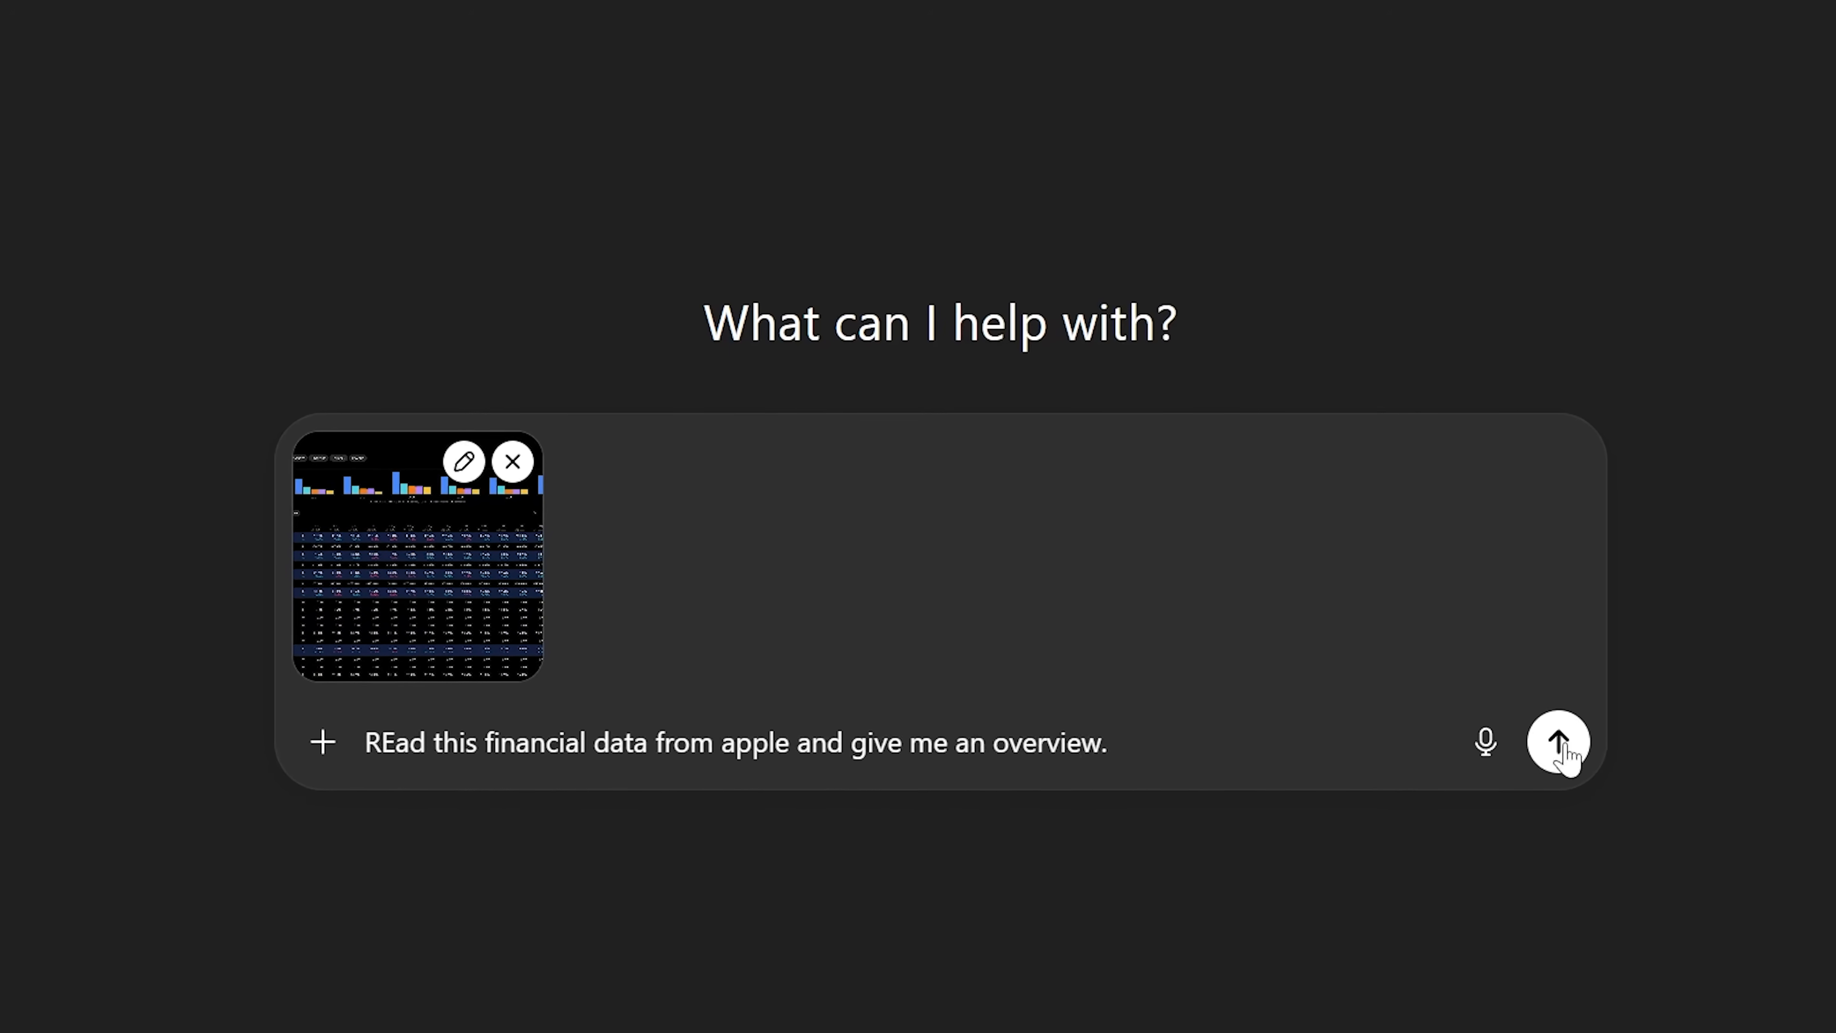
# Send the overview request, then scroll AAPL's panel to its Buy rating and 283.14 target
pyautogui.click(1558, 741)
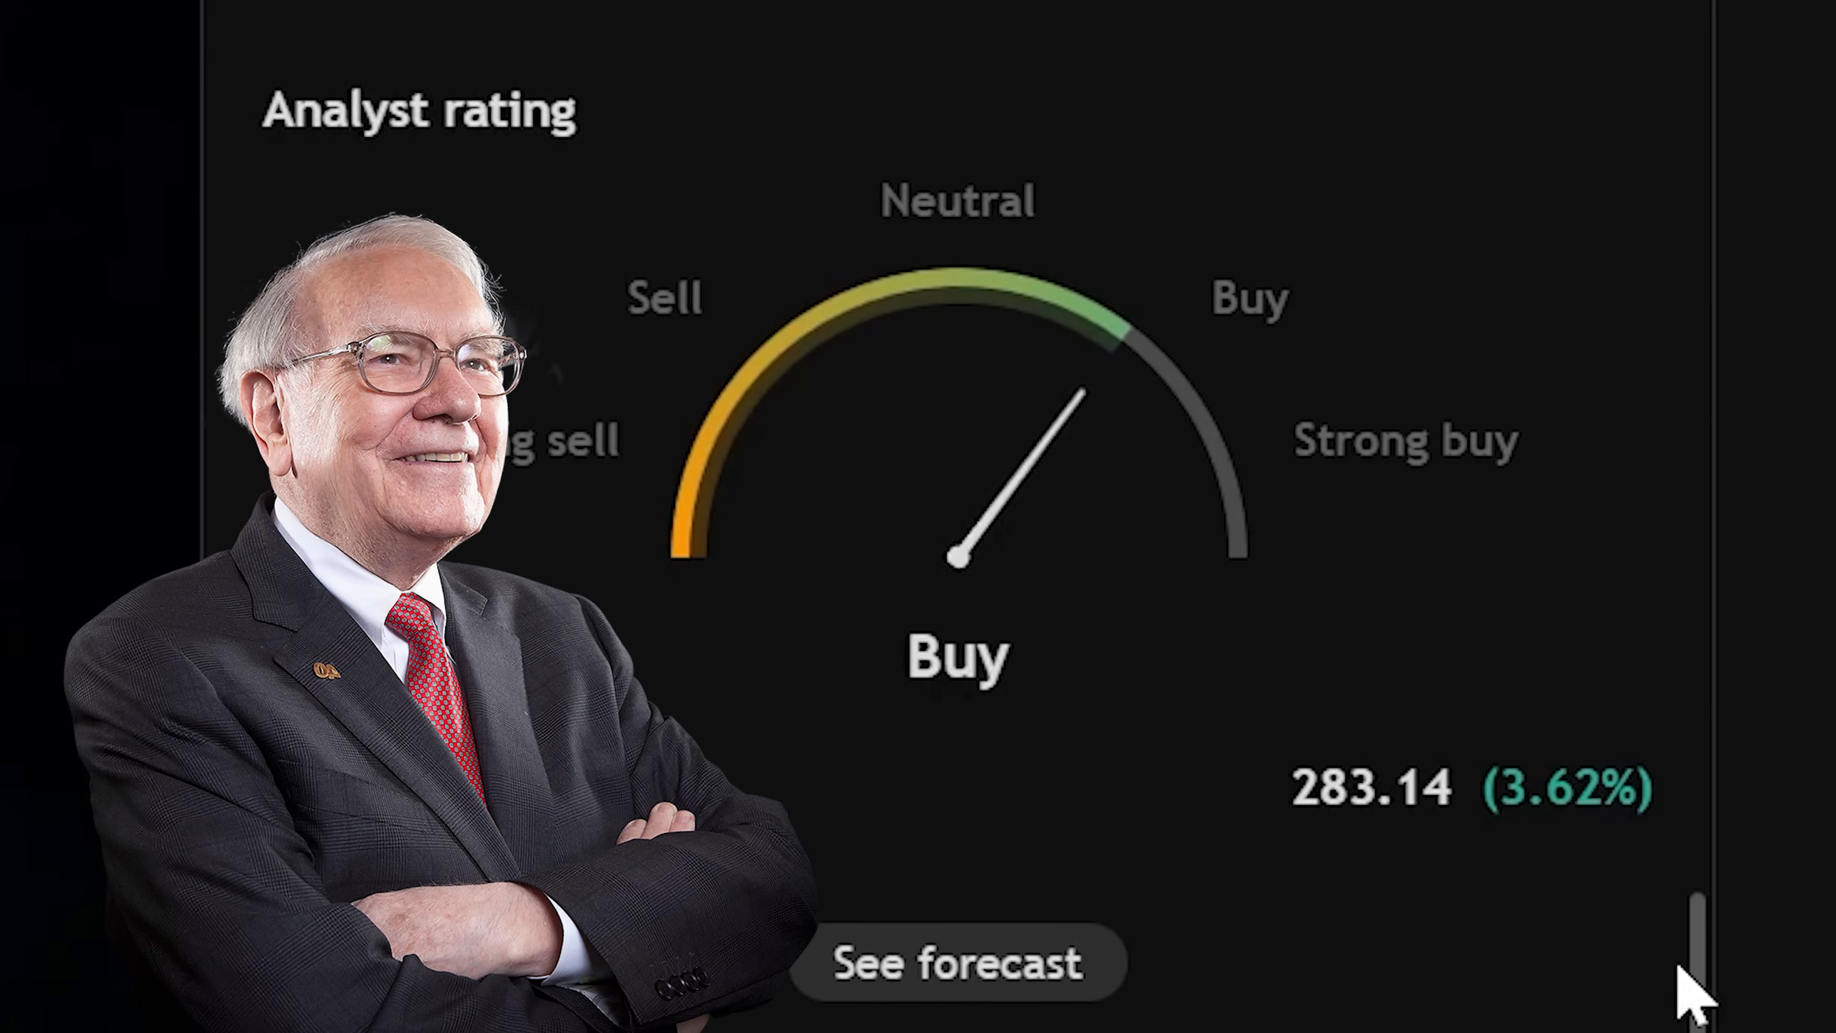
pyautogui.scroll(-3)
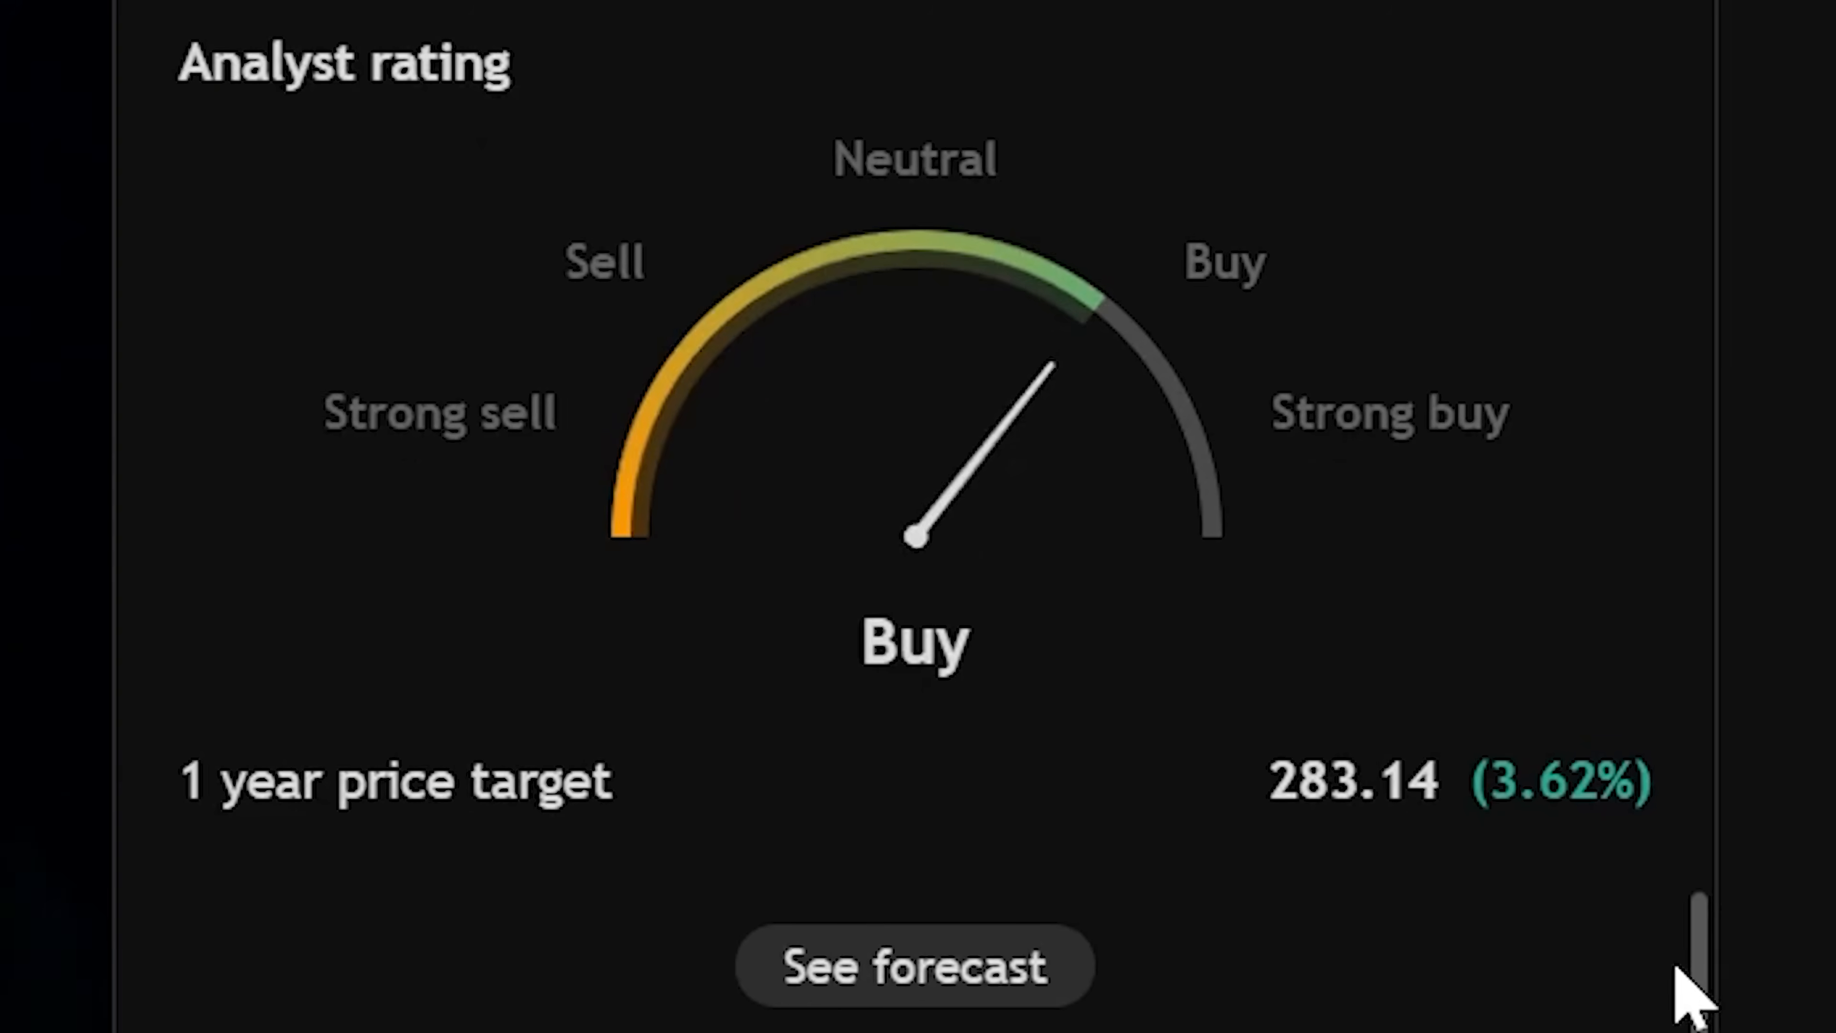
pyautogui.scroll(-3)
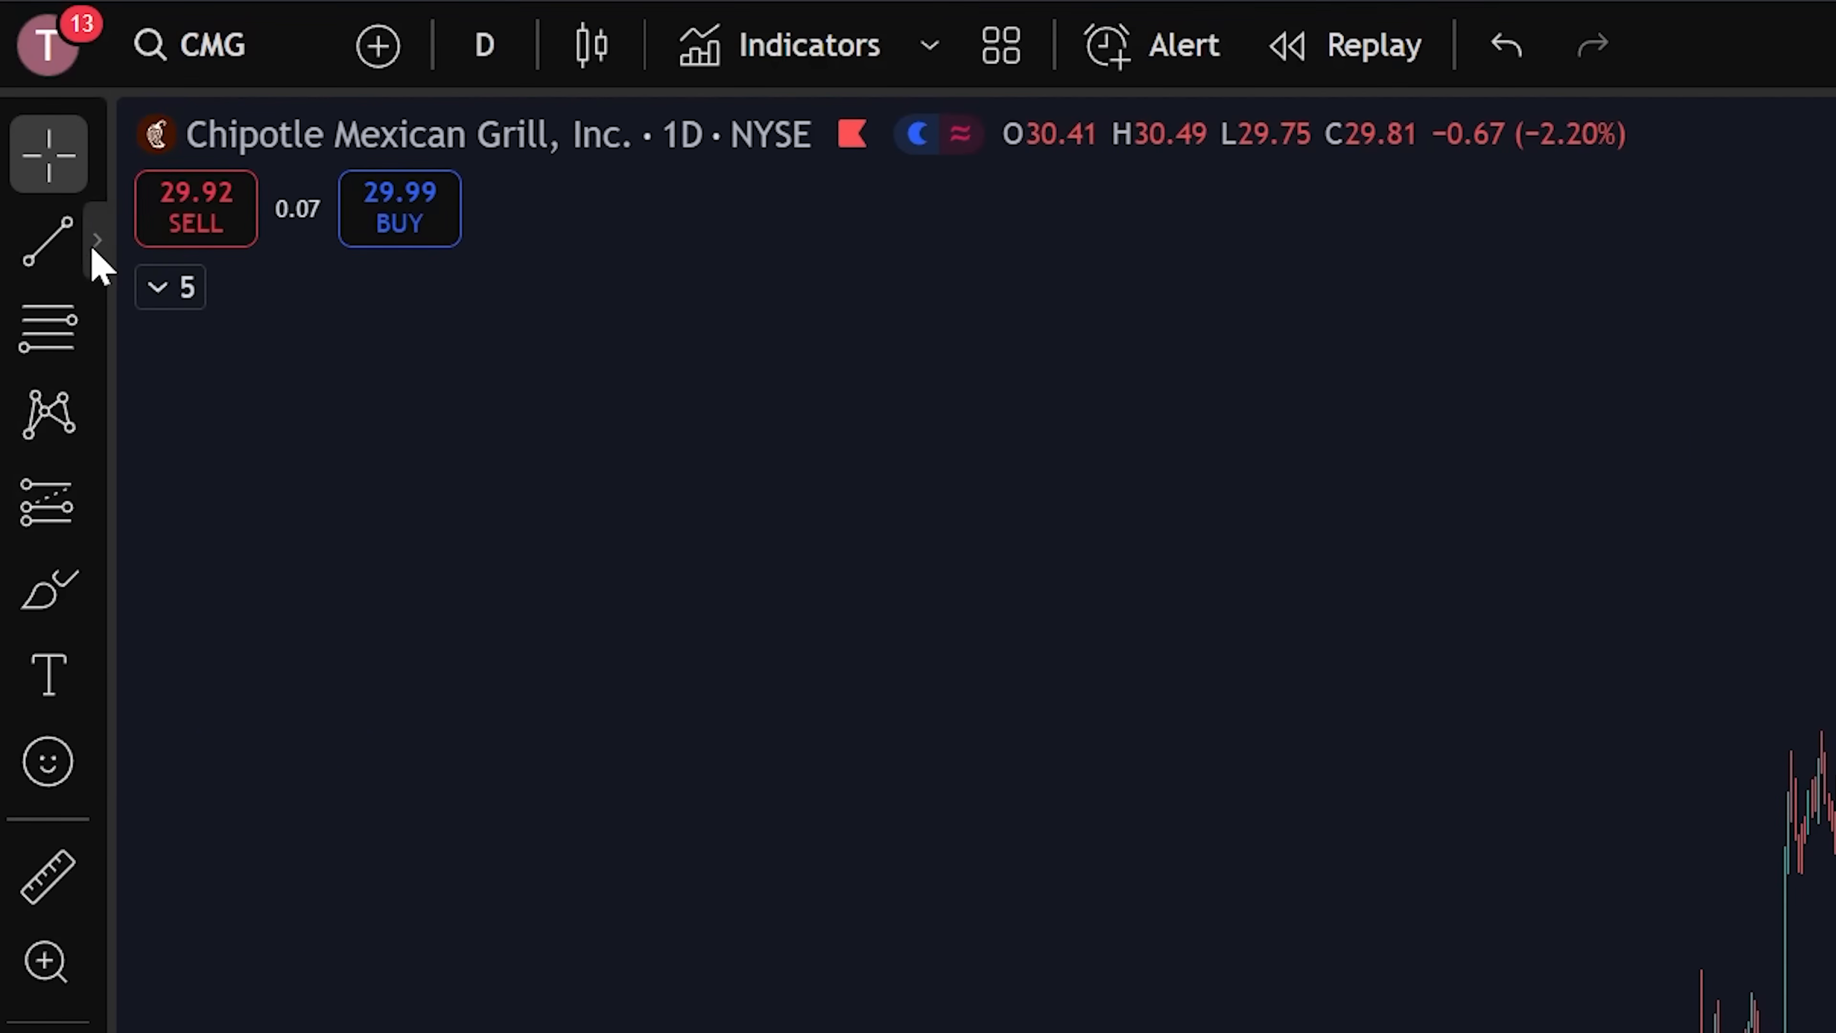
# Place a recoloured Horizontal Ray extending right from the chart's swing low
pyautogui.click(48, 240)
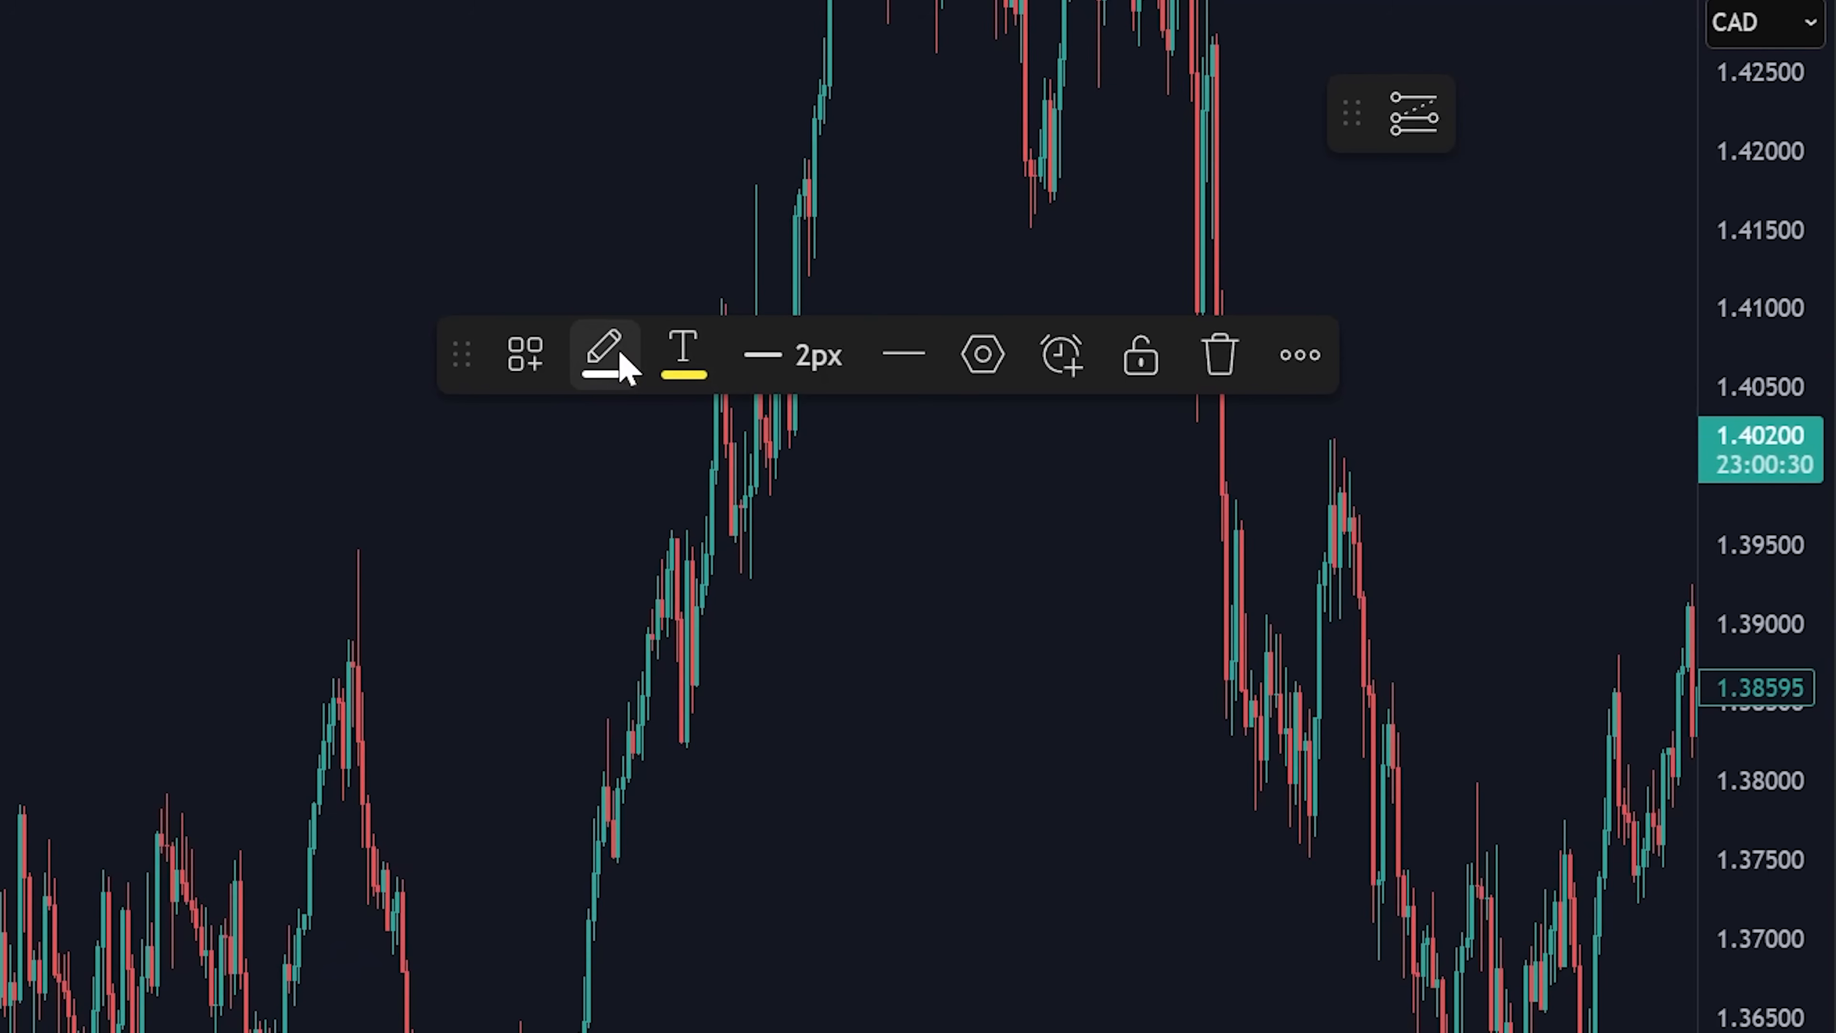
pyautogui.click(684, 376)
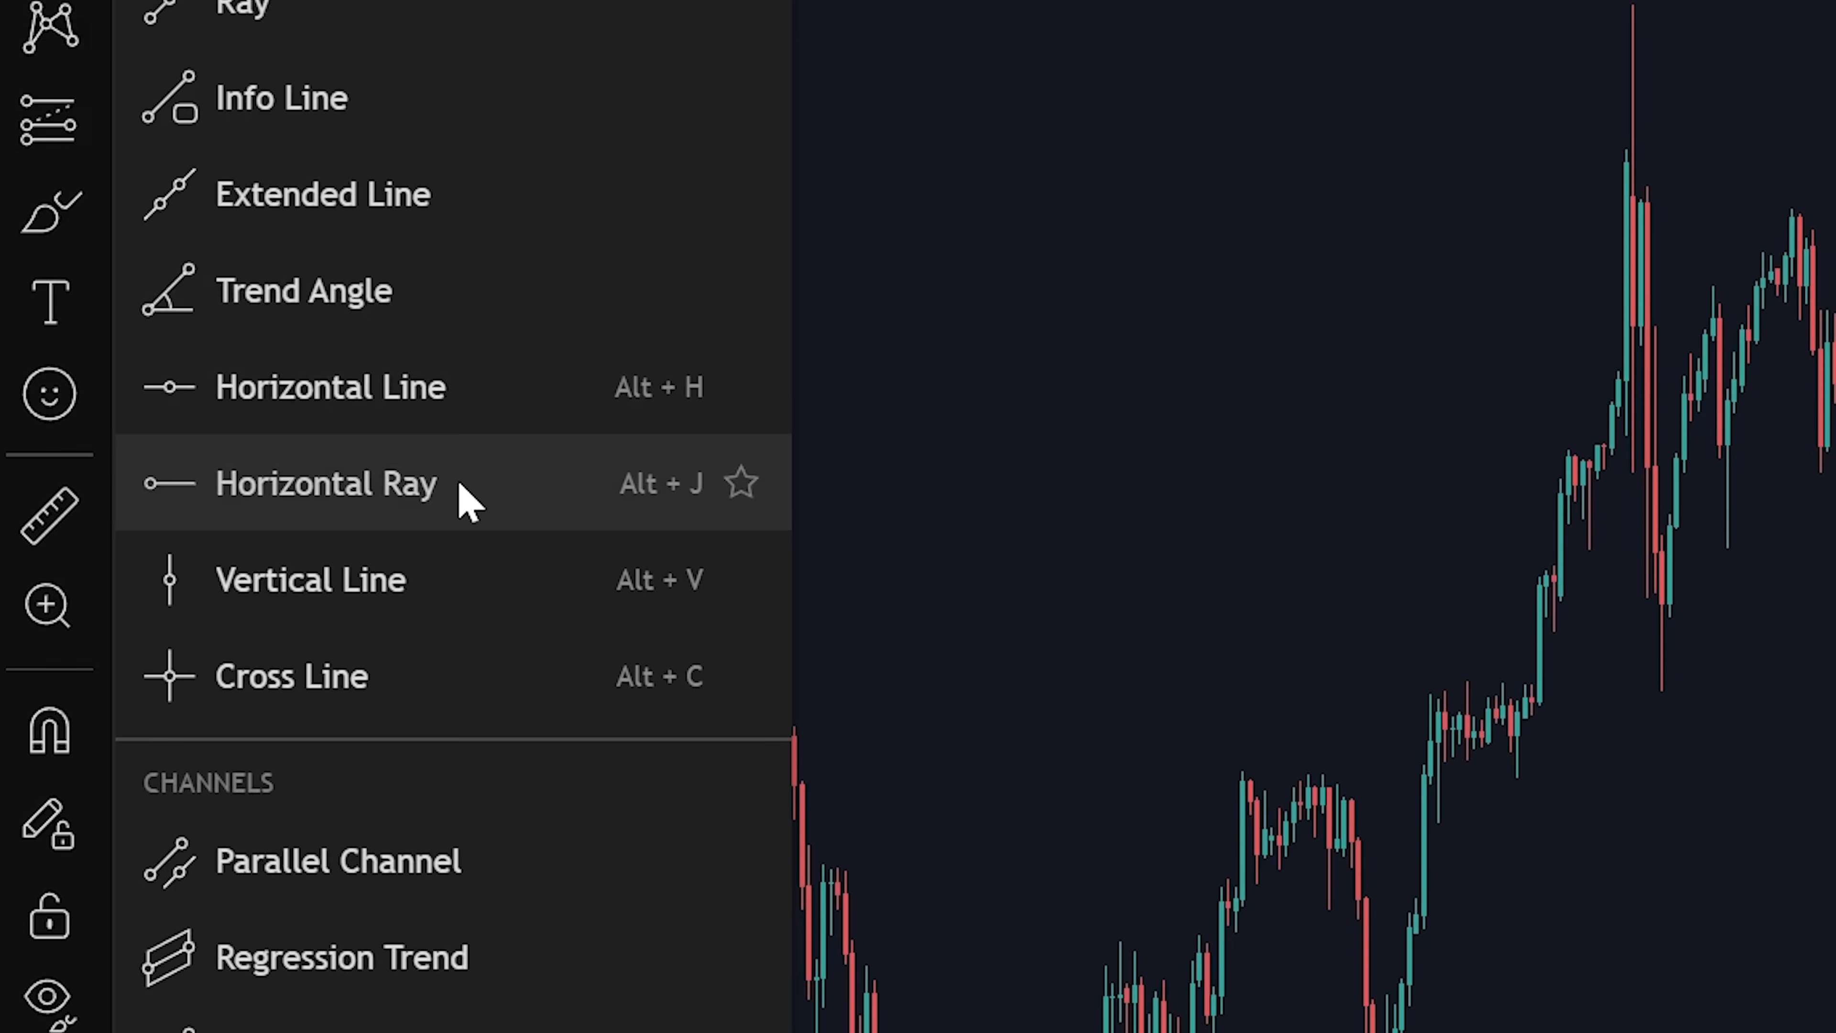
pyautogui.click(325, 482)
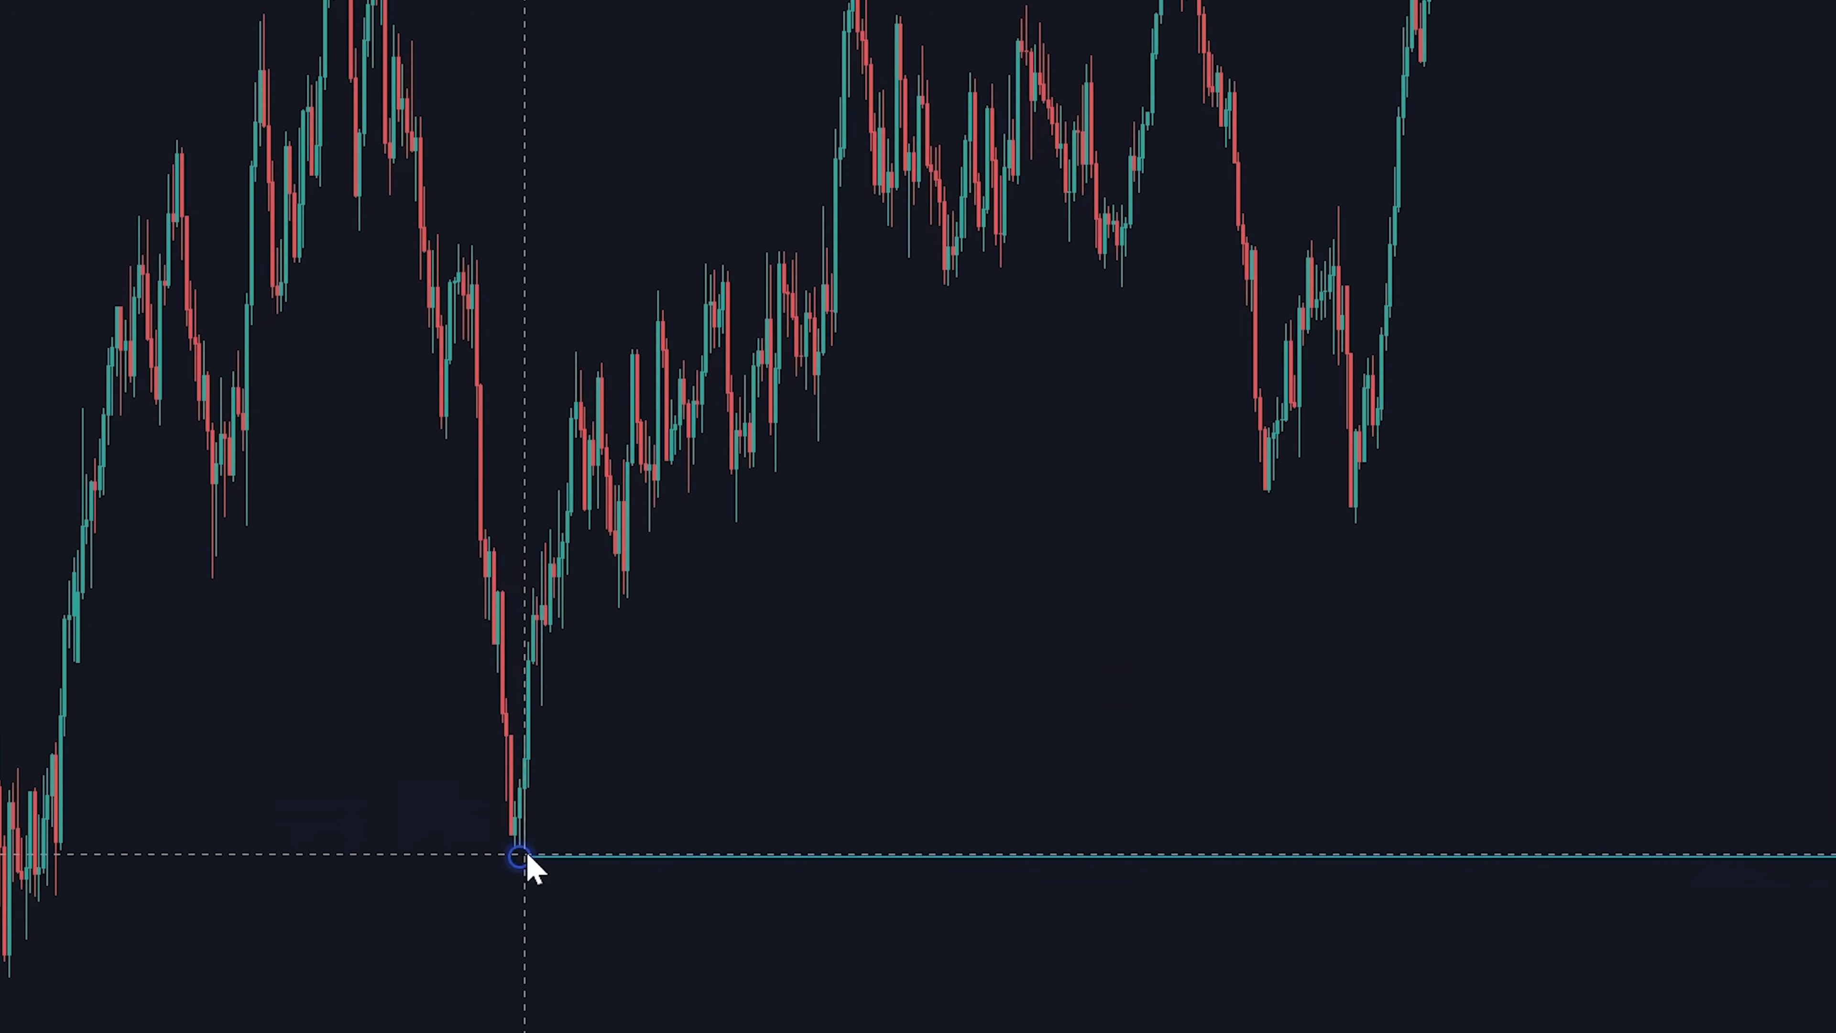
pyautogui.moveTo(517, 855); pyautogui.dragTo(1039, 356)
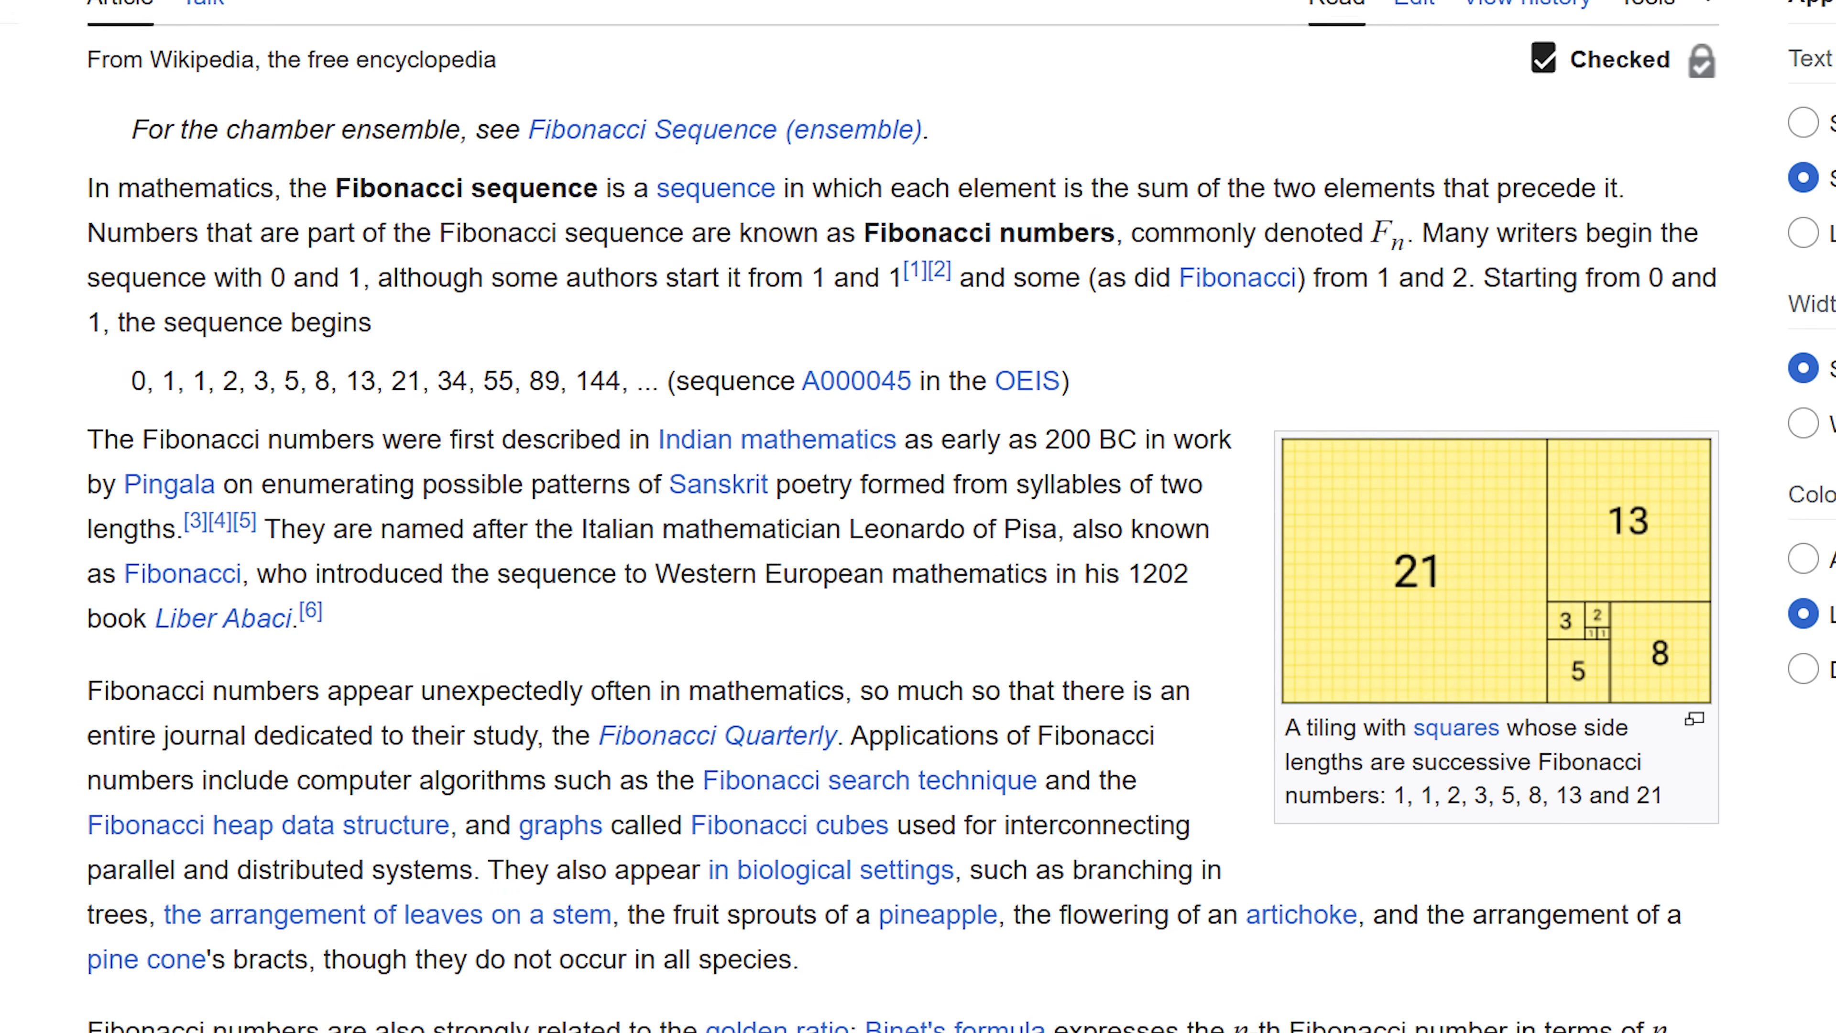
# Draw a Fibonacci retracement from the swing low up to the swing high
pyautogui.scroll(-3)
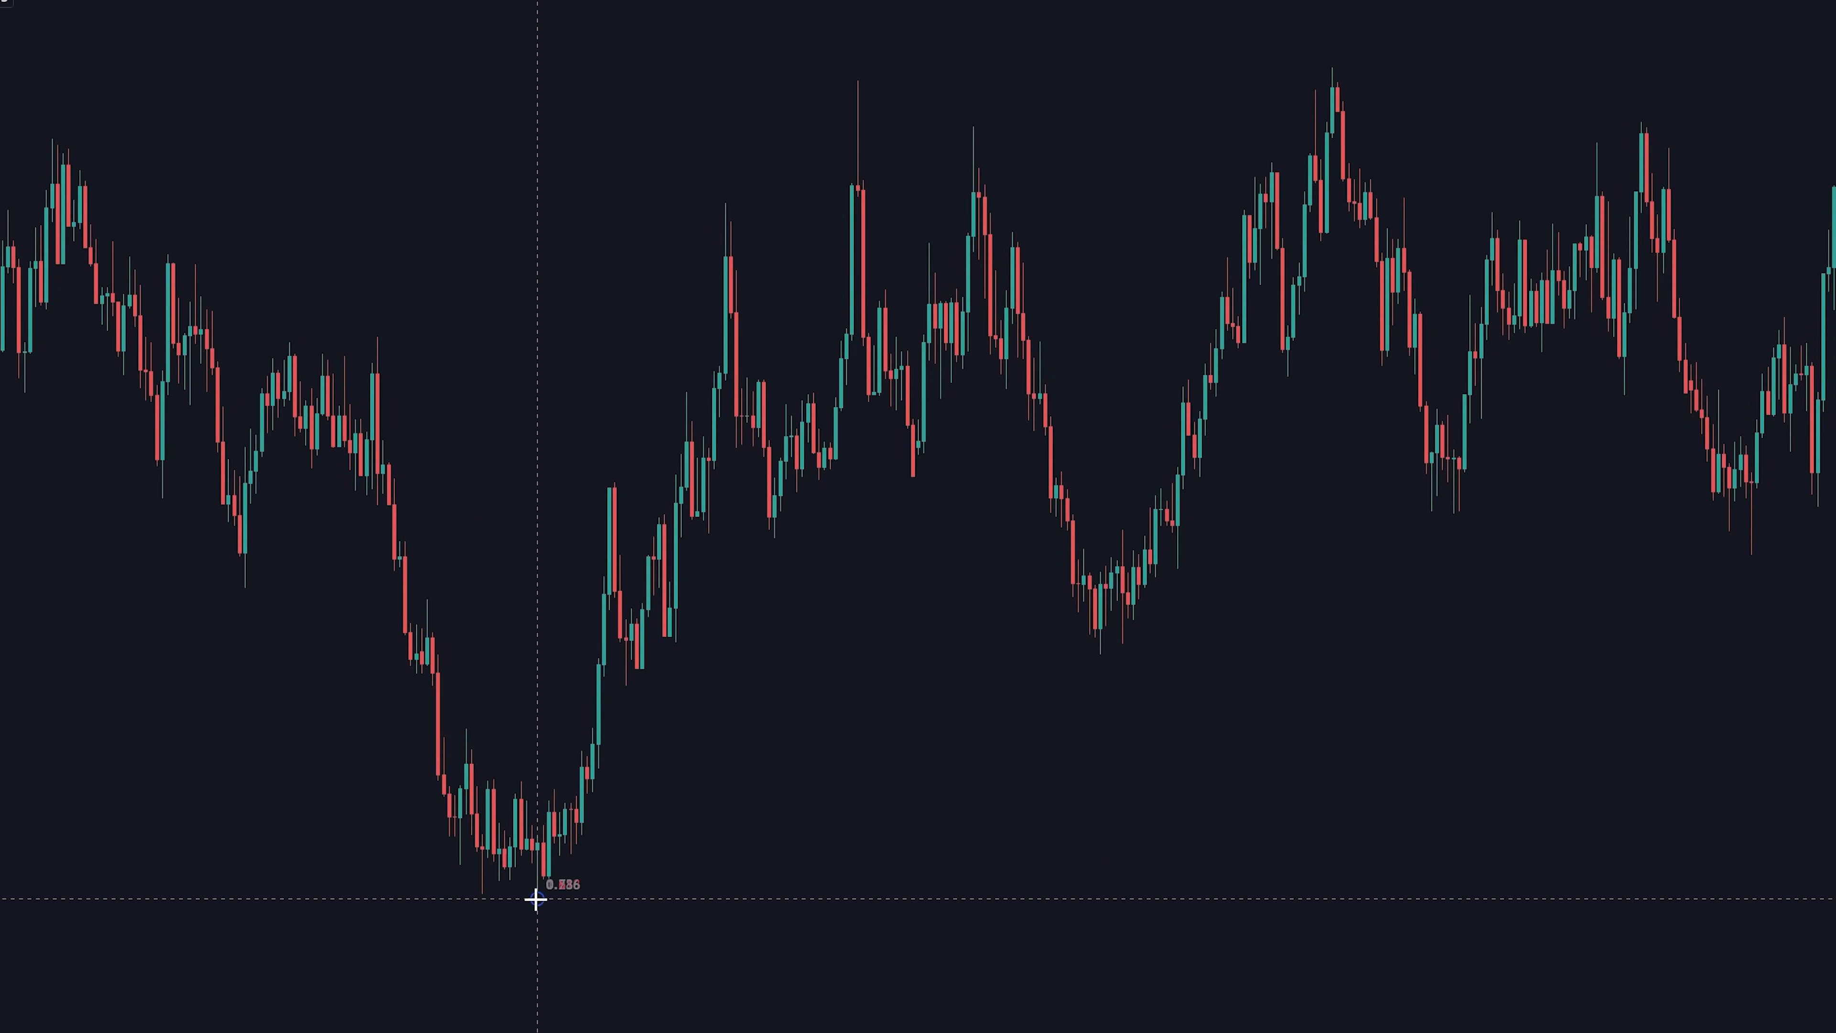
pyautogui.moveTo(538, 877); pyautogui.dragTo(1310, 76)
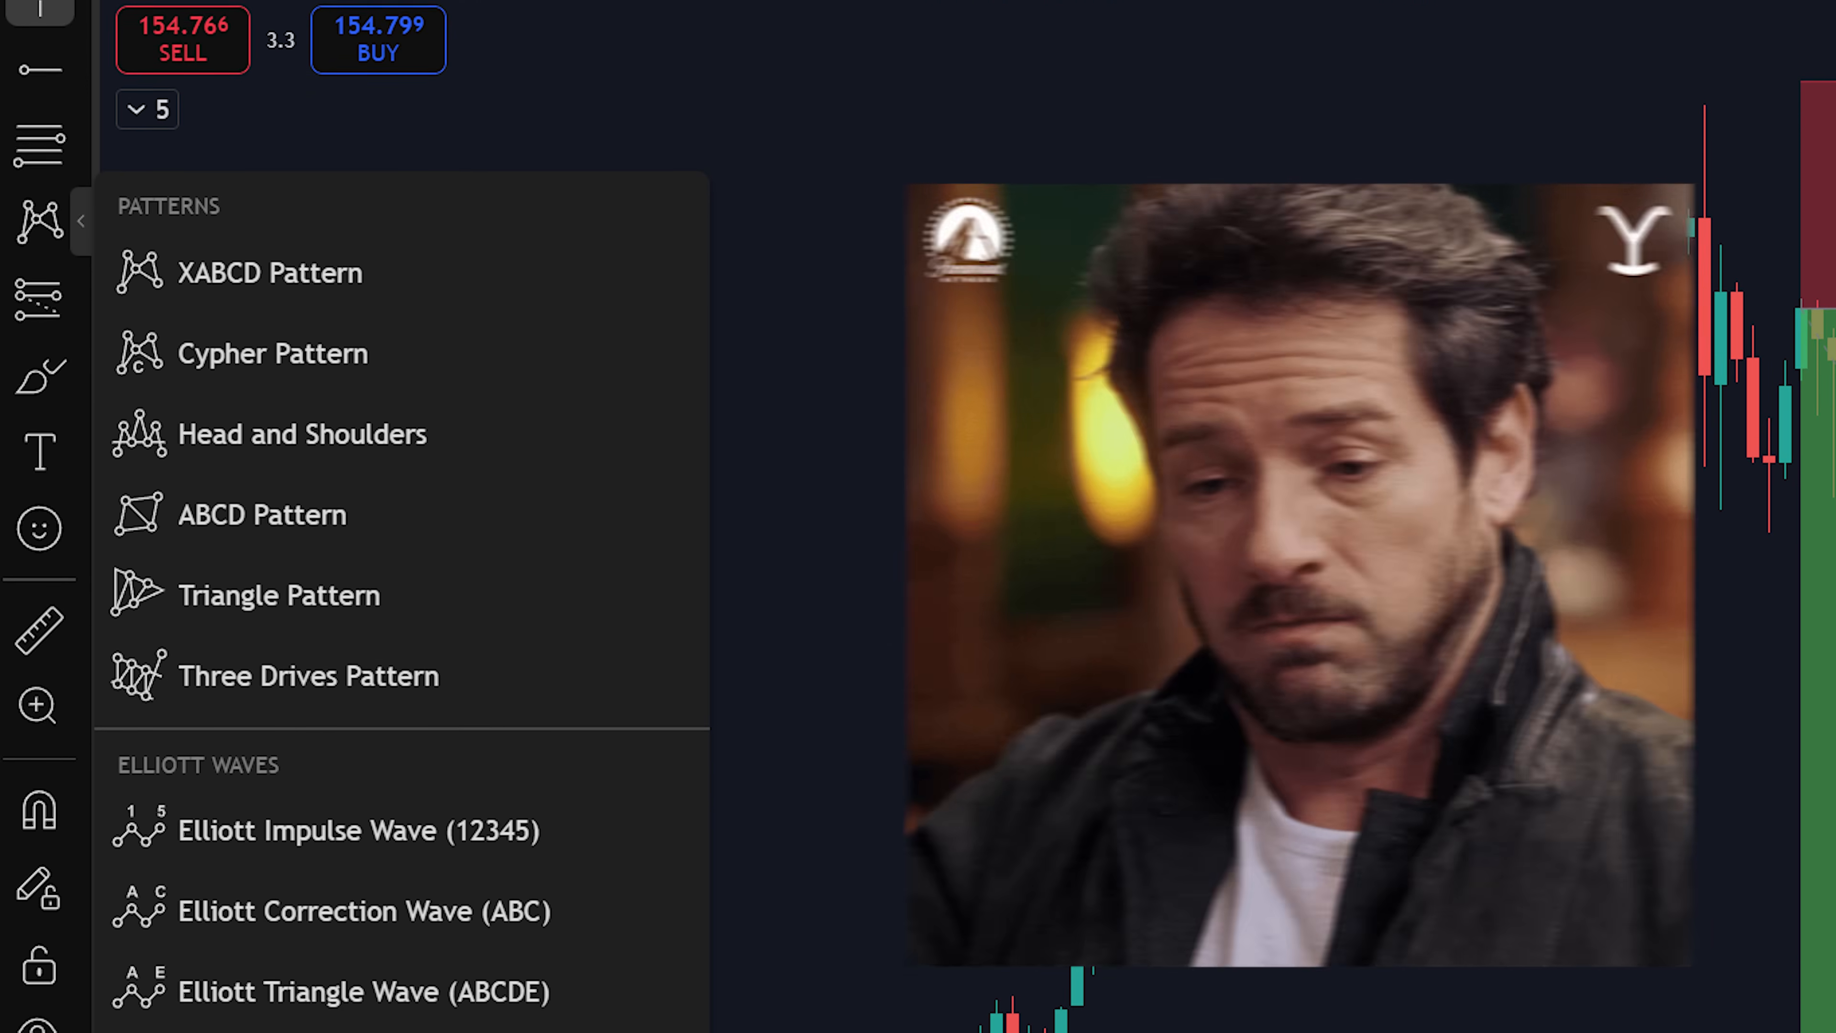
# Adjust the long position's stop and target so the risk/reward ratio reaches 1.42
pyautogui.click(49, 442)
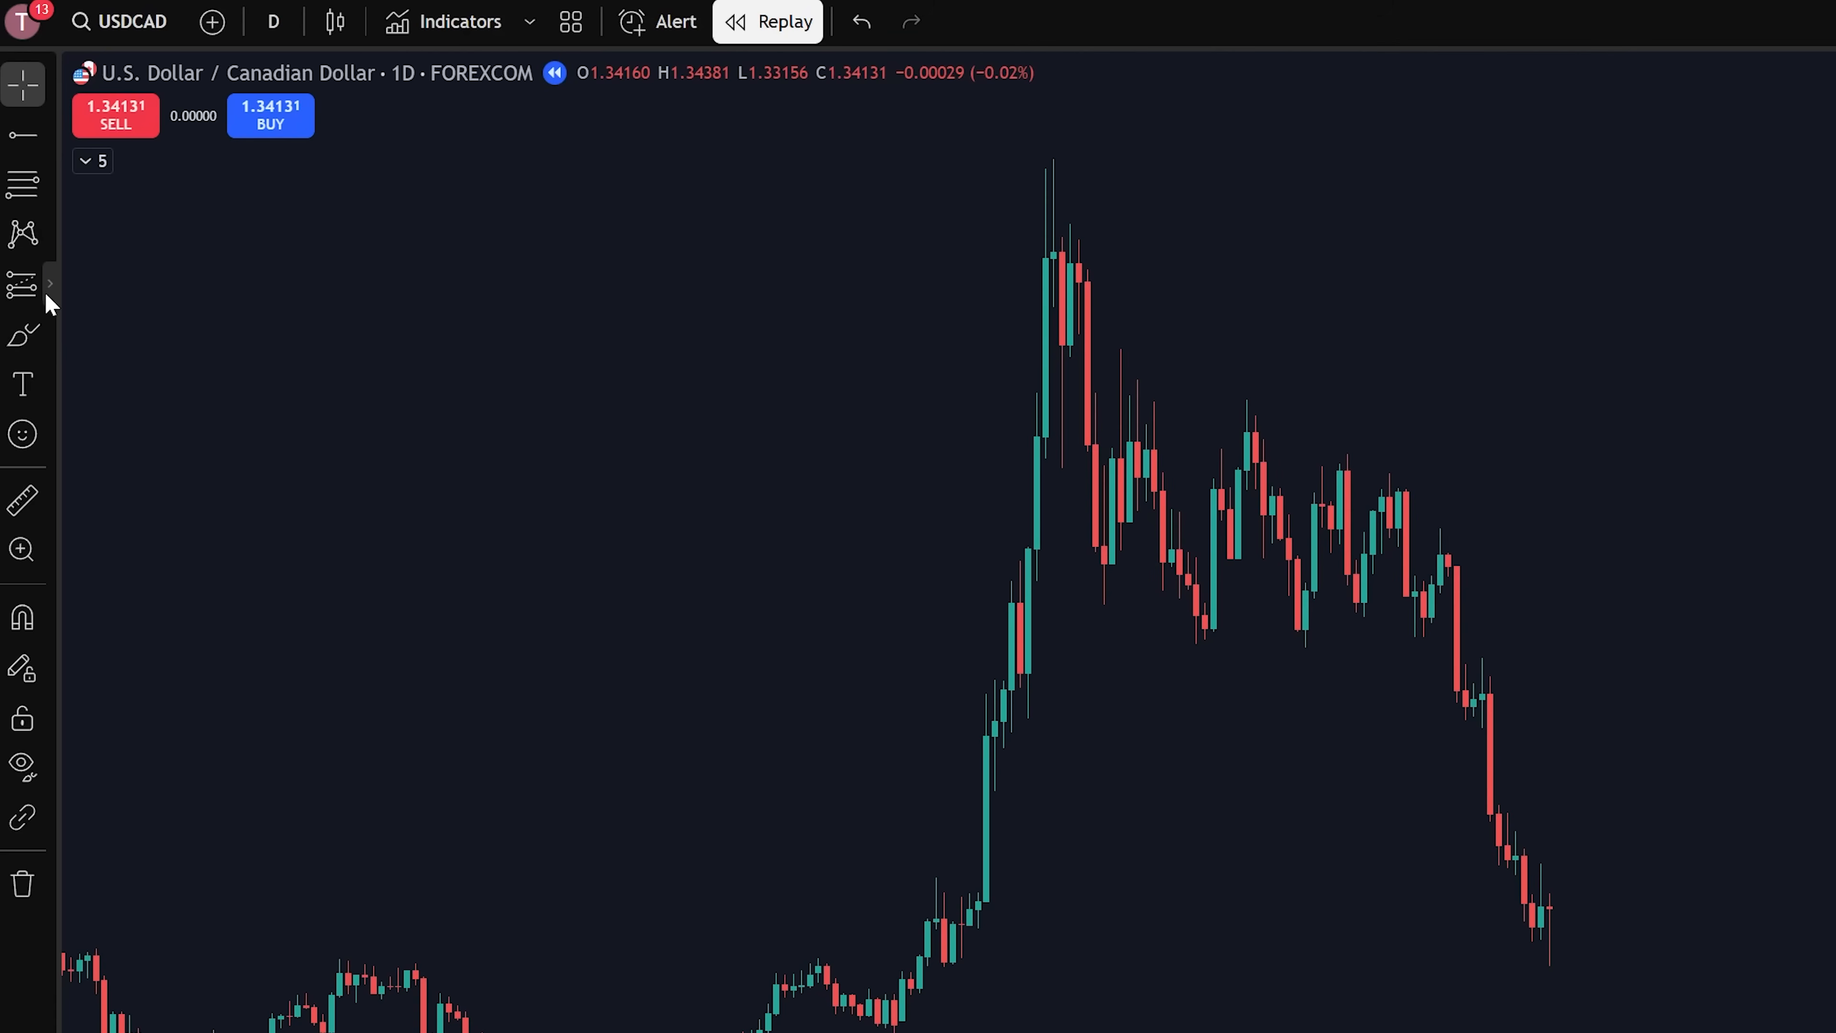
pyautogui.click(22, 283)
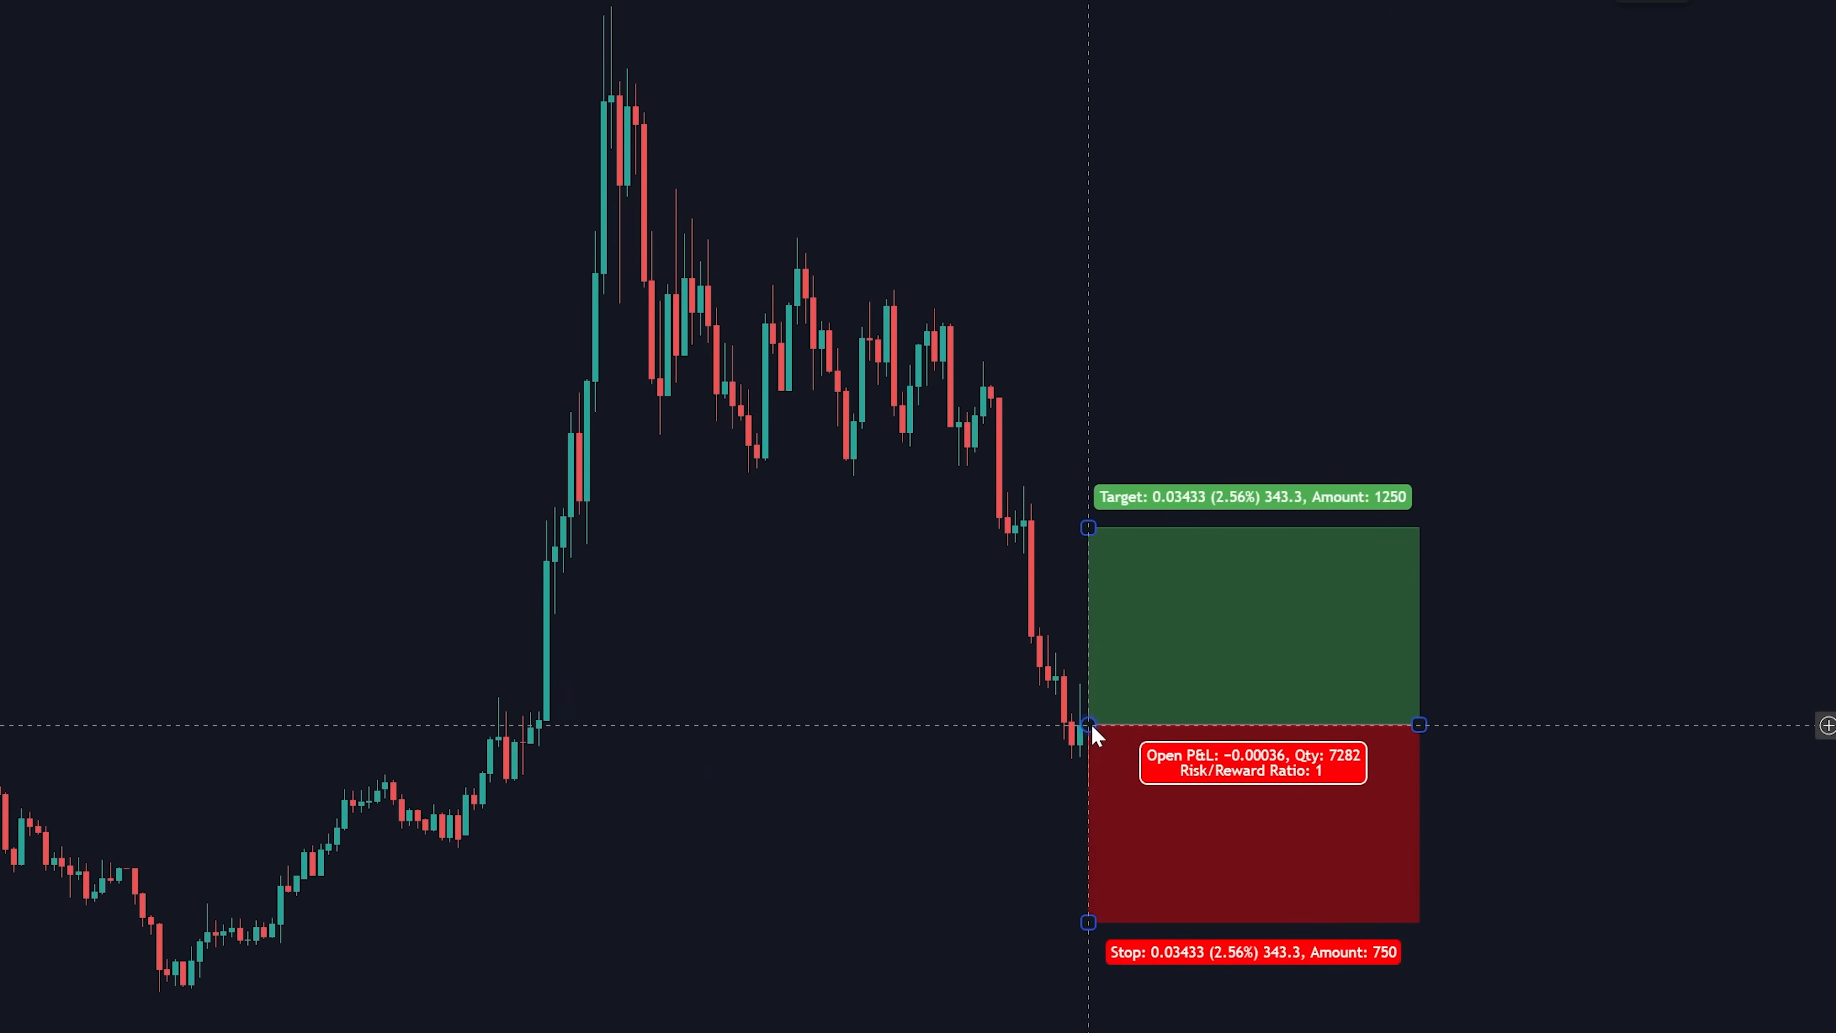
pyautogui.moveTo(1031, 730)
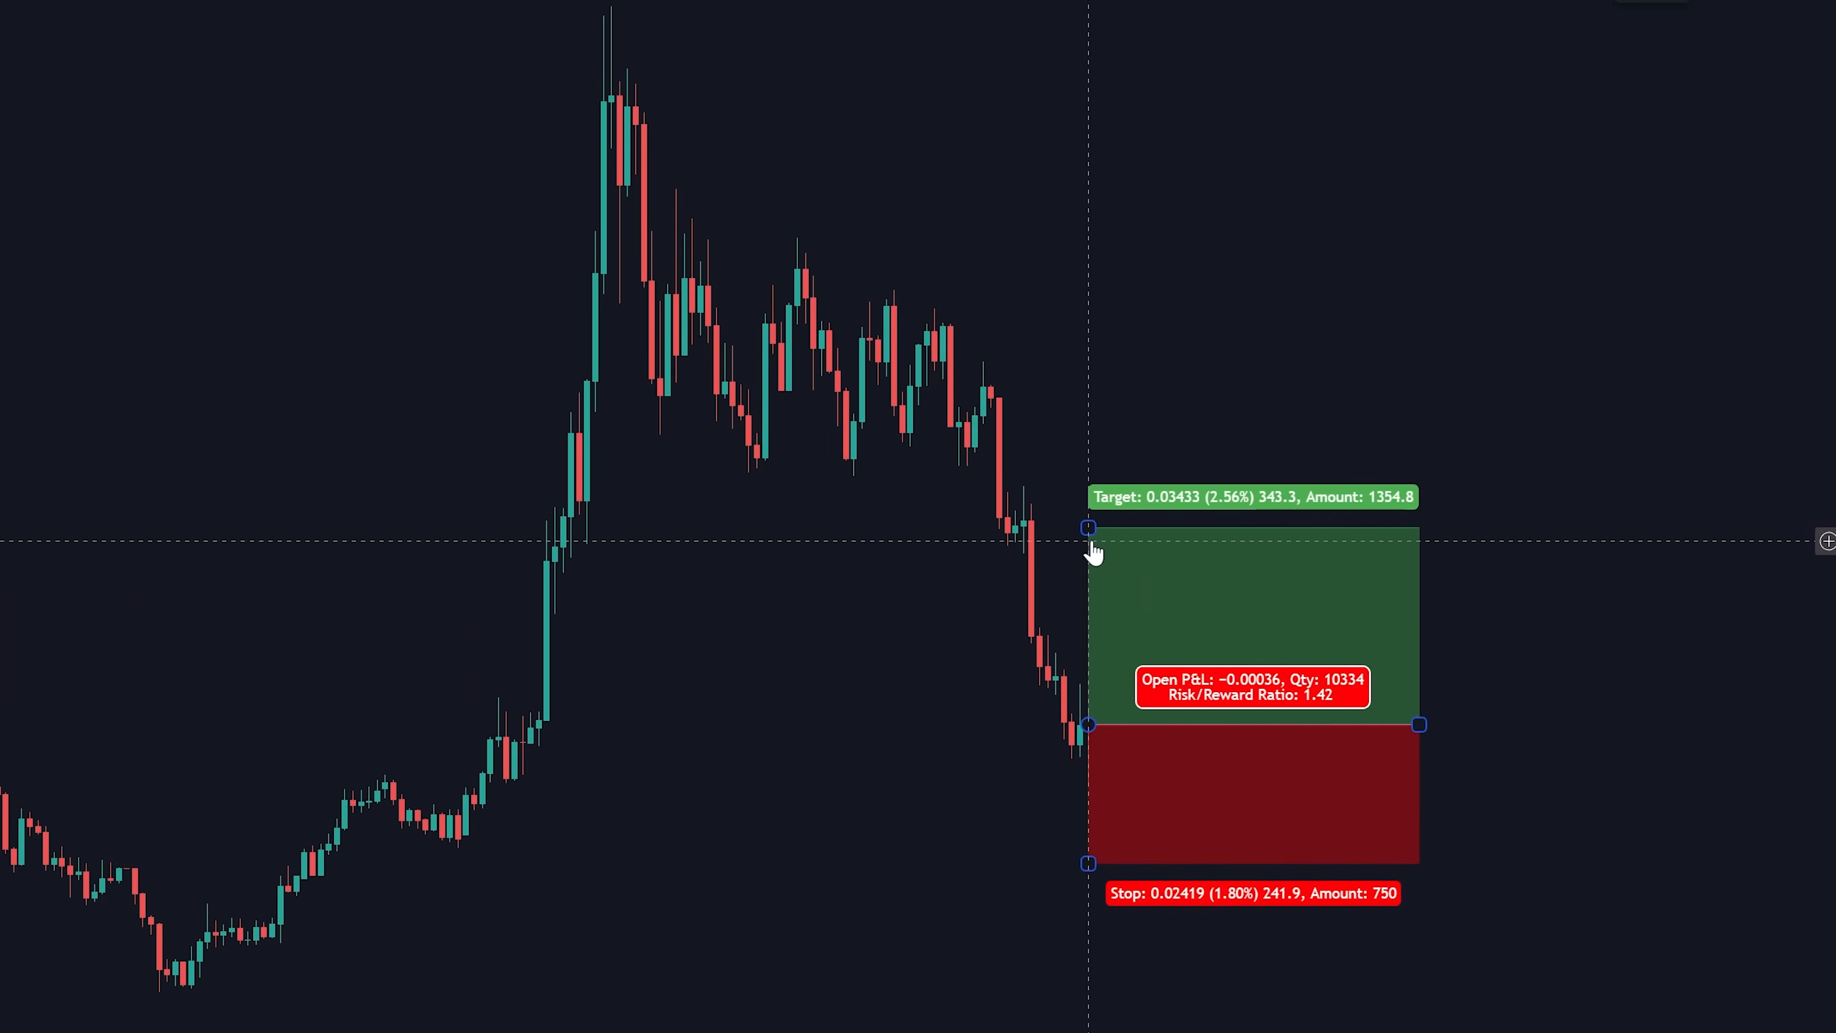
pyautogui.moveTo(1089, 527); pyautogui.dragTo(1078, 137)
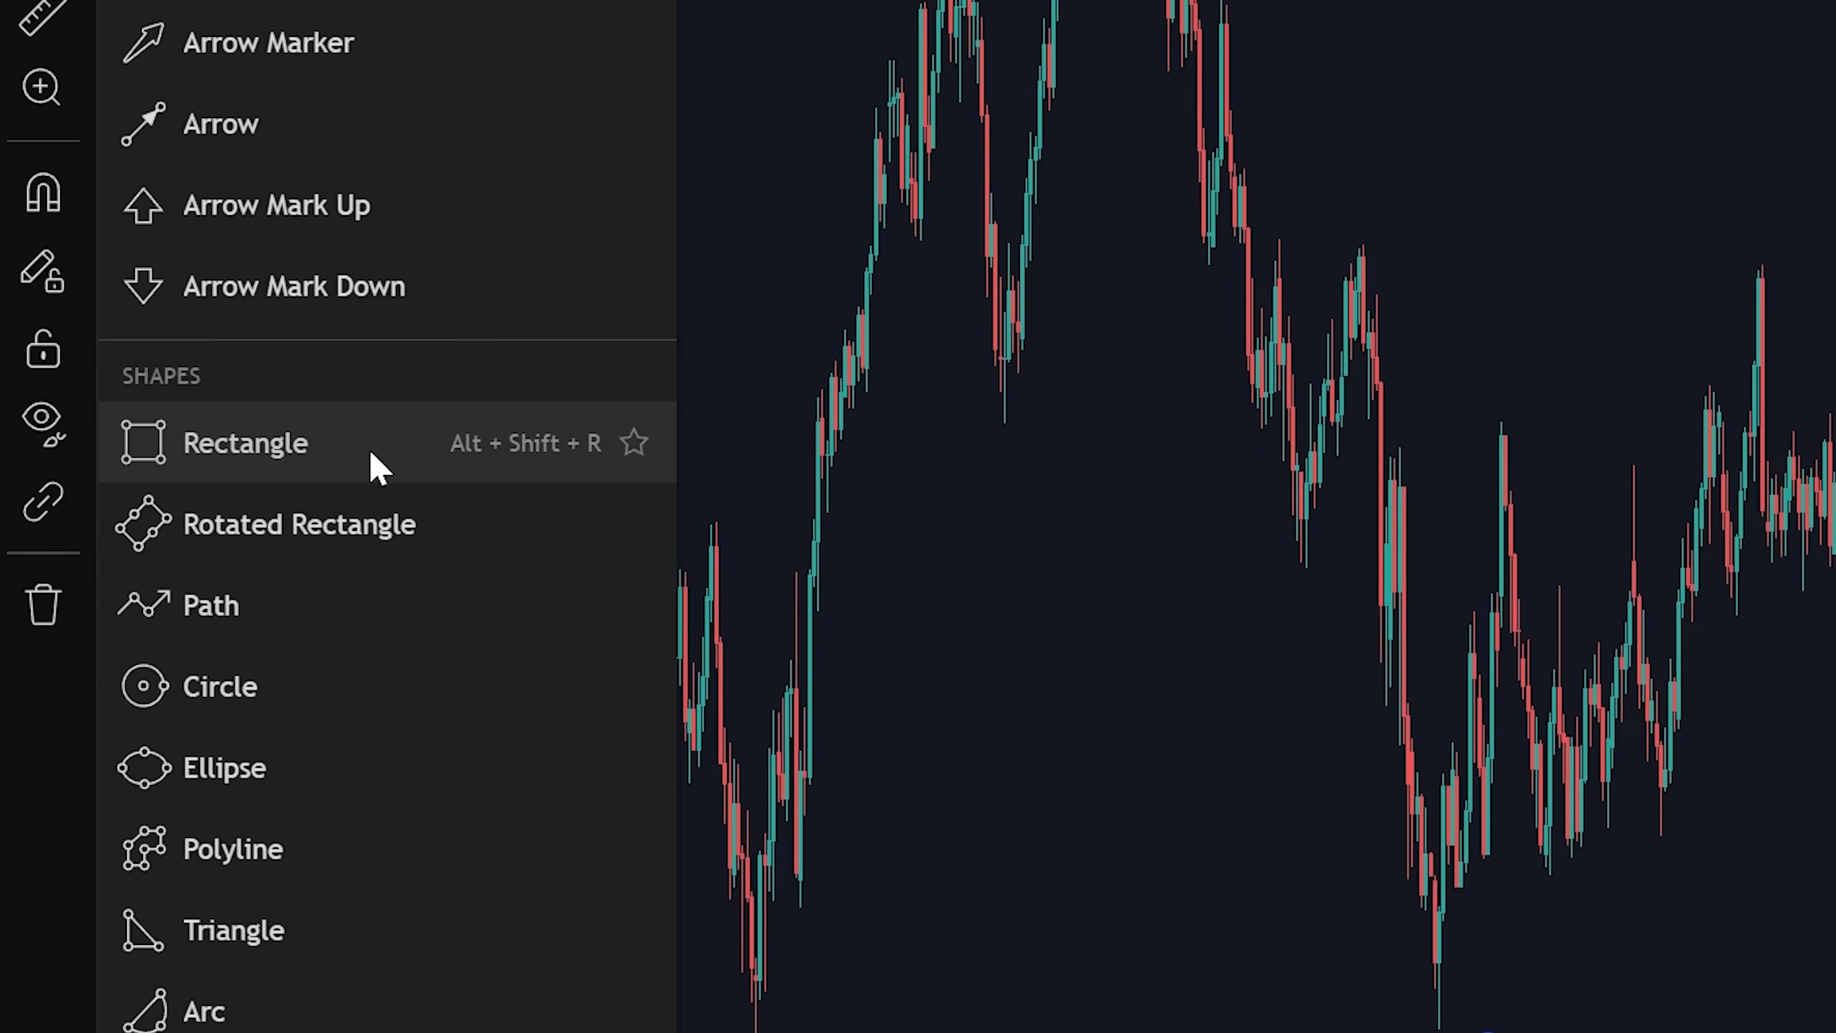
# Draw a rectangle from the price peak, then hide all drawings leaving only candles
pyautogui.click(246, 443)
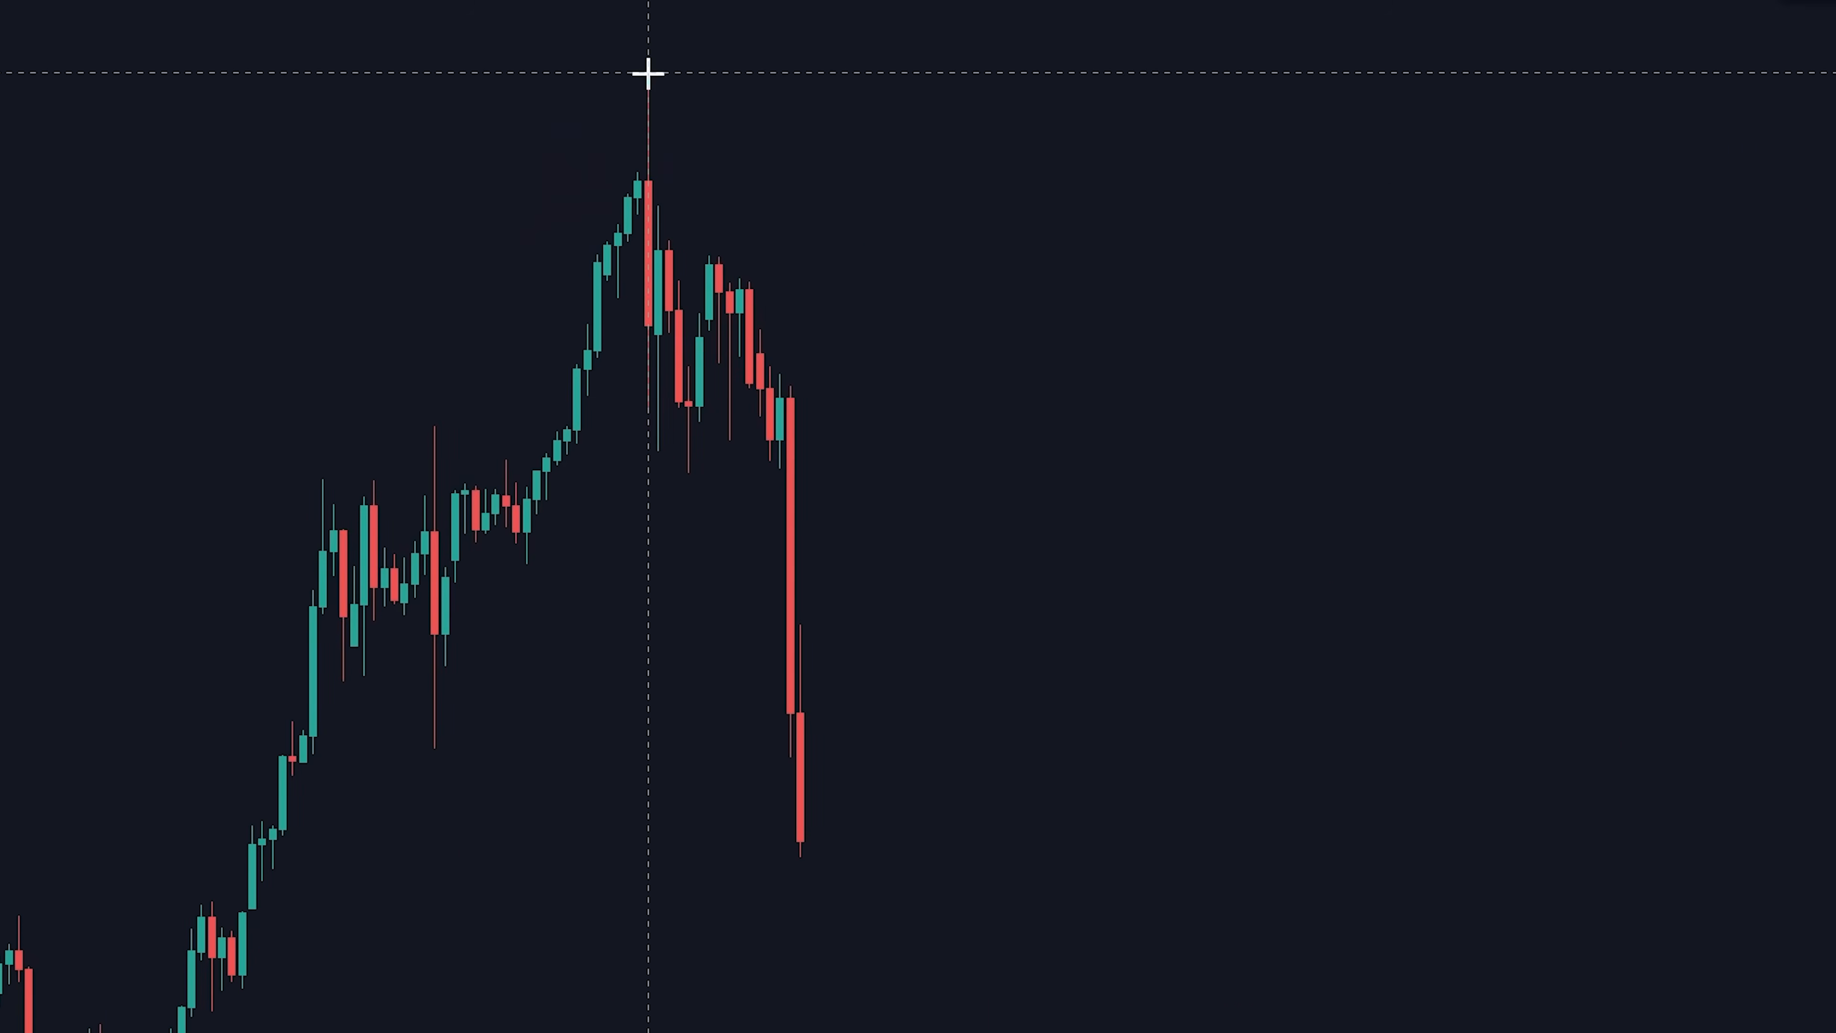
pyautogui.moveTo(646, 74); pyautogui.dragTo(1042, 856)
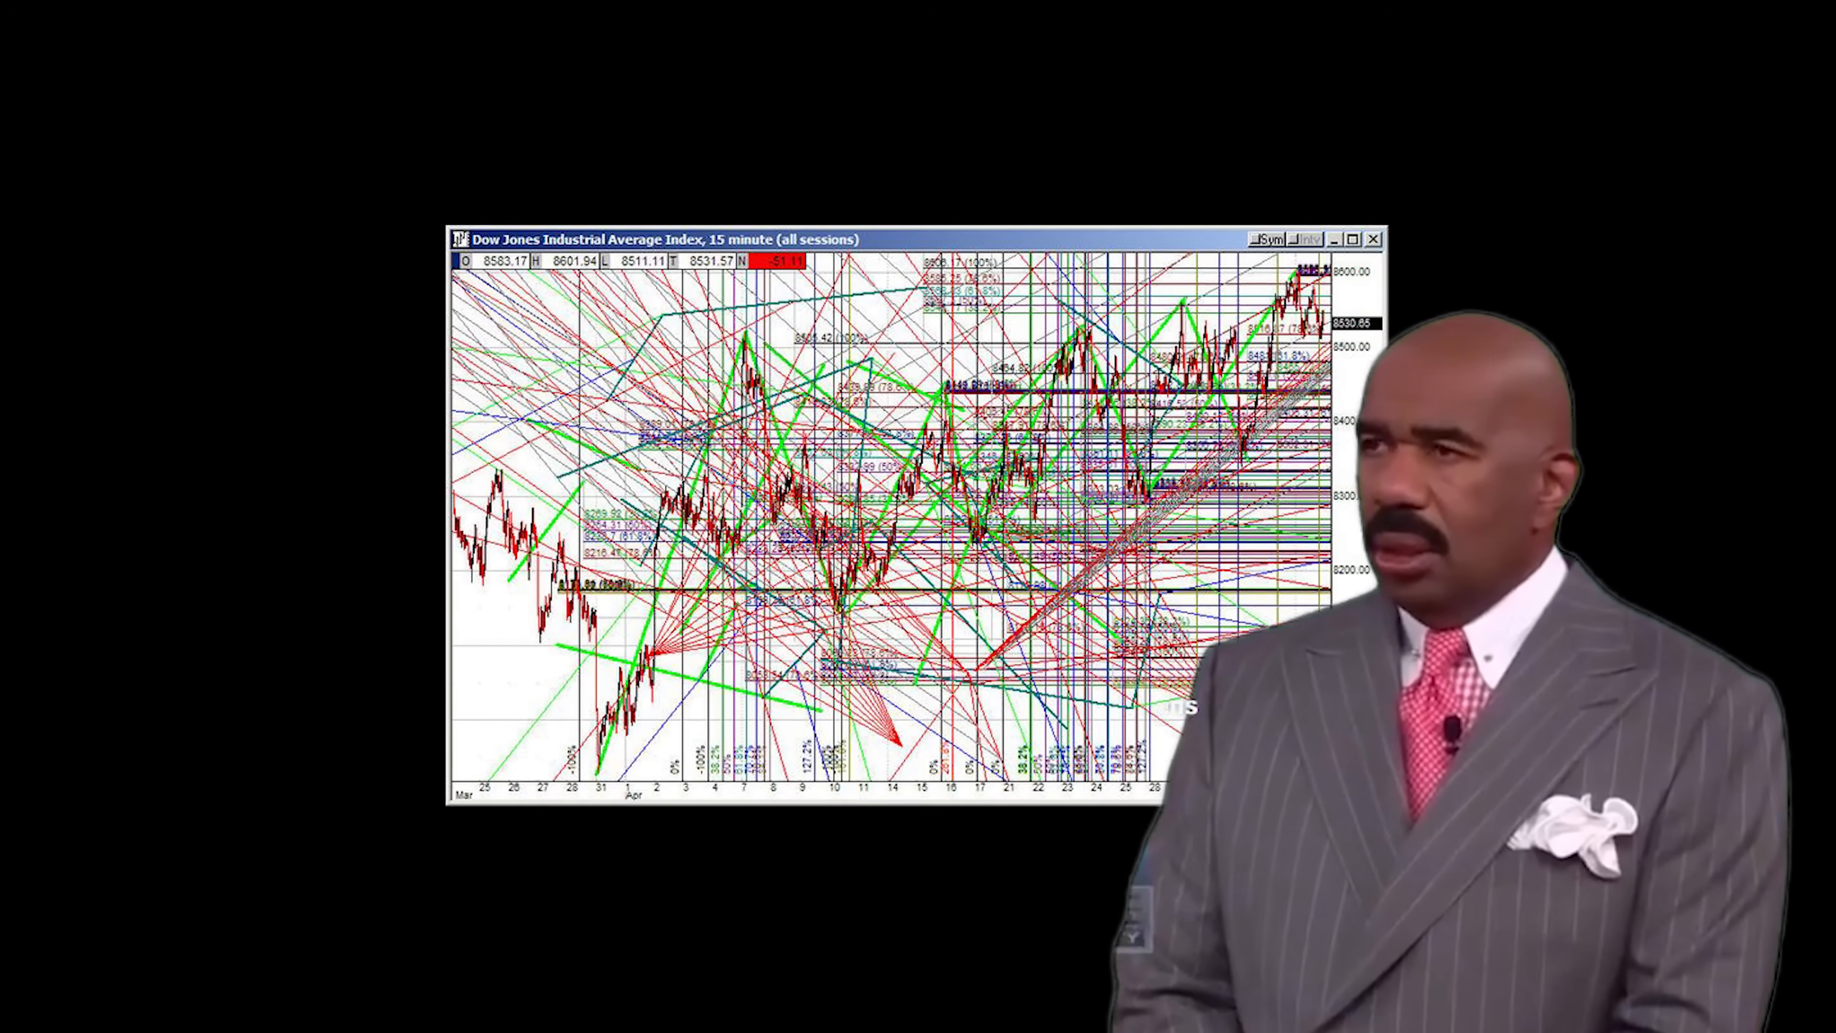
pyautogui.click(21, 469)
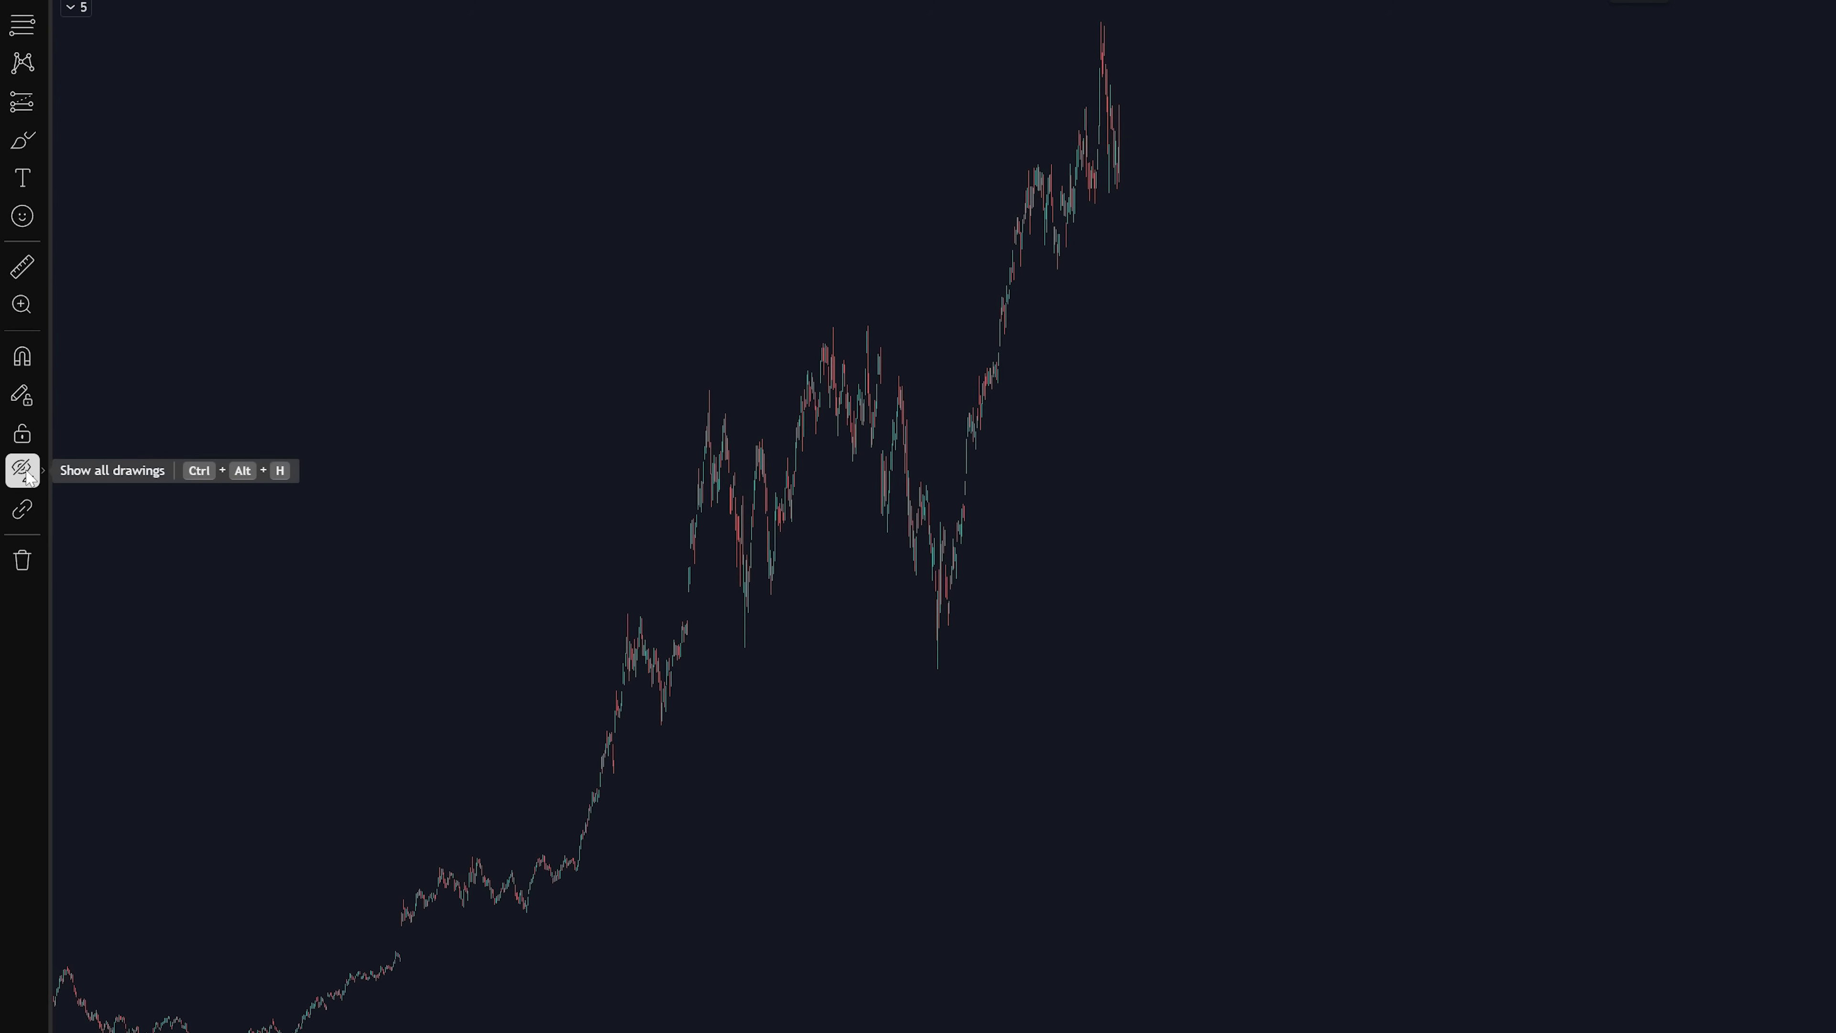
pyautogui.click(22, 470)
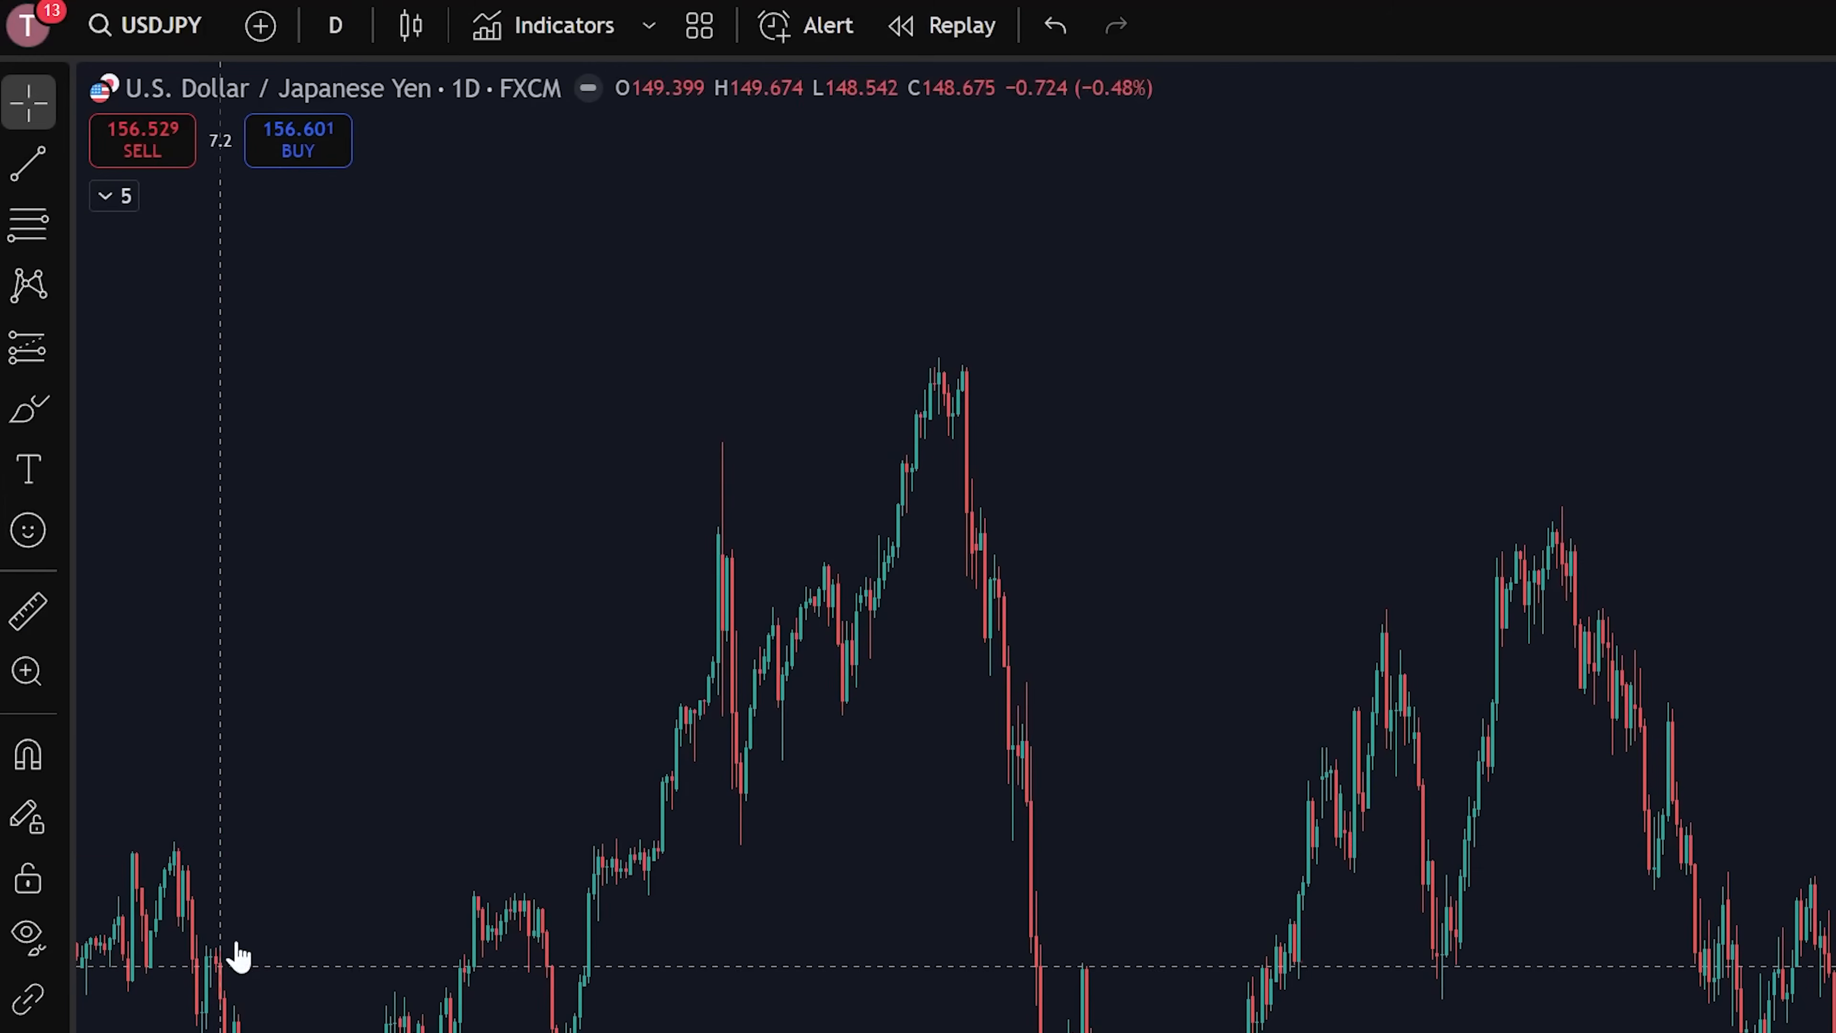
# Search the indicators, metrics and strategies library for RSI
pyautogui.click(561, 25)
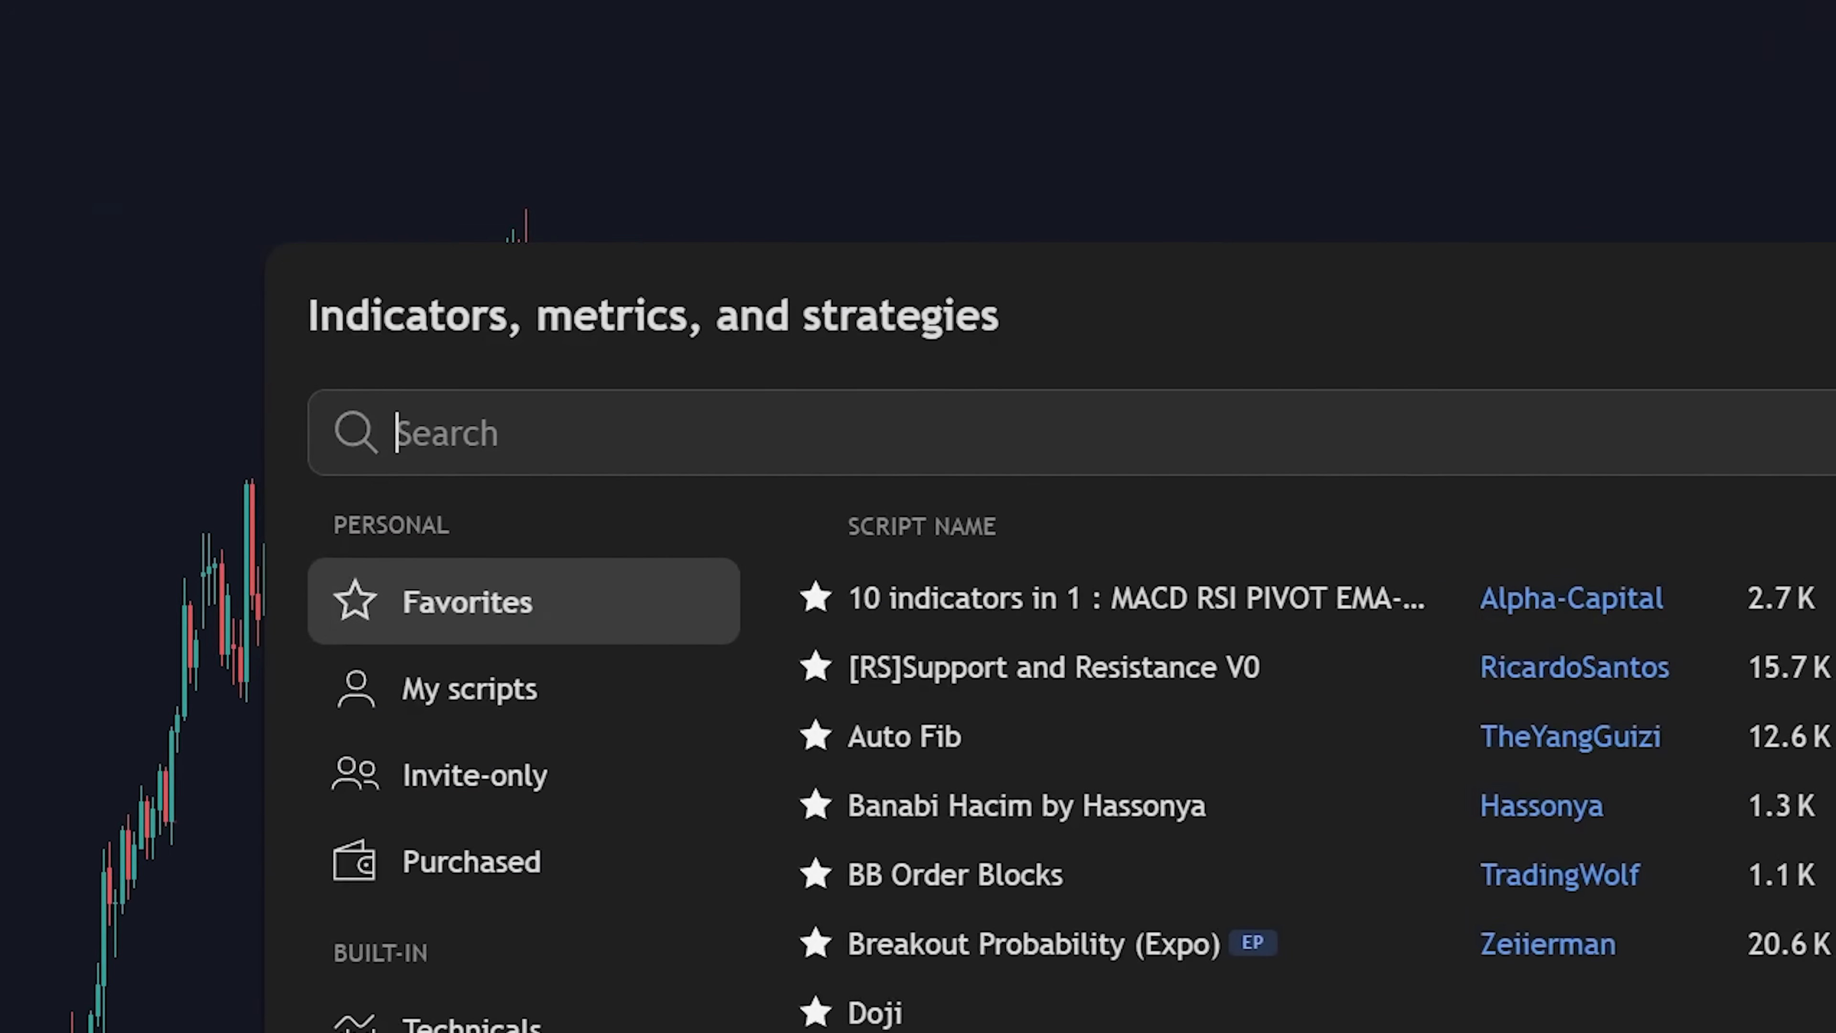
pyautogui.write('RSI')
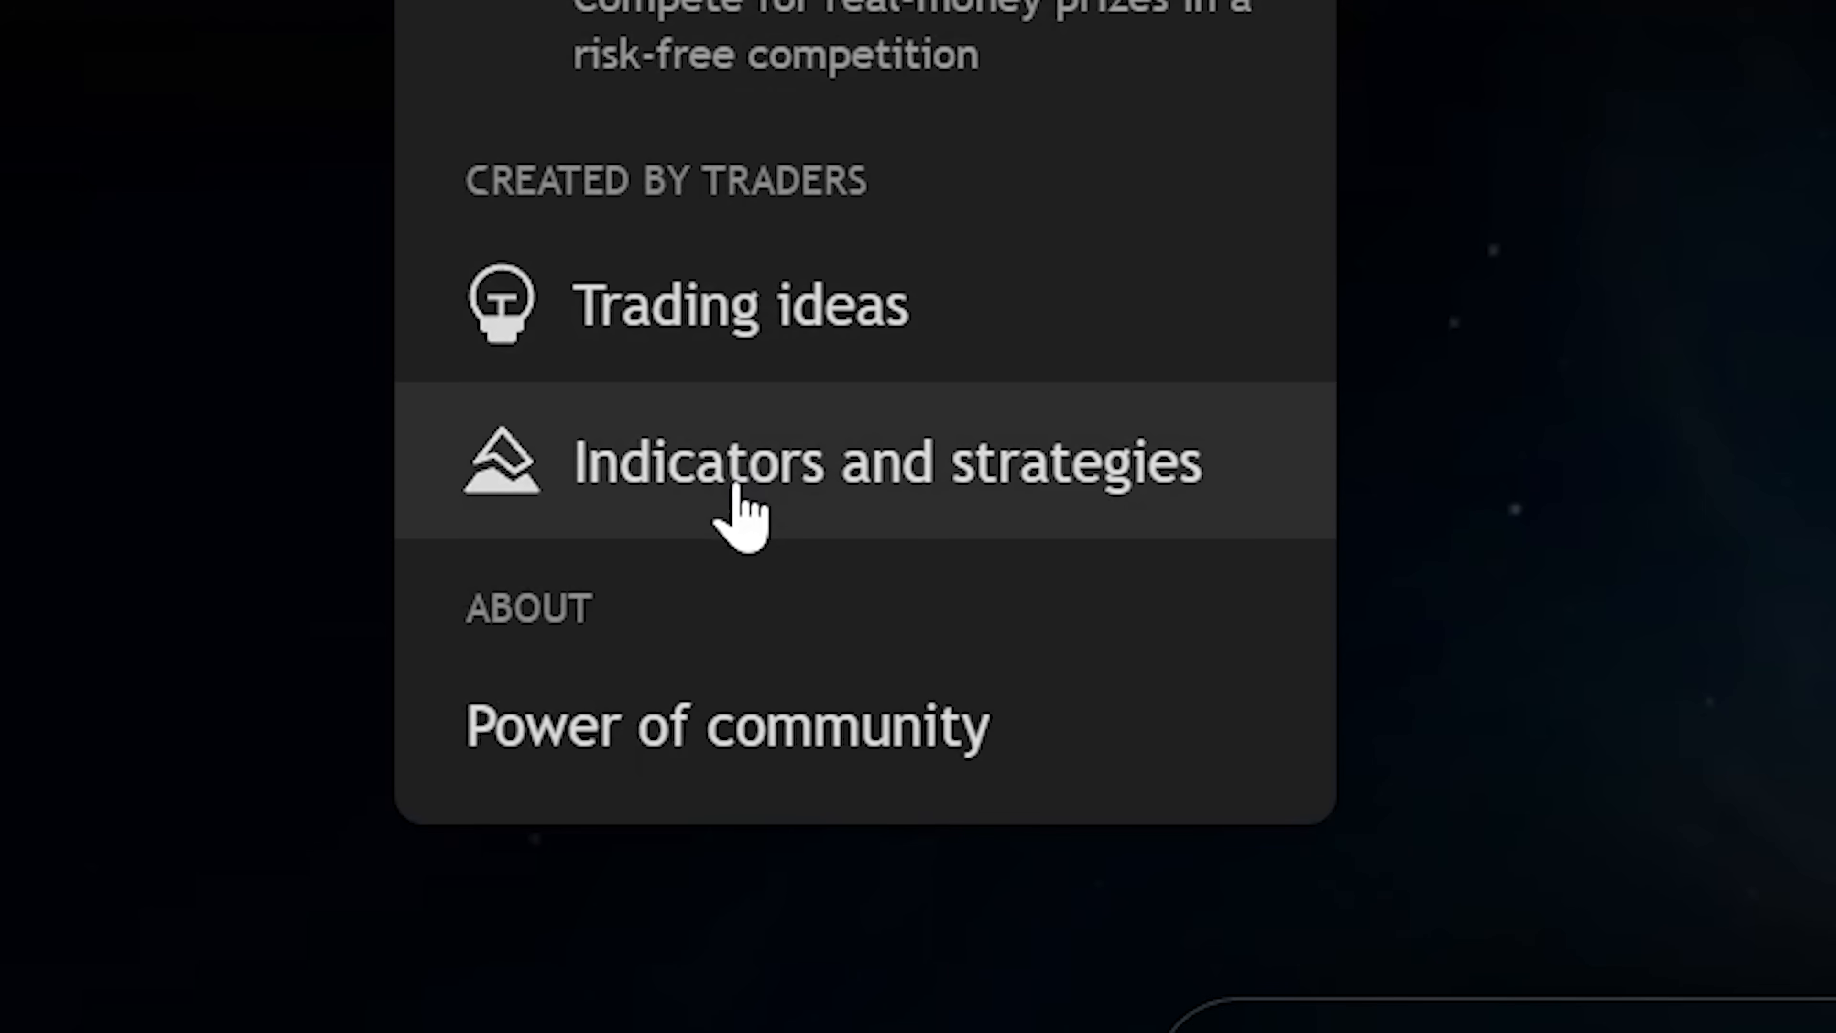
# Add the community script Uptrick: Dynamic Z-Score Divergence to a chart
pyautogui.click(884, 460)
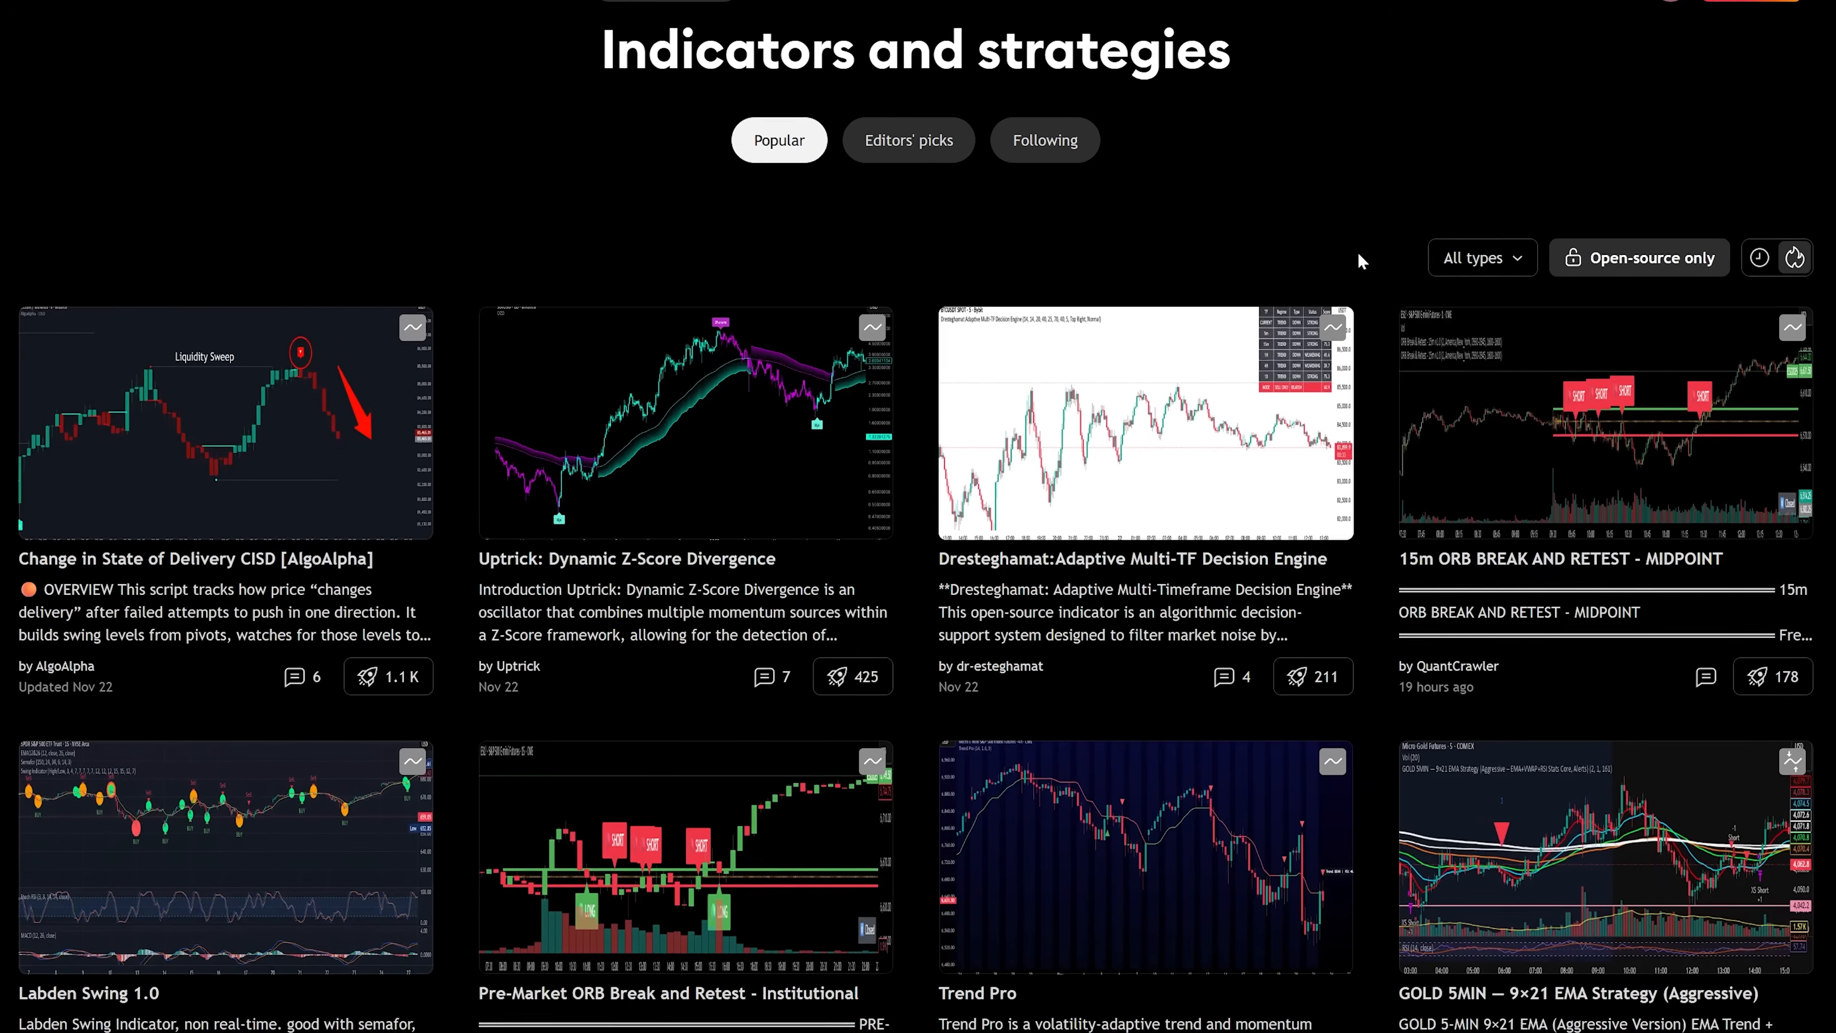
pyautogui.scroll(-3)
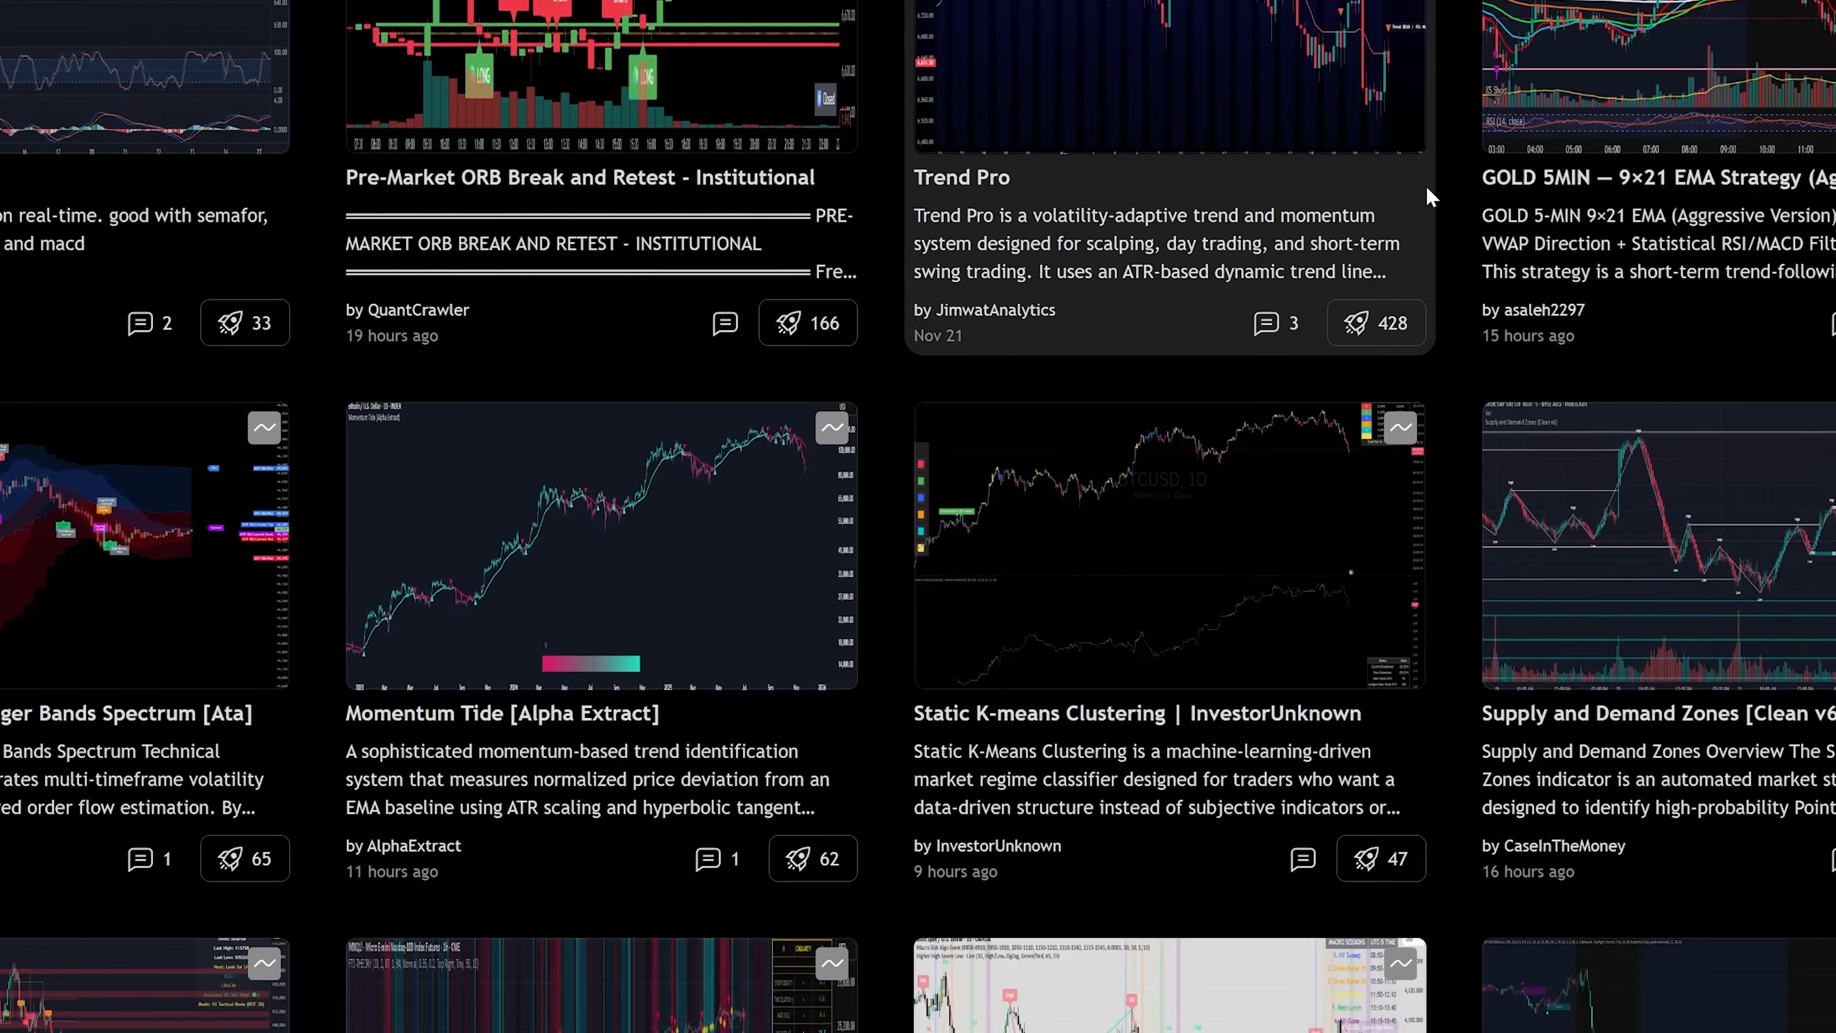
pyautogui.scroll(-3)
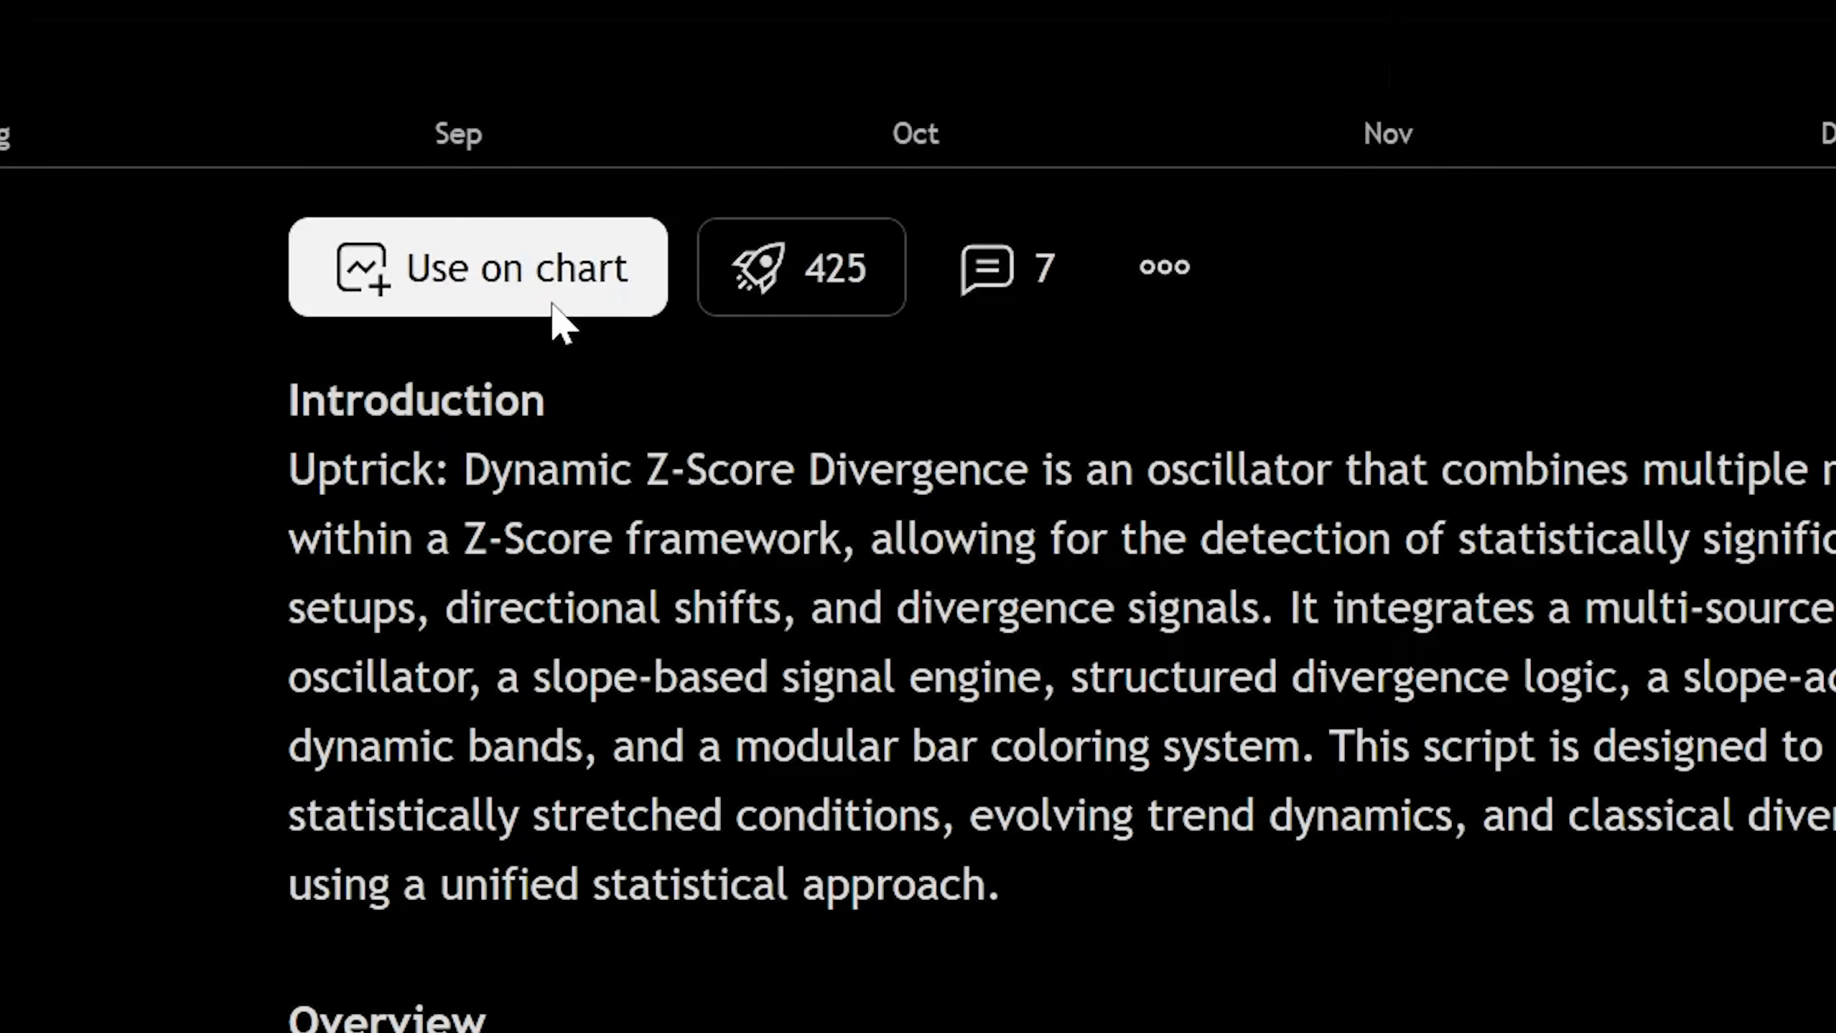
pyautogui.click(476, 267)
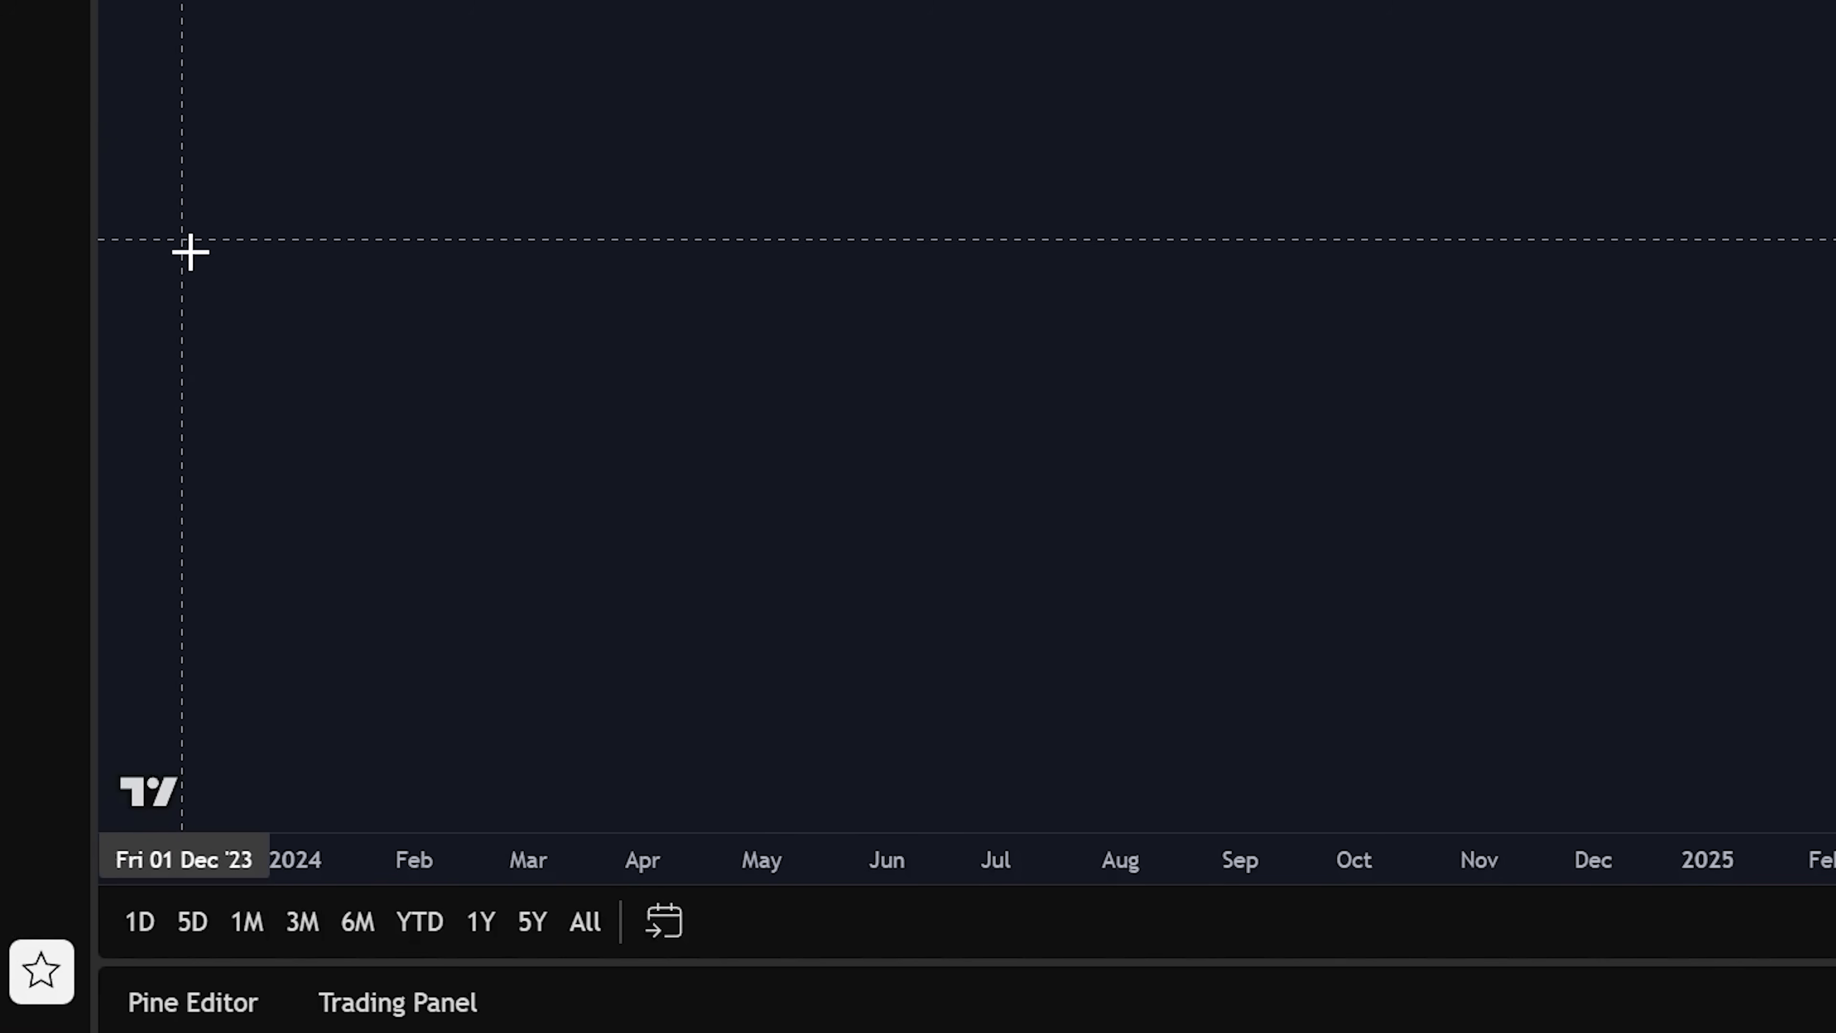
# Browse the Trading Panel's broker connection list
pyautogui.click(395, 512)
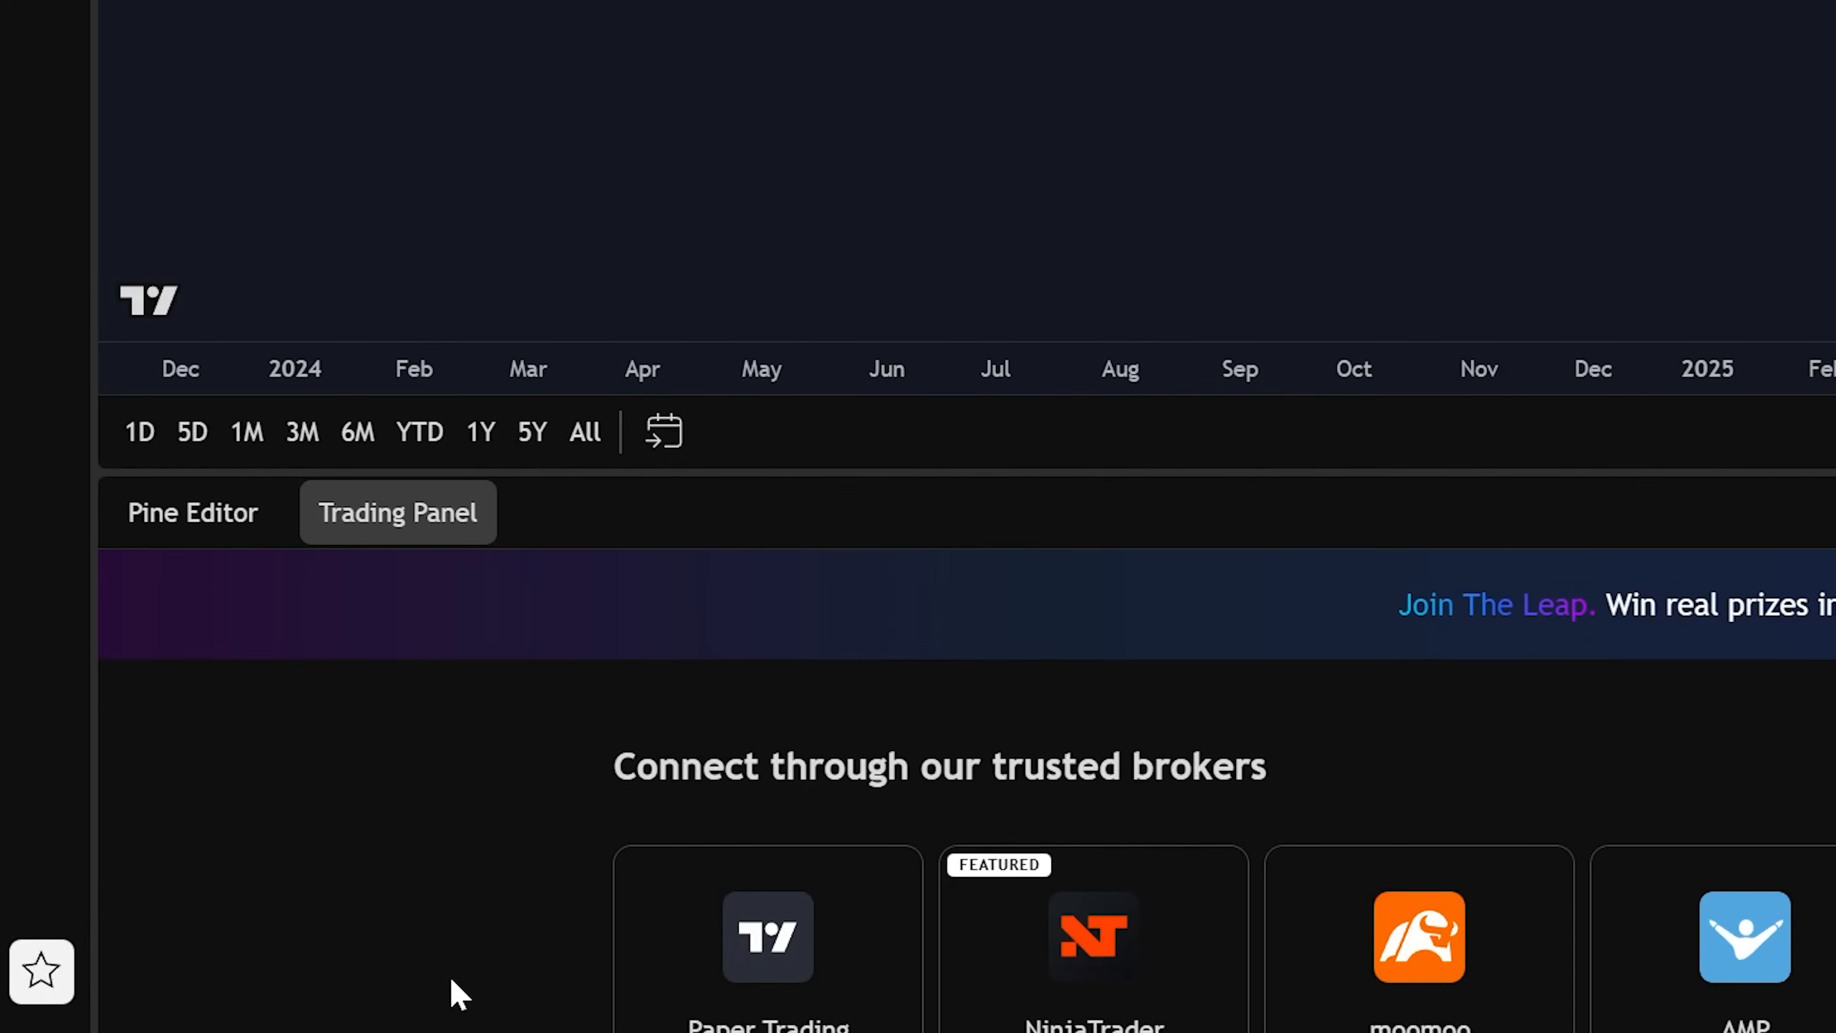
pyautogui.scroll(-3)
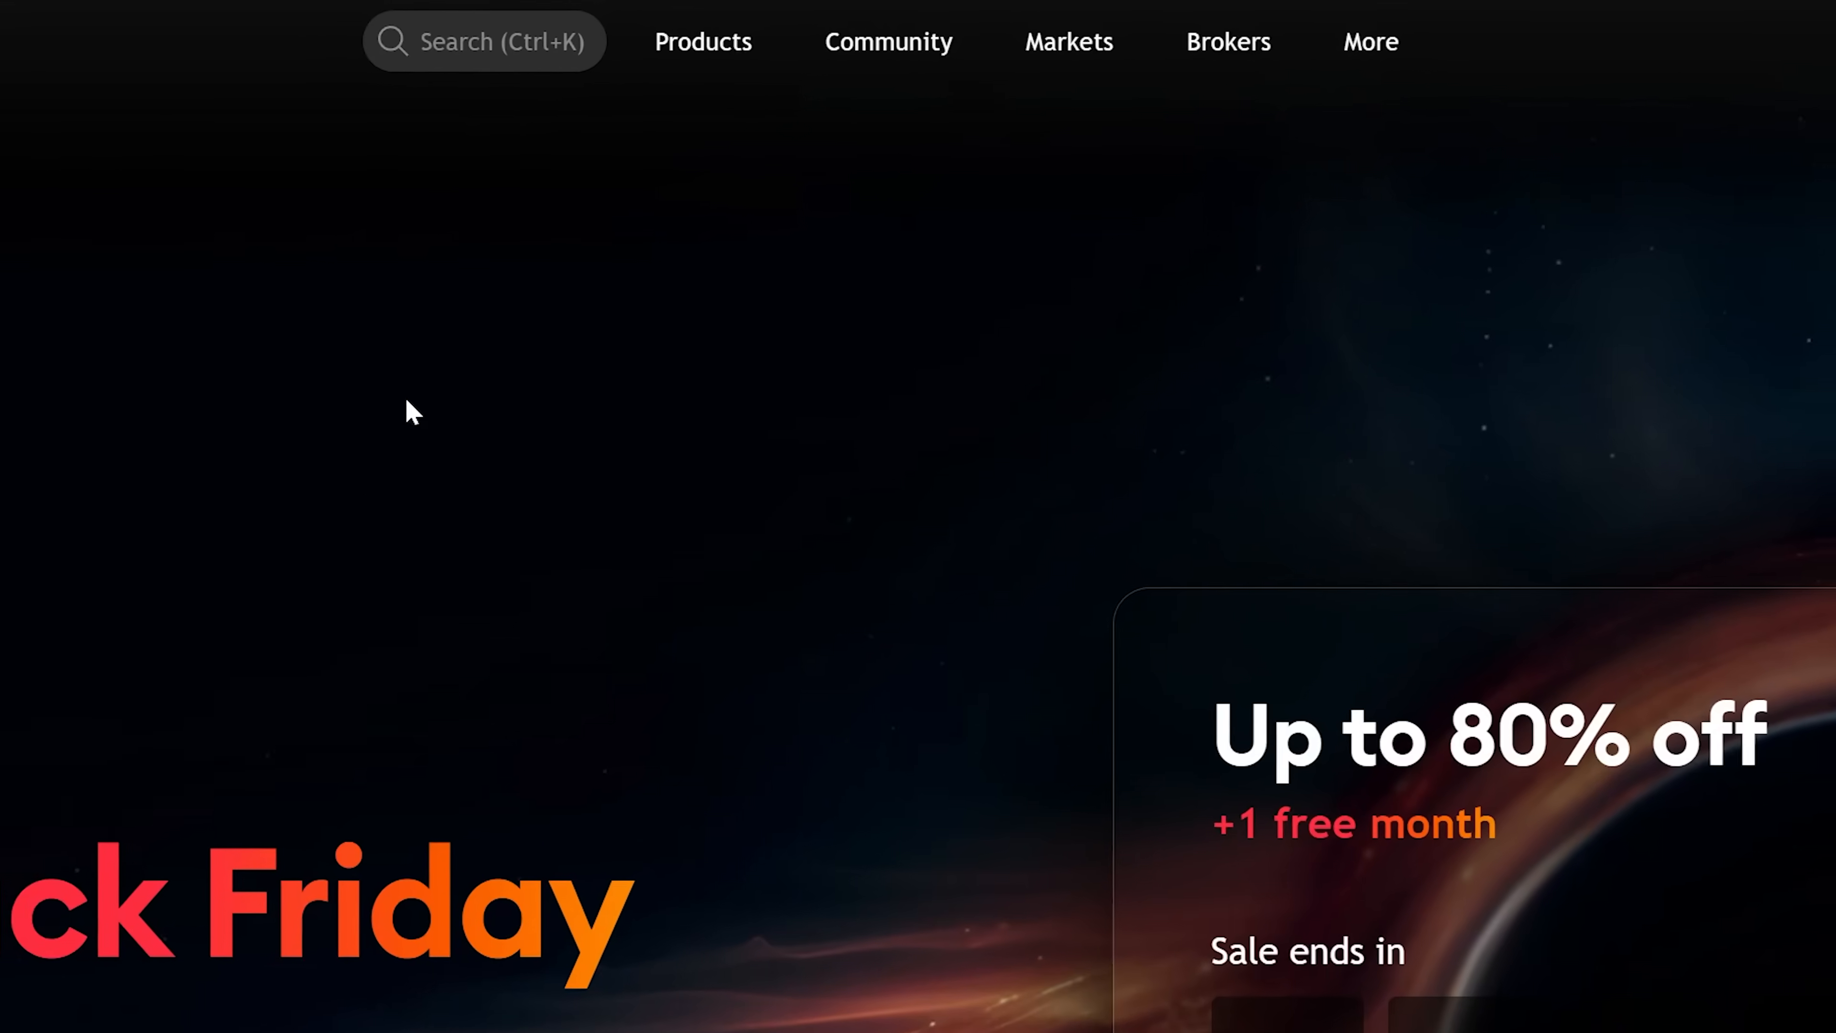
# In the stock screener, keep only stocks with market cap 200B USD and above
pyautogui.click(703, 41)
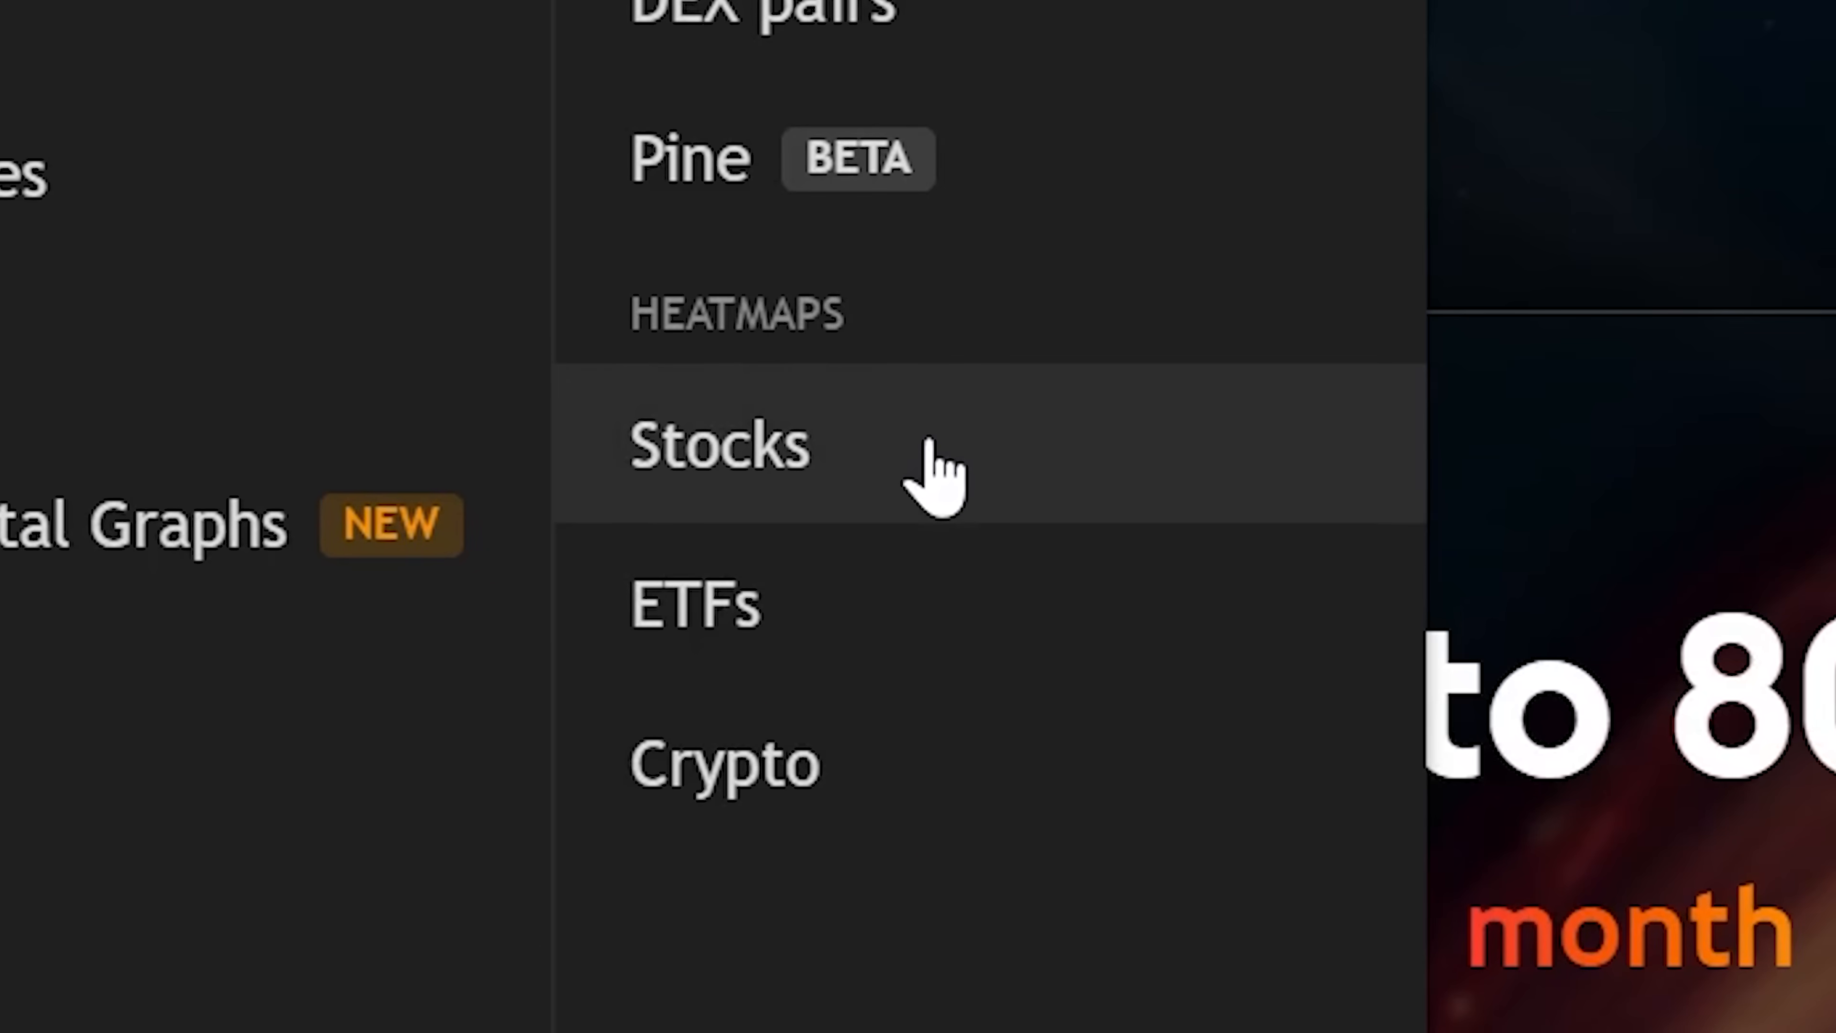
pyautogui.click(719, 447)
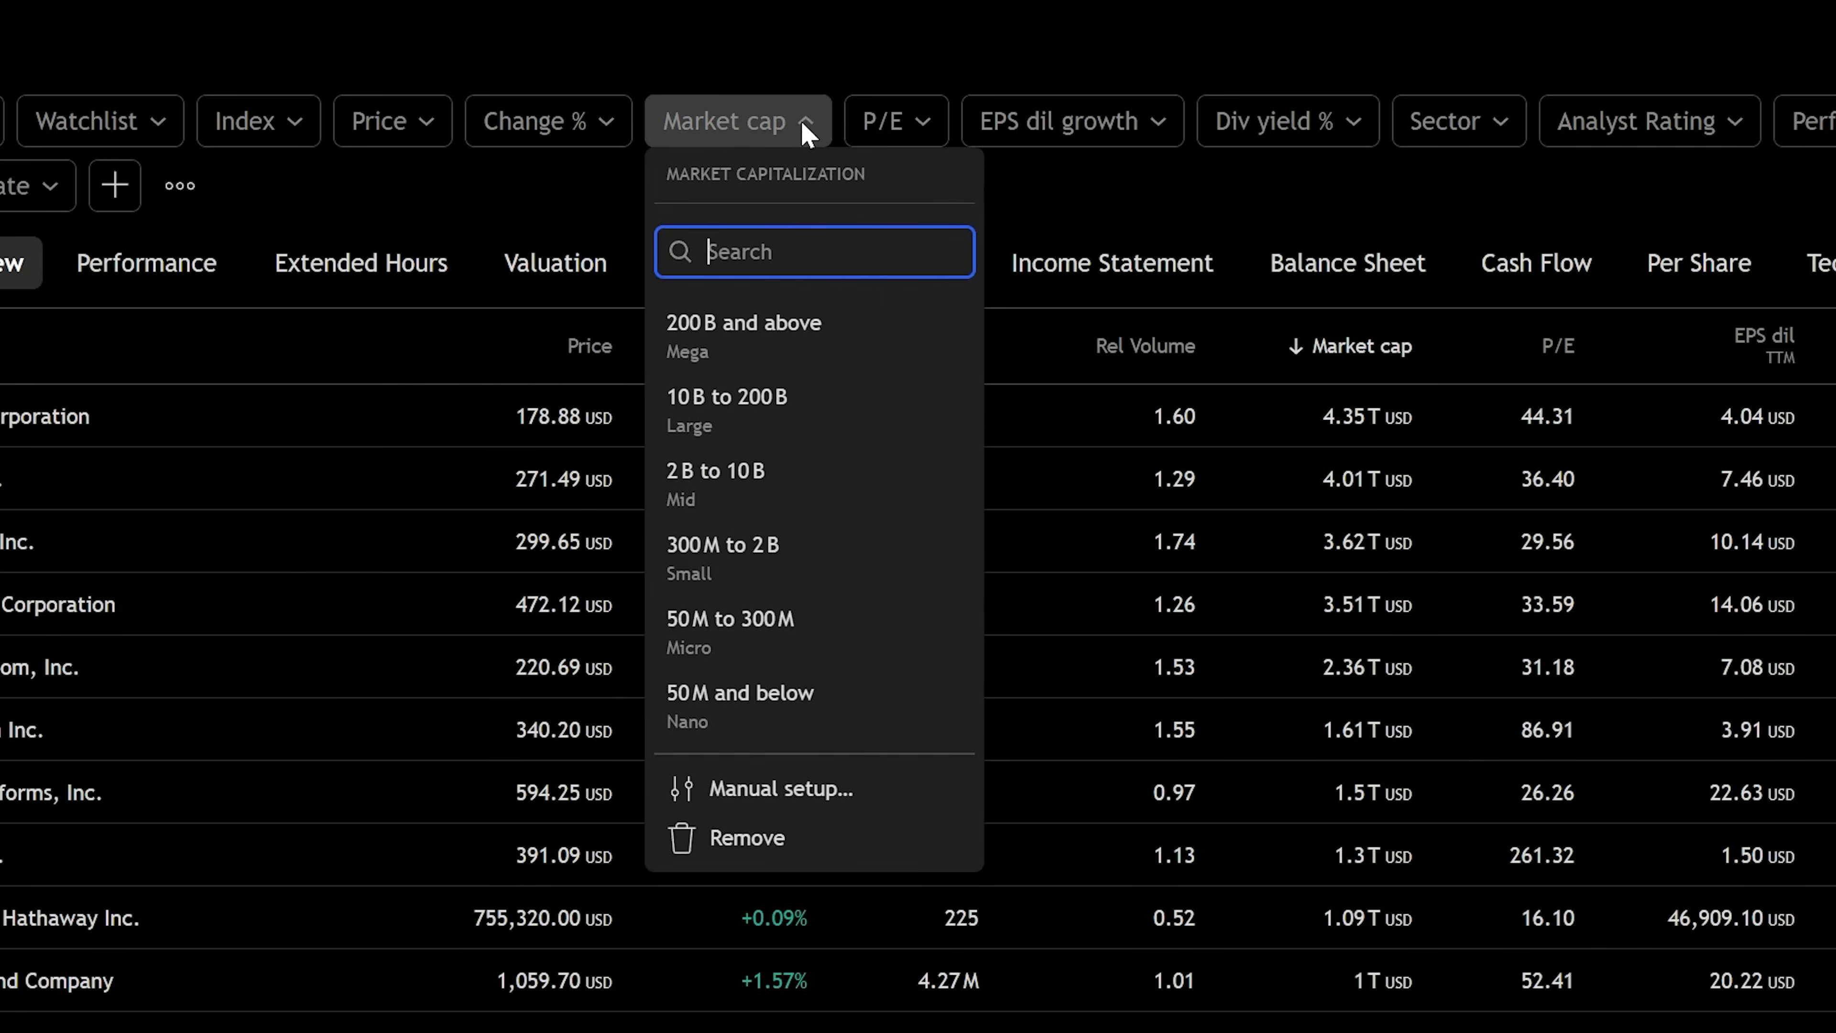
pyautogui.click(742, 323)
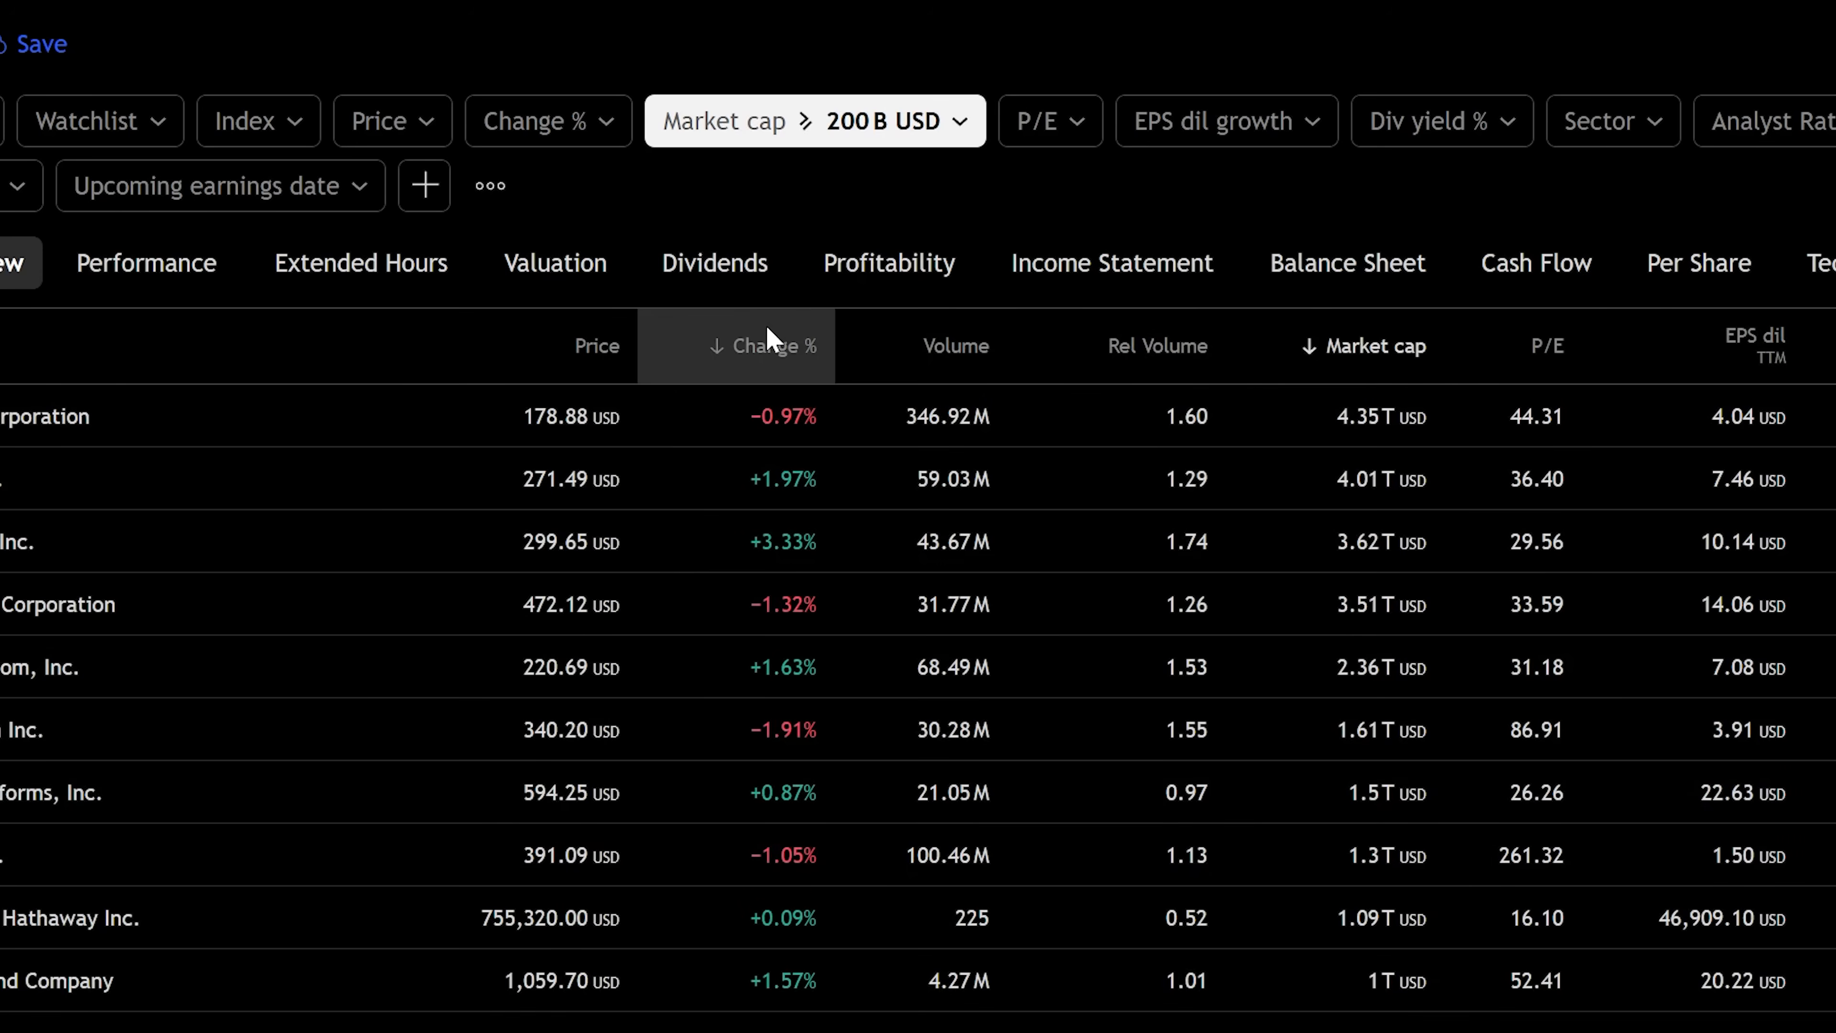
# Bring up the Revenue growth filter ranges
pyautogui.hscroll(3)
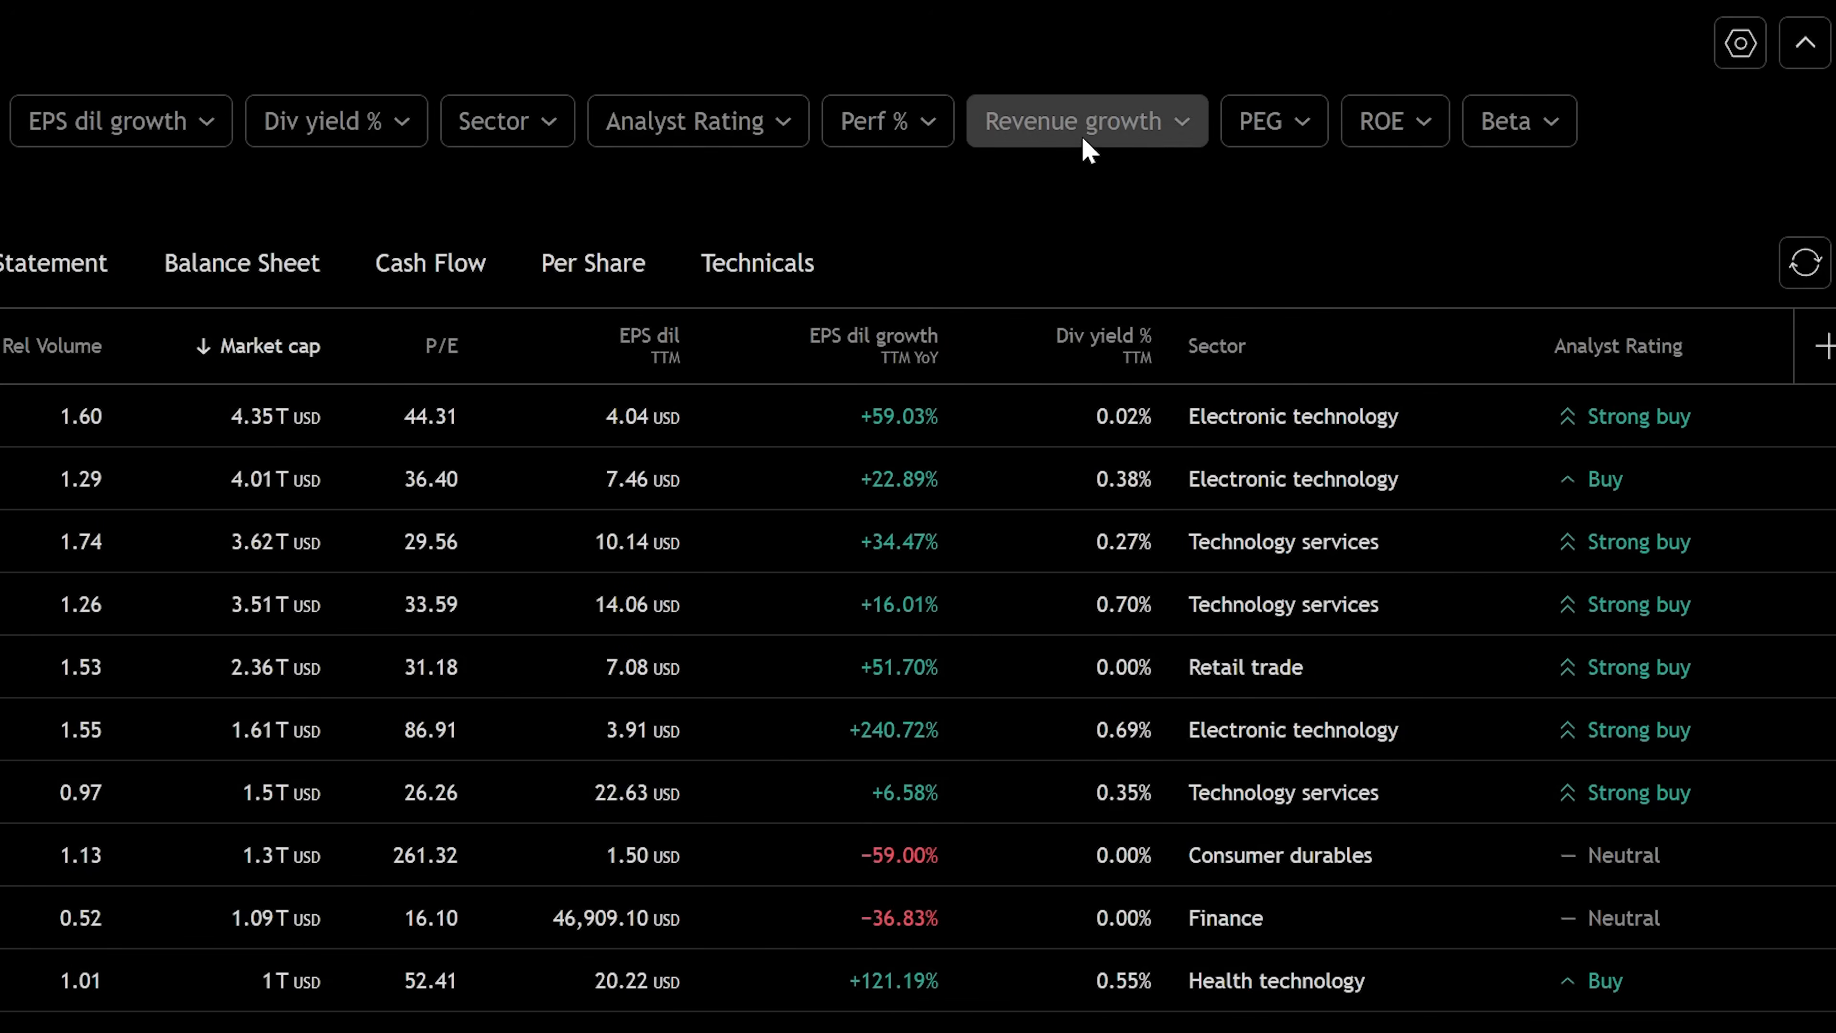
pyautogui.click(1085, 120)
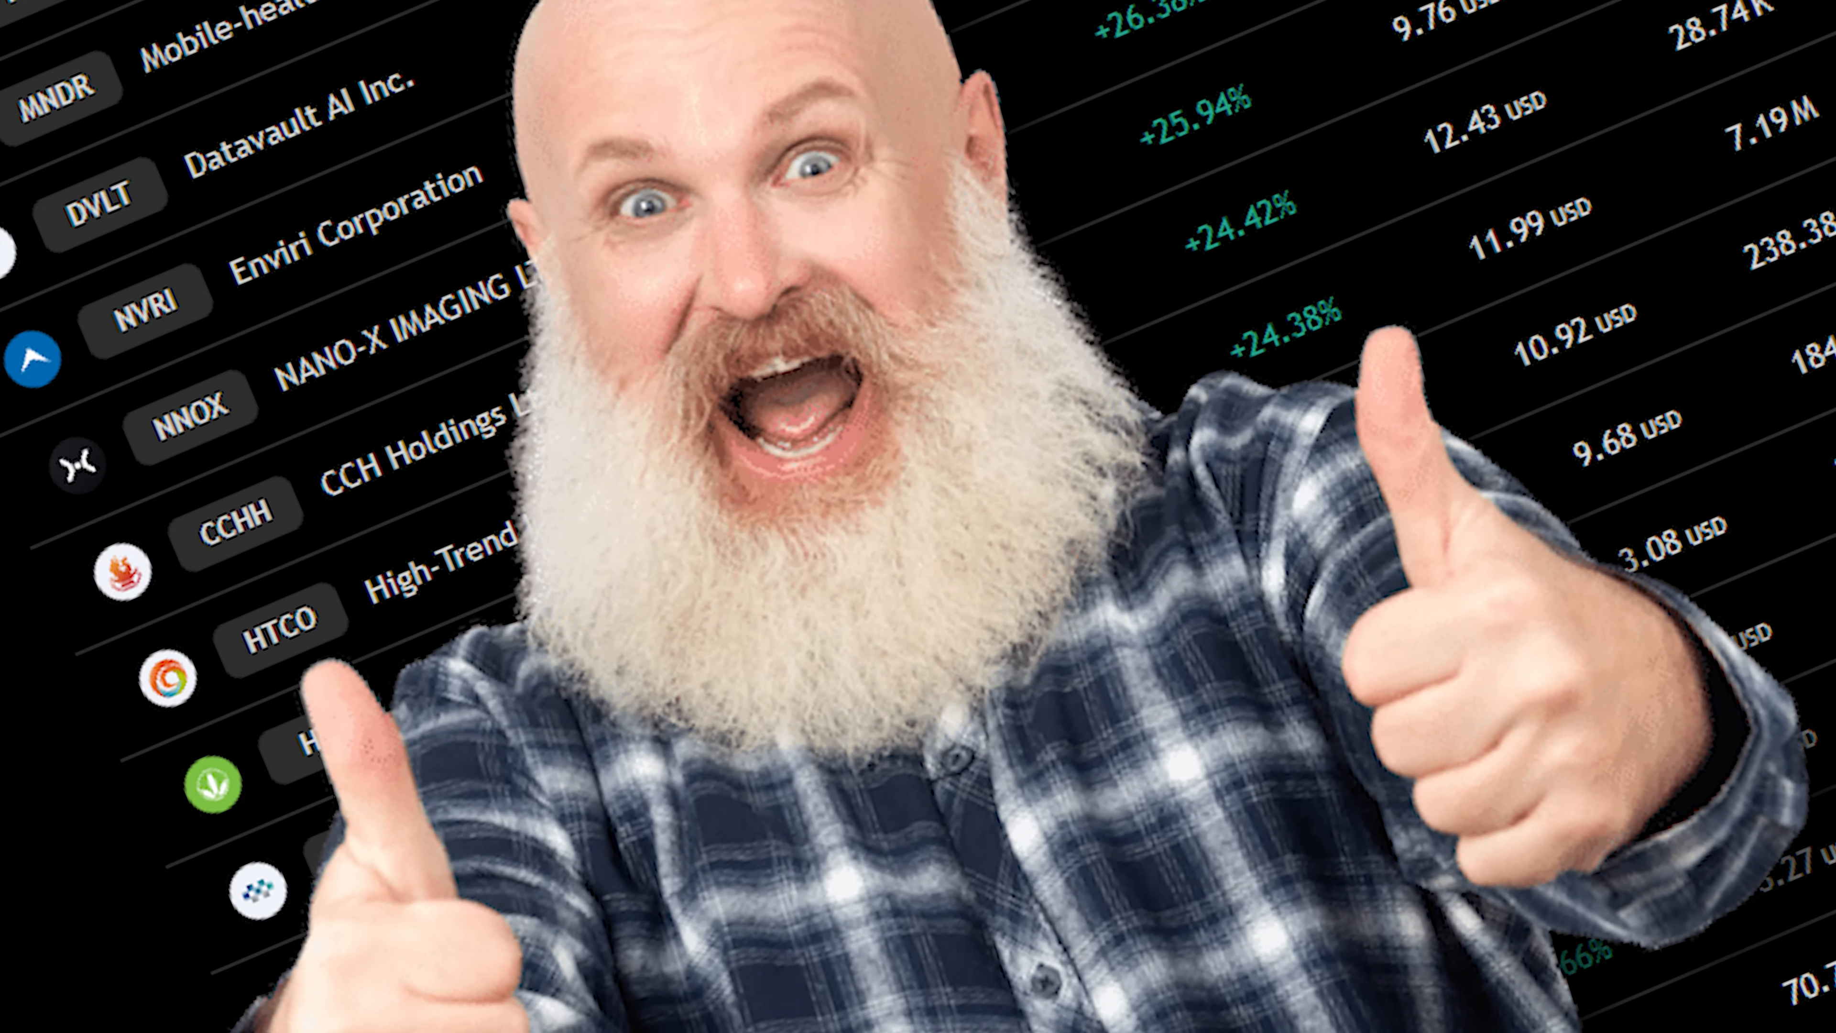
pyautogui.click(1080, 120)
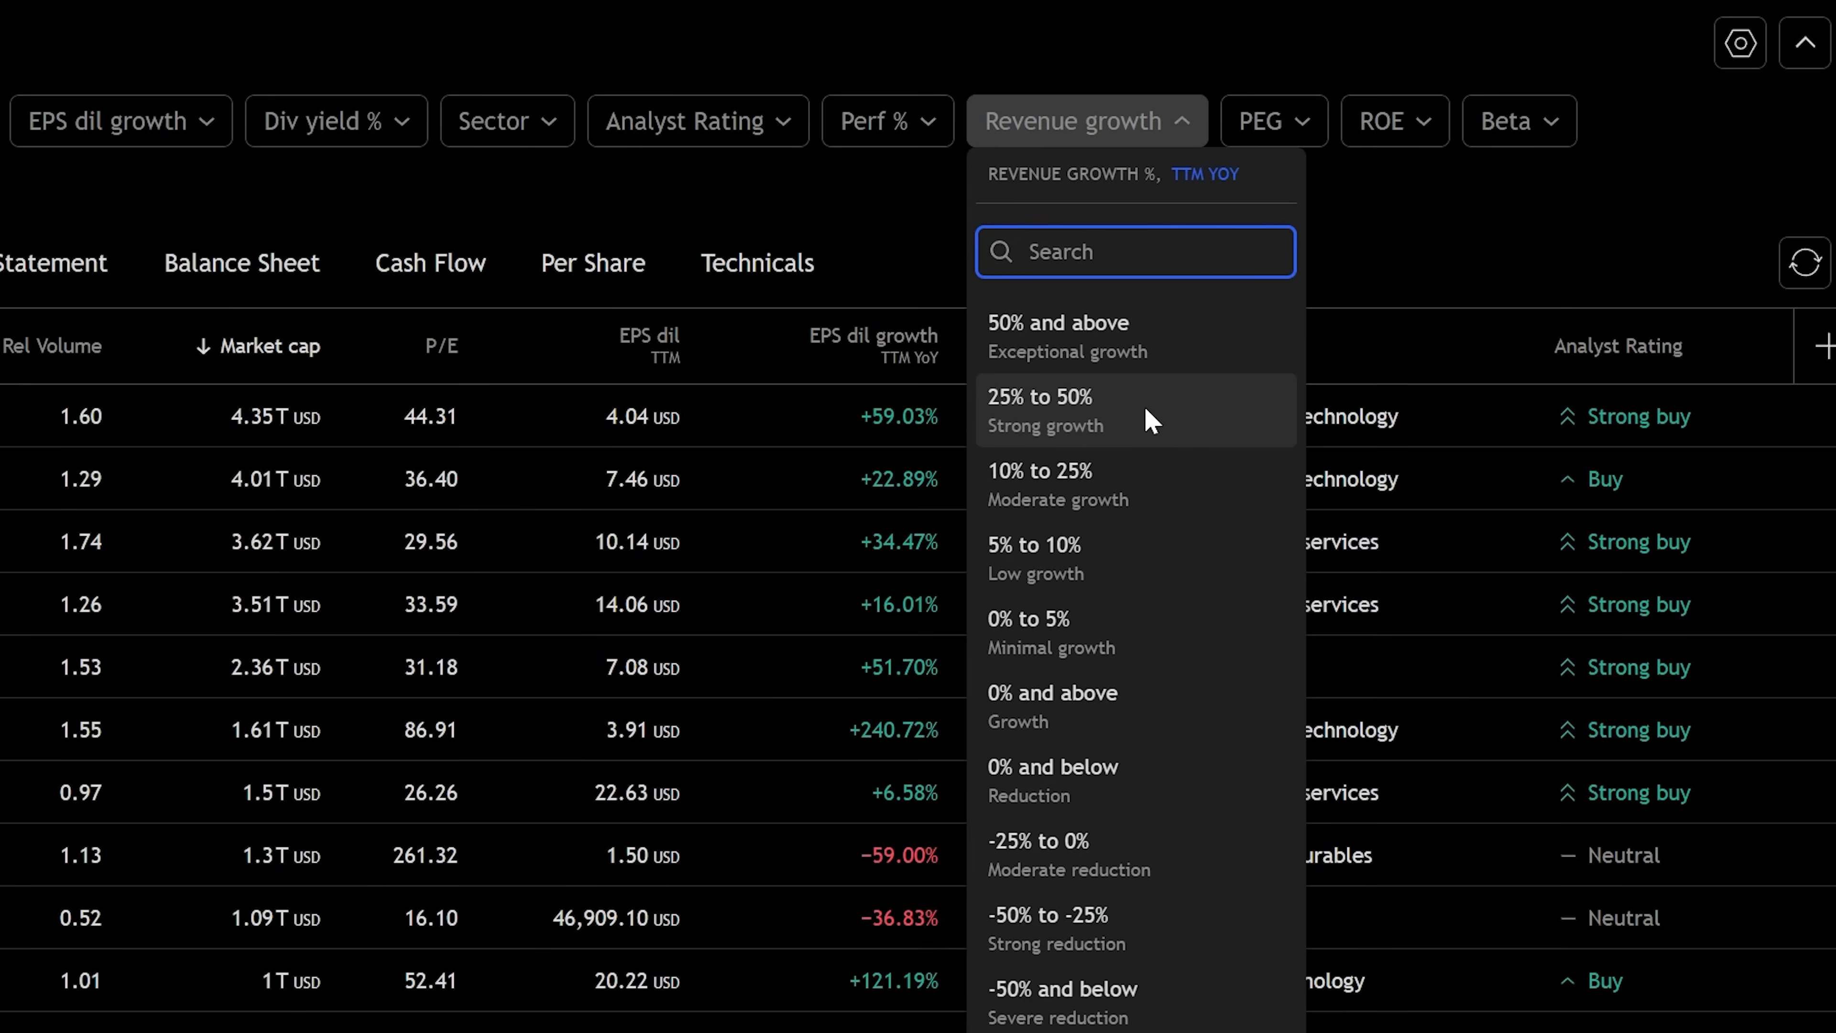